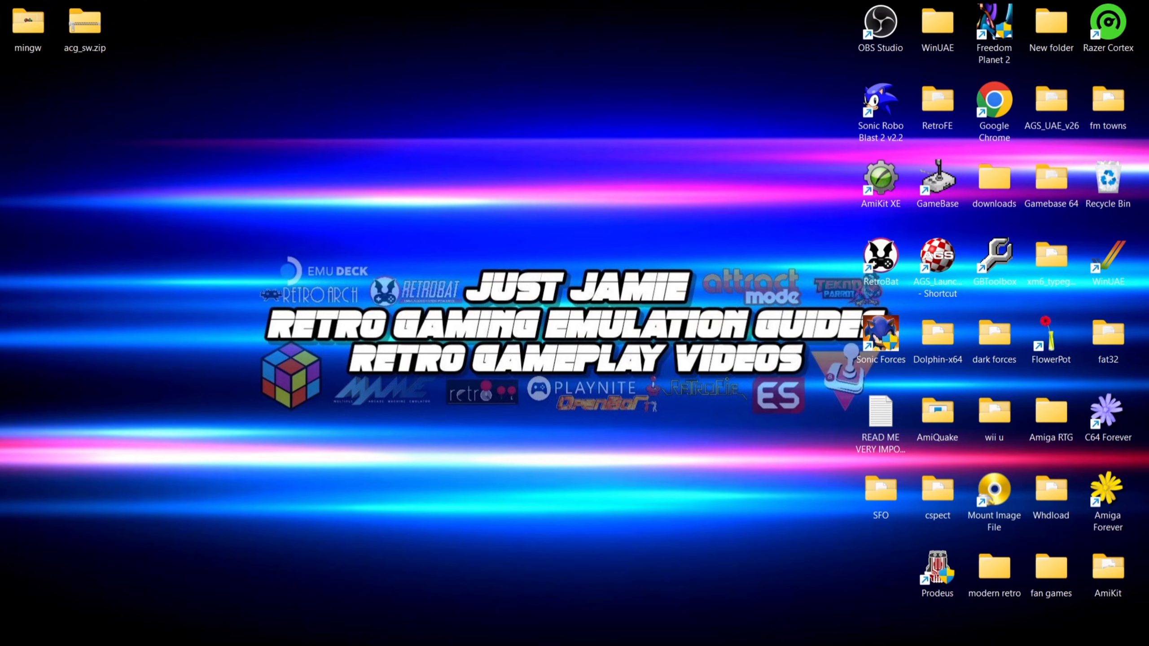
pyautogui.moveTo(699, 363)
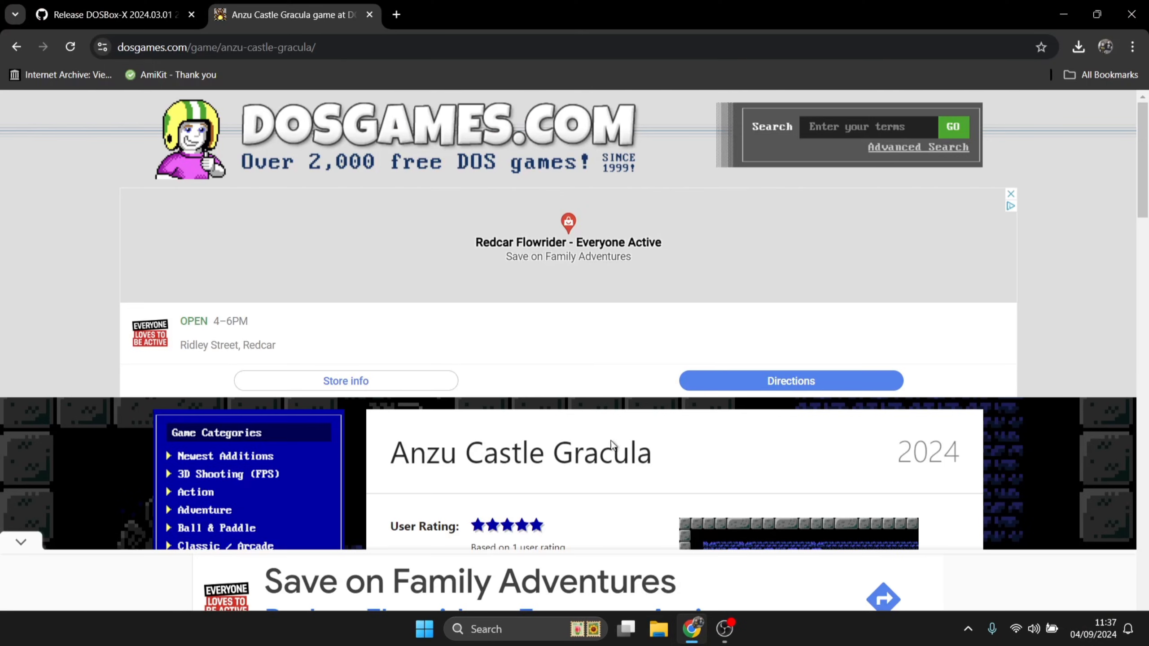
# Review the DOSBox-X release Assets and the Anzu Castle Gracula download page, then minimise Chrome.
pyautogui.click(112, 14)
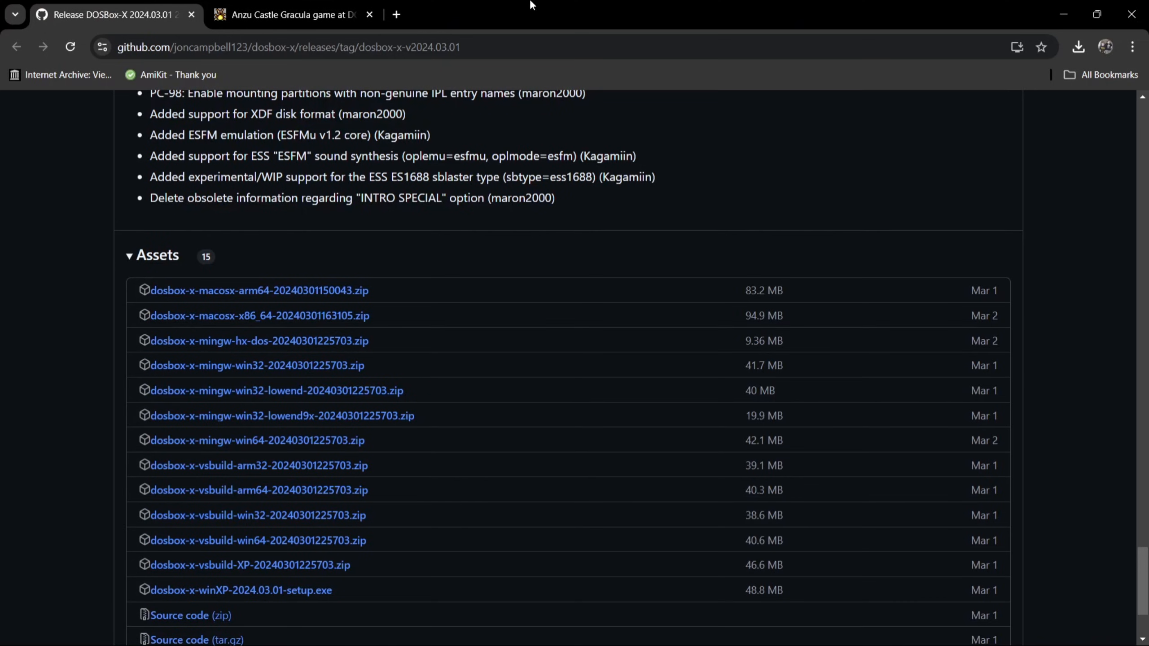
pyautogui.moveTo(541, 271)
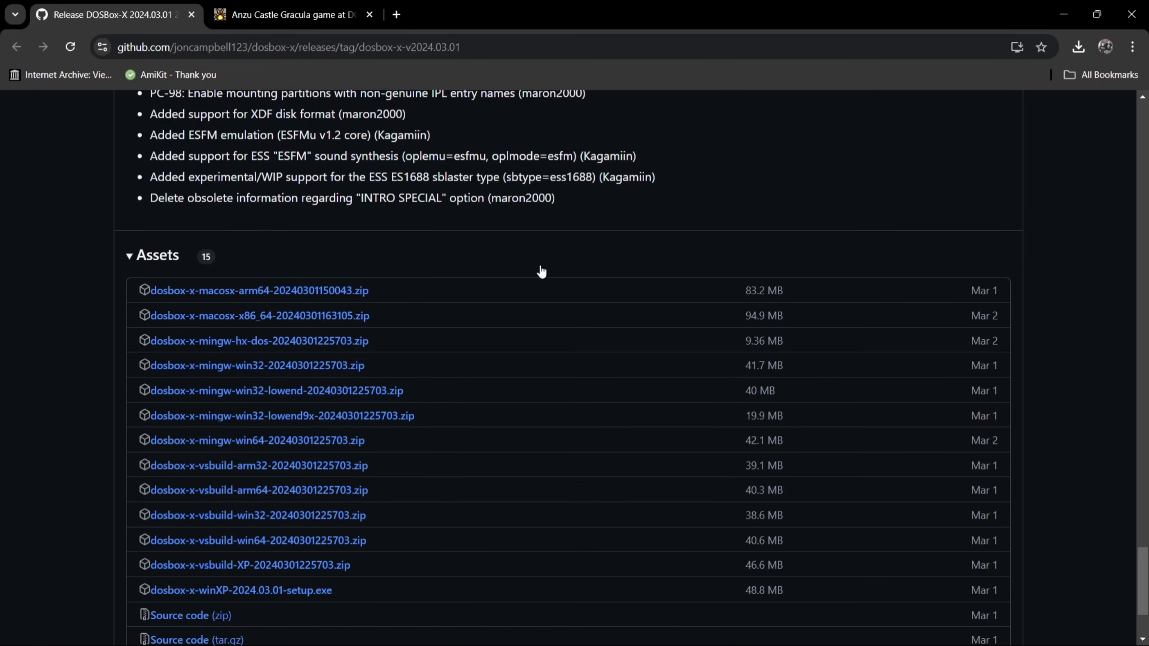
pyautogui.moveTo(430, 412)
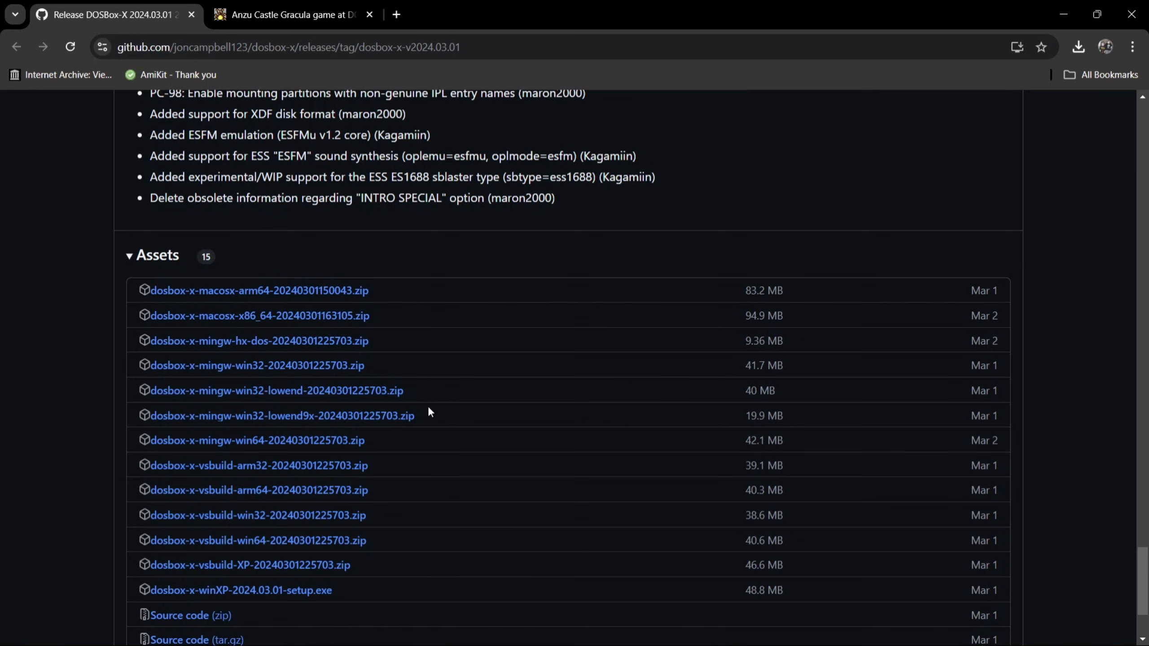
pyautogui.moveTo(246, 455)
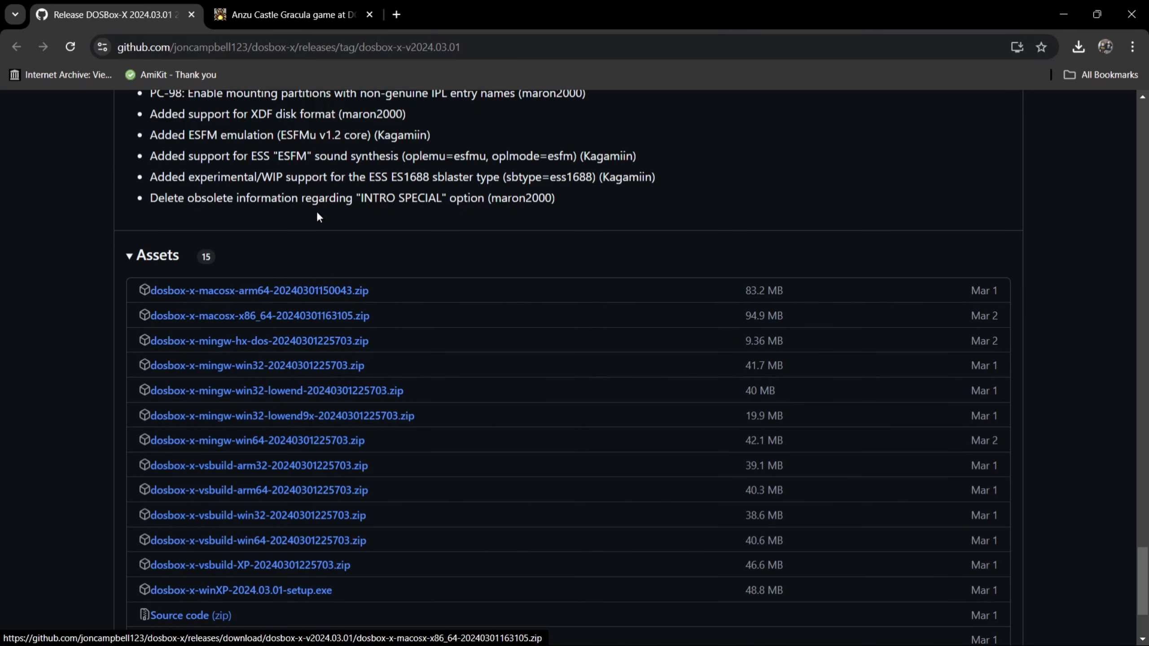
pyautogui.click(289, 15)
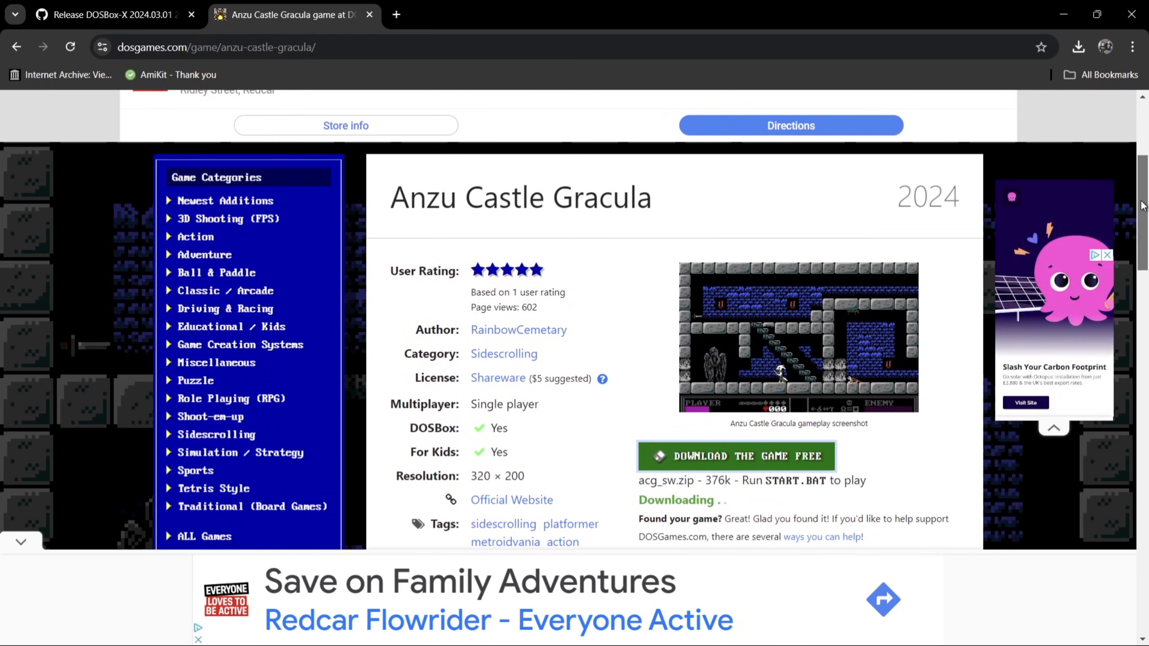
pyautogui.scroll(-3)
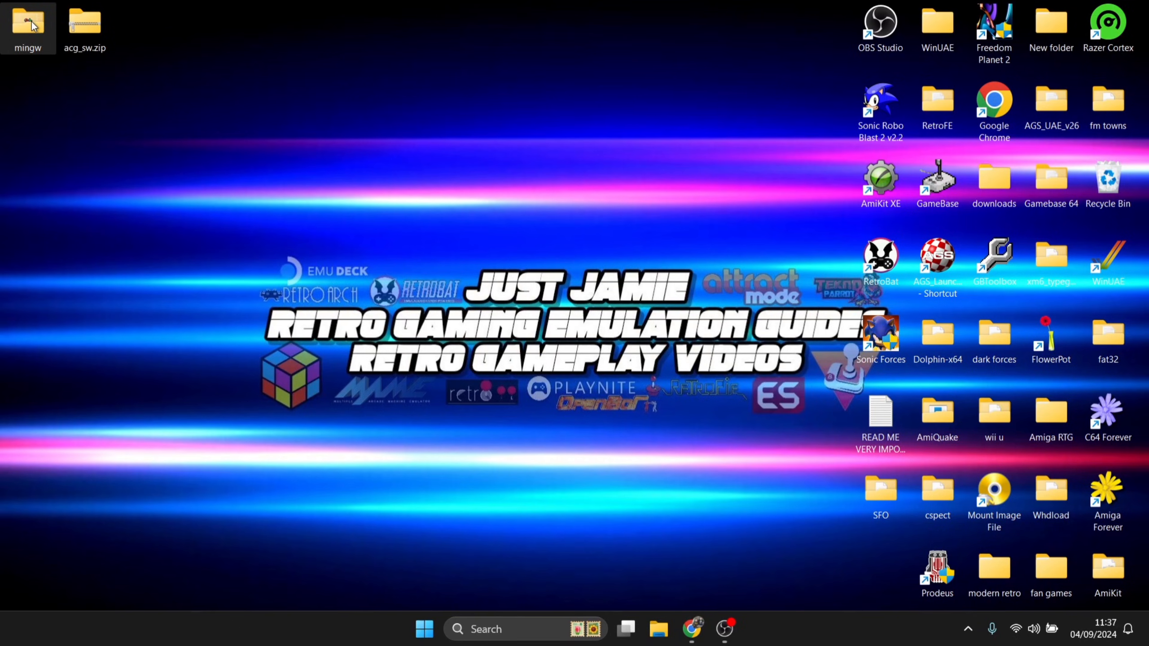
pyautogui.doubleClick(28, 24)
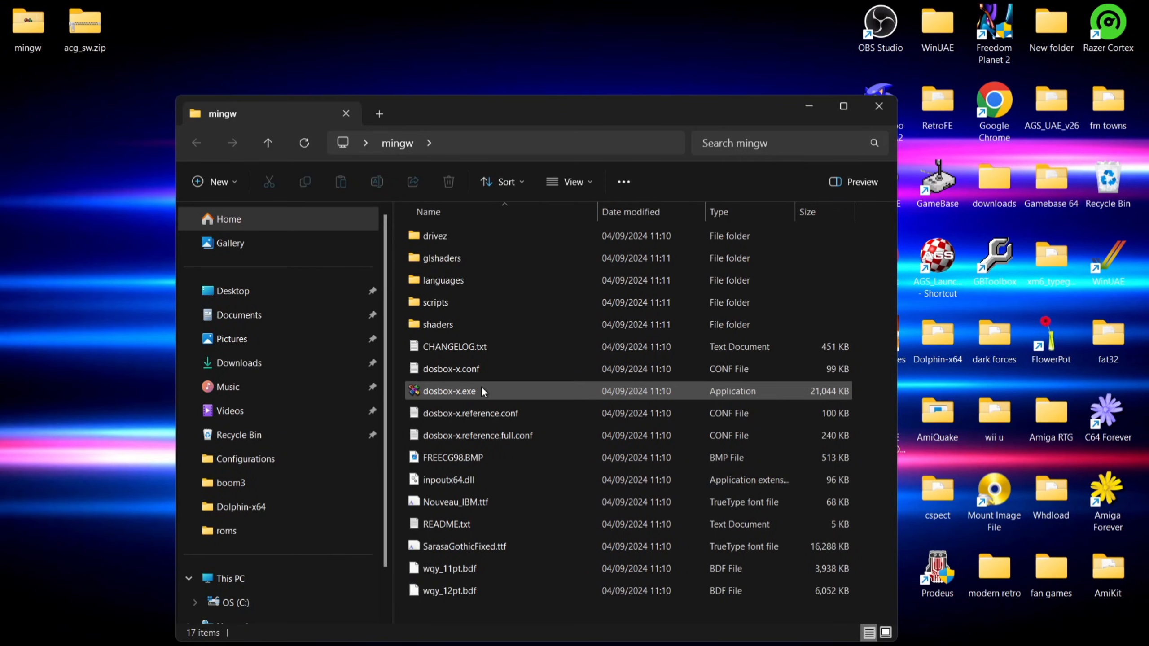
pyautogui.moveTo(482, 391)
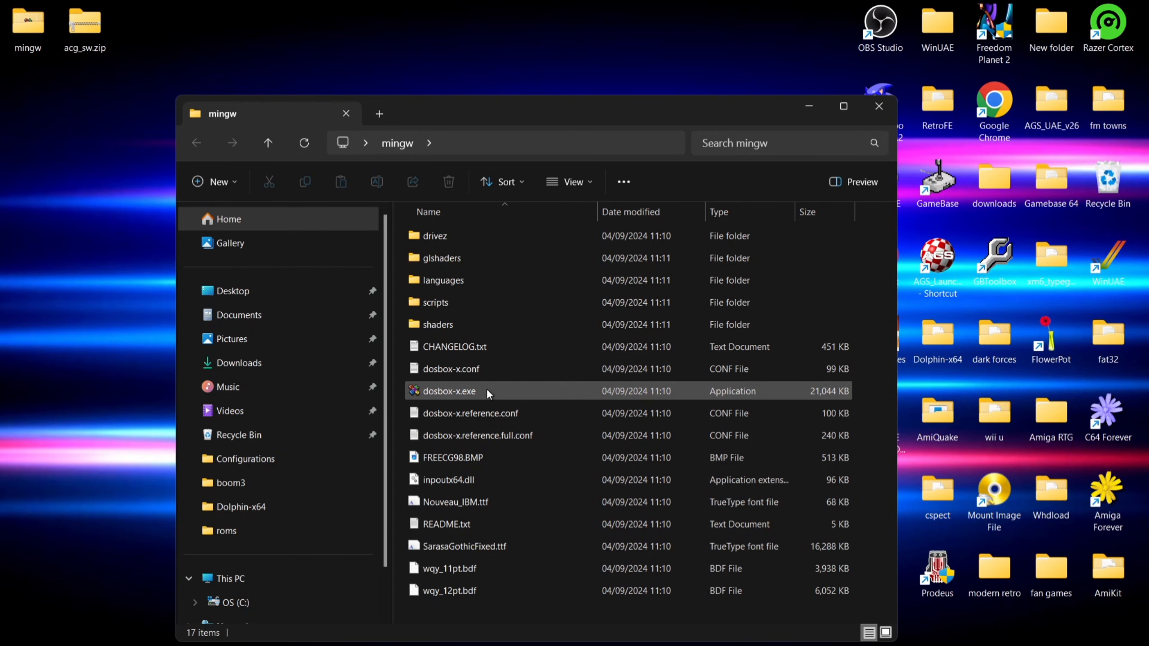
pyautogui.moveTo(487, 394)
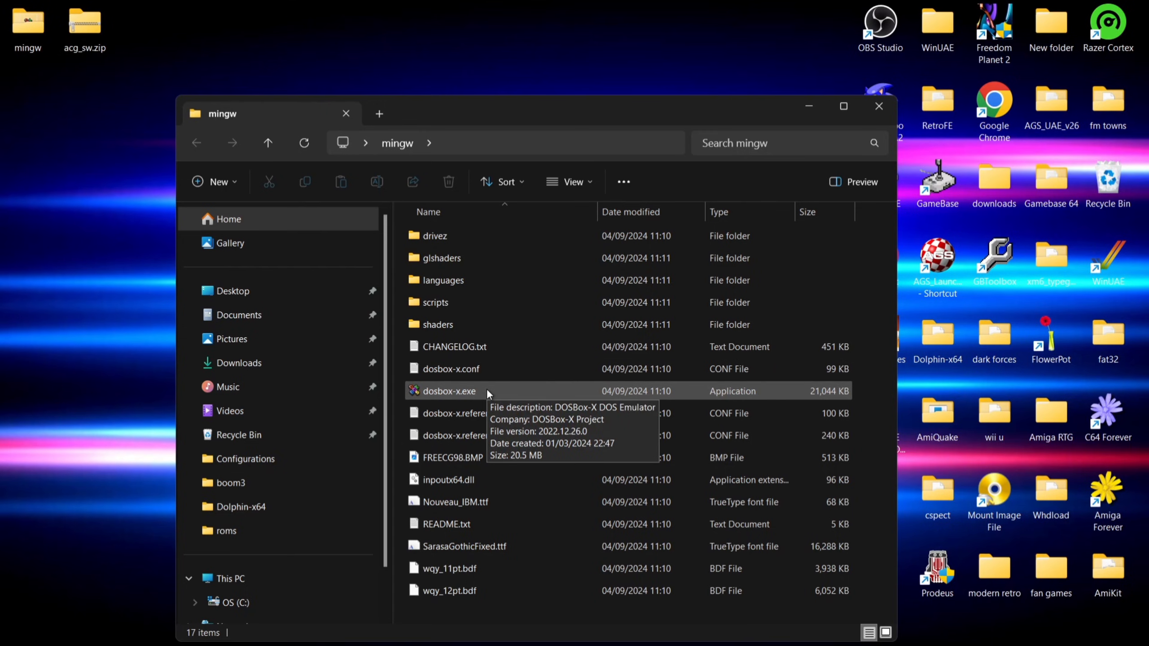
pyautogui.doubleClick(449, 391)
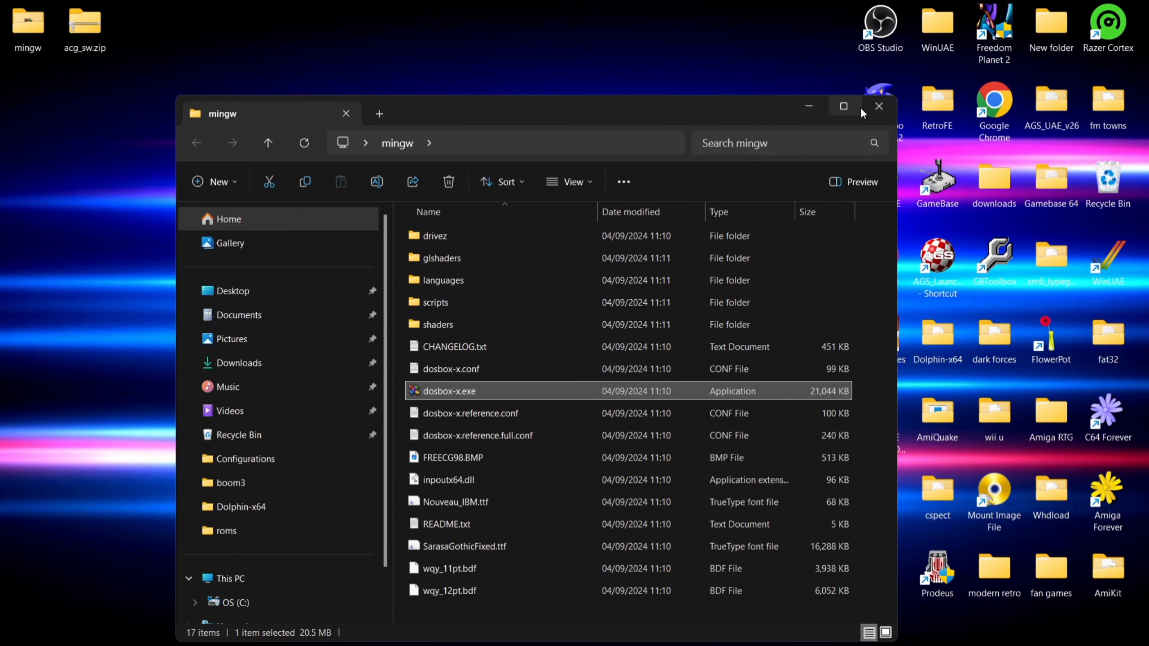
pyautogui.click(880, 106)
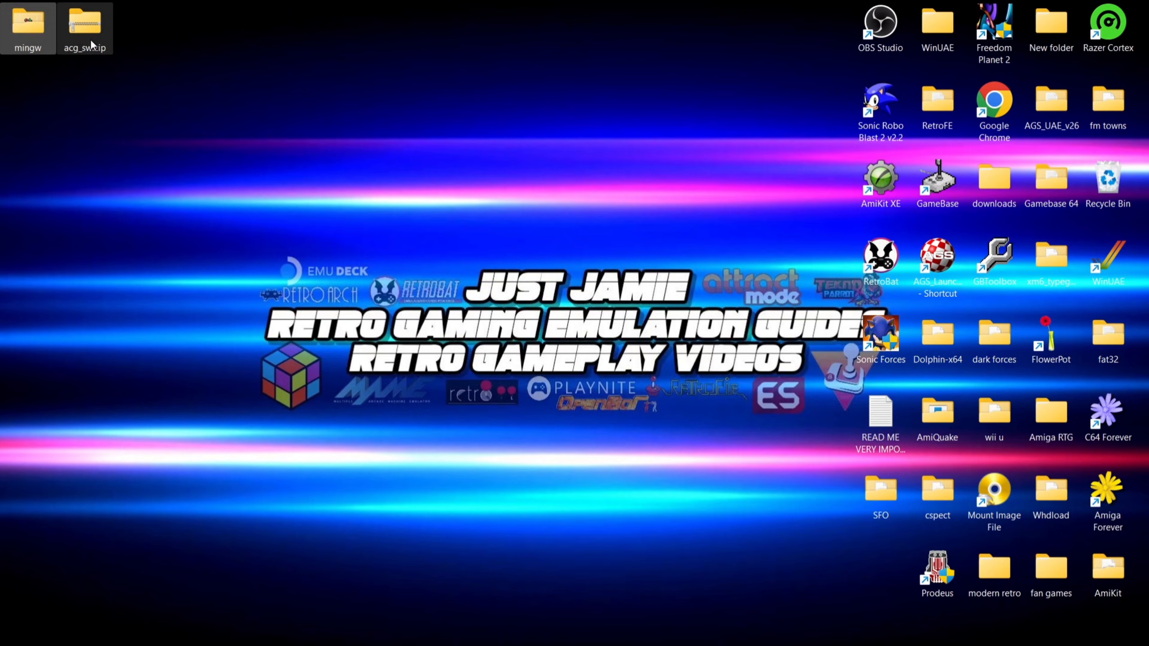
pyautogui.moveTo(91, 43)
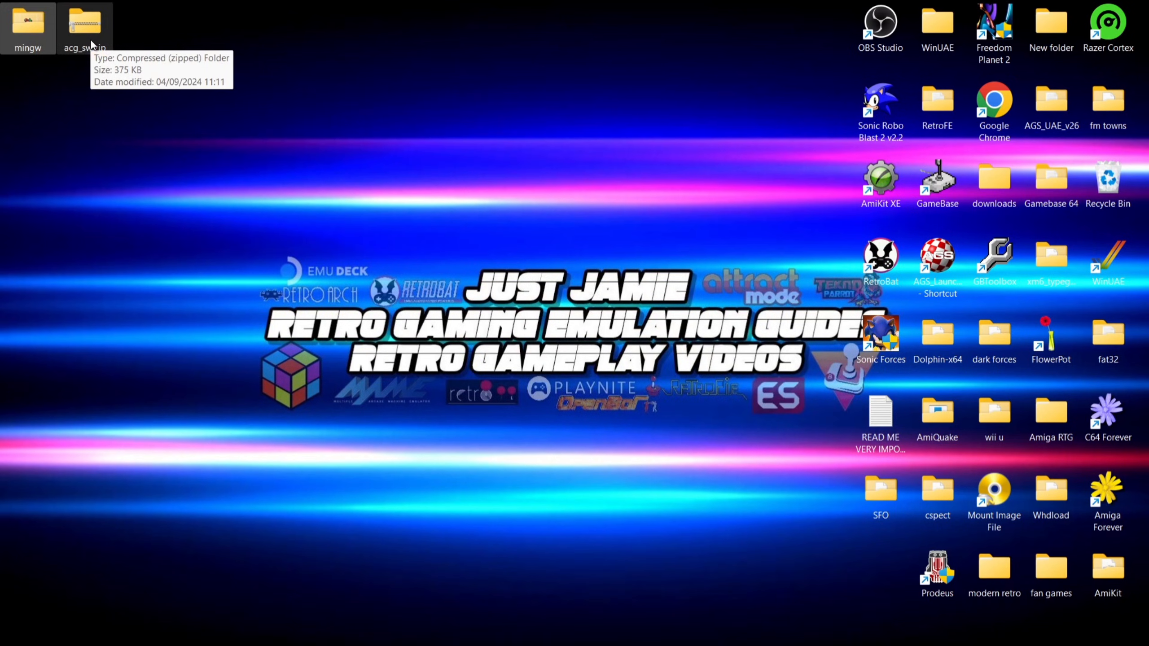
# Extract acg_sw.zip into a new acg folder on the desktop and close the zip window.
pyautogui.doubleClick(84, 25)
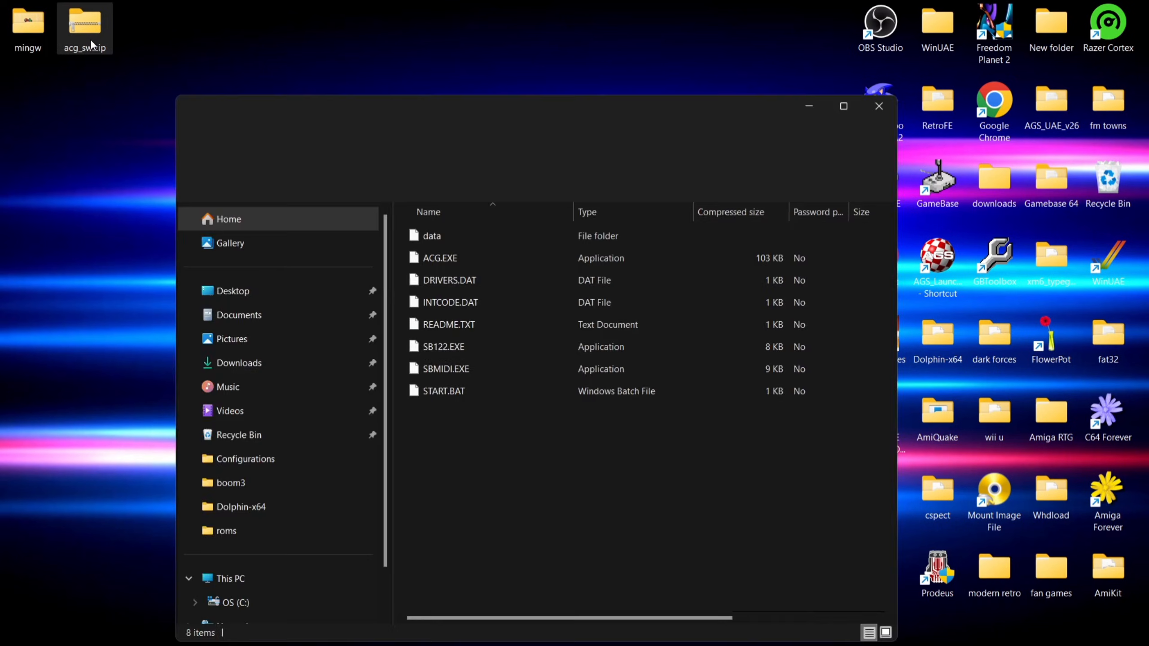
pyautogui.rightClick(115, 227)
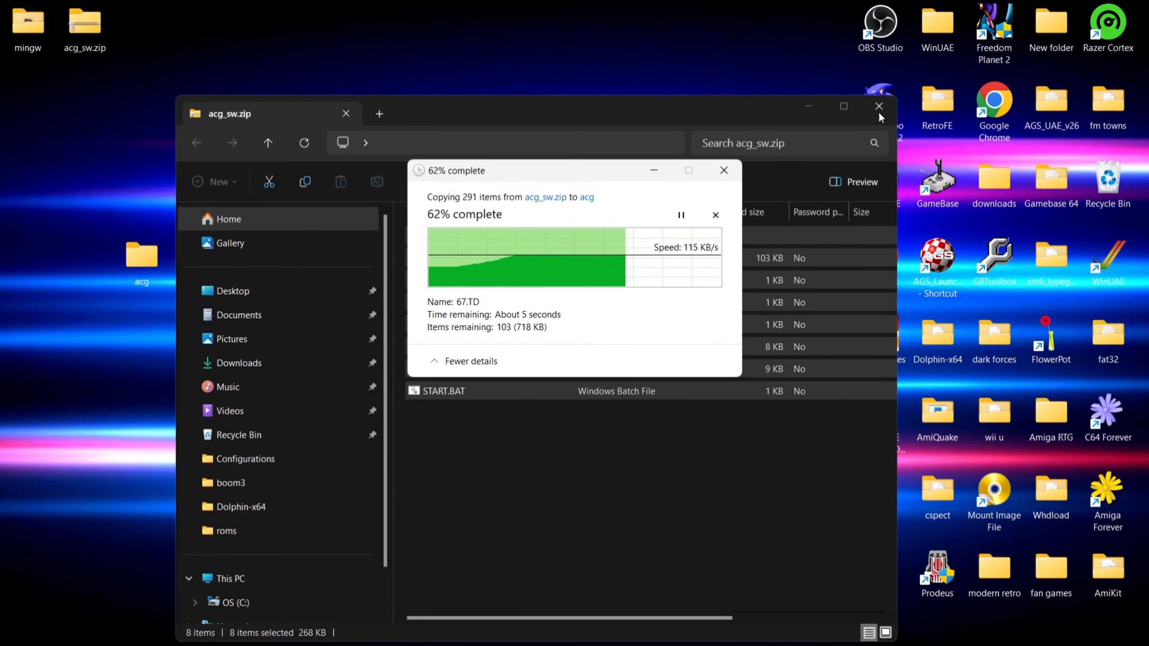
pyautogui.moveTo(878, 107)
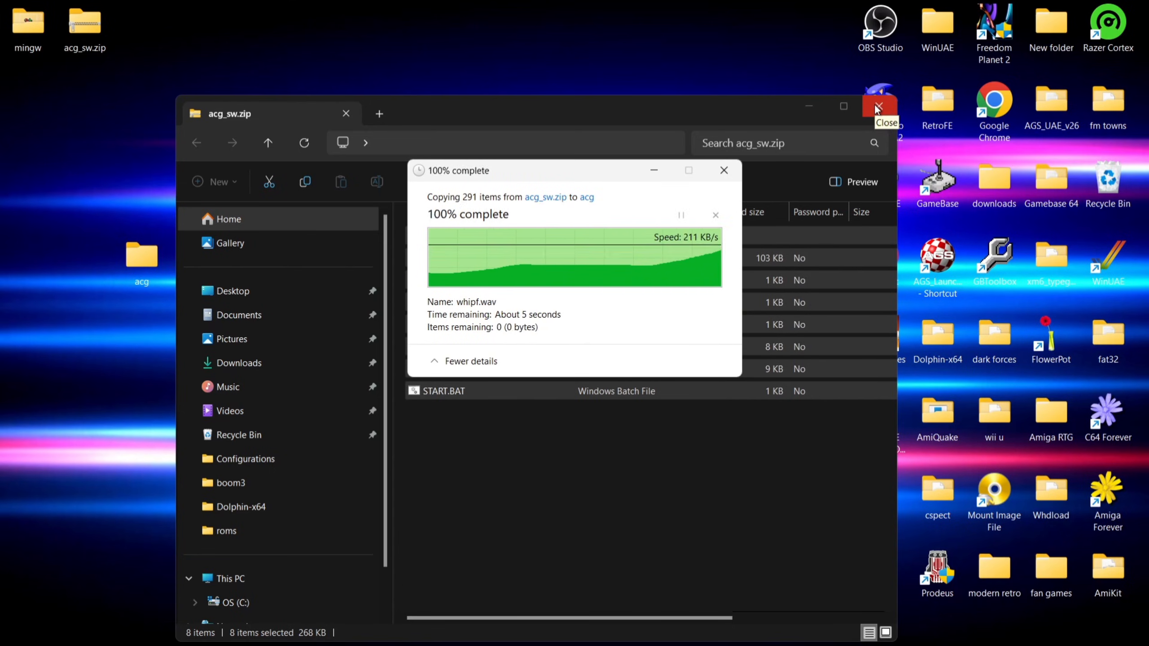
pyautogui.click(880, 107)
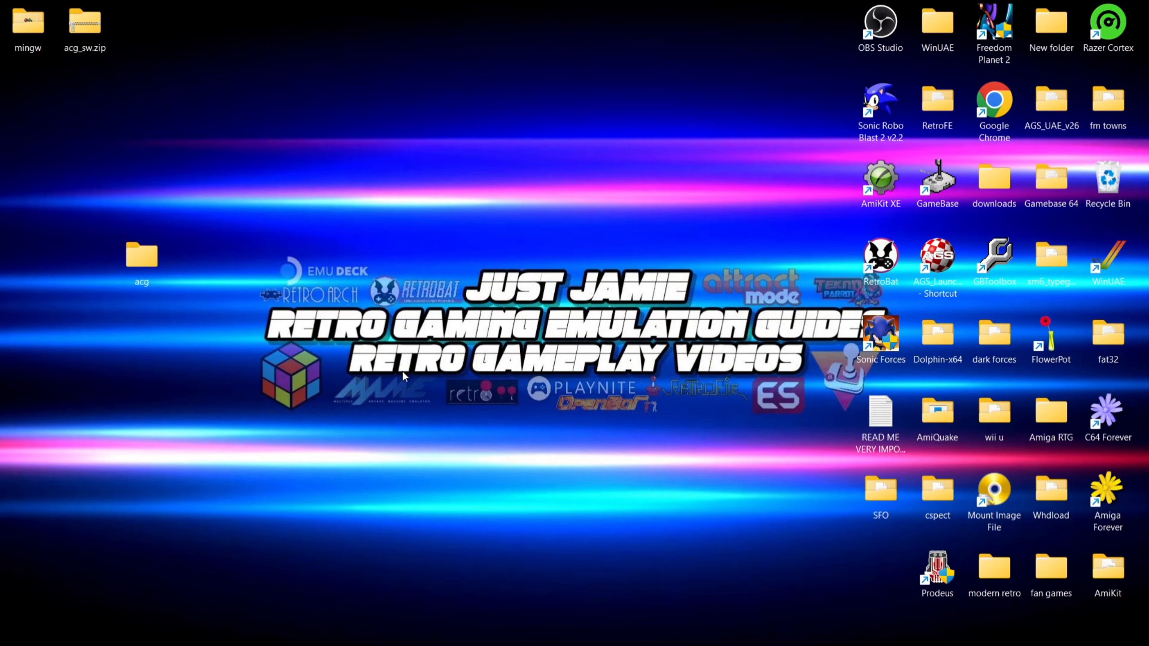
# Create a new folder named dos on the C: drive.
pyautogui.doubleClick(938, 414)
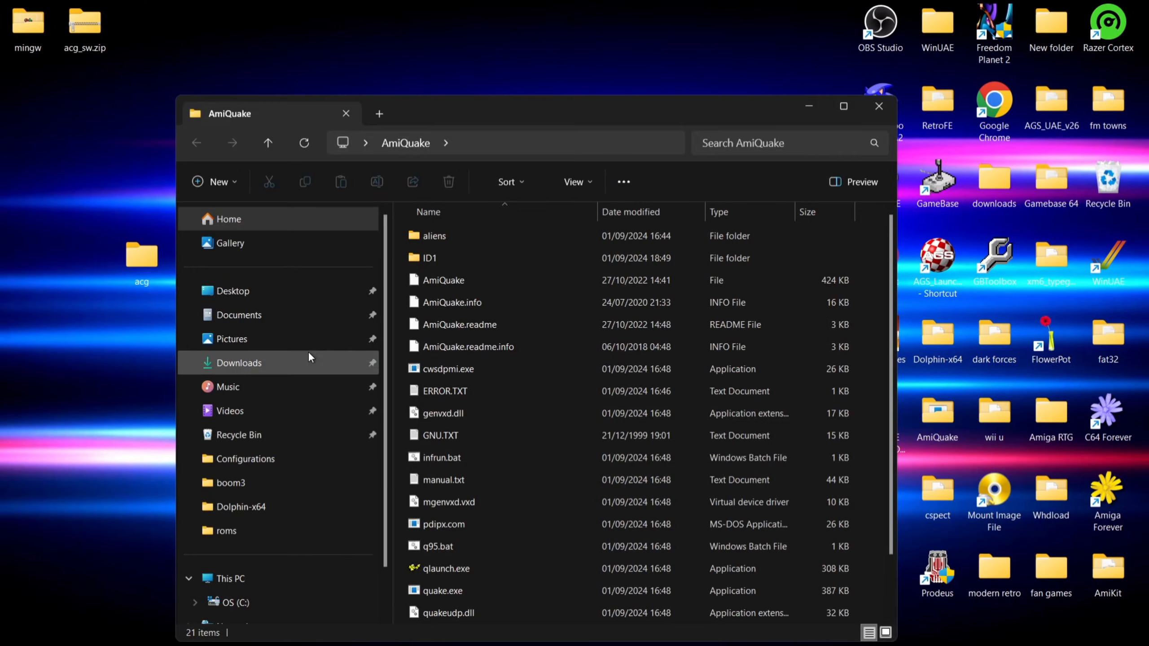
pyautogui.click(232, 578)
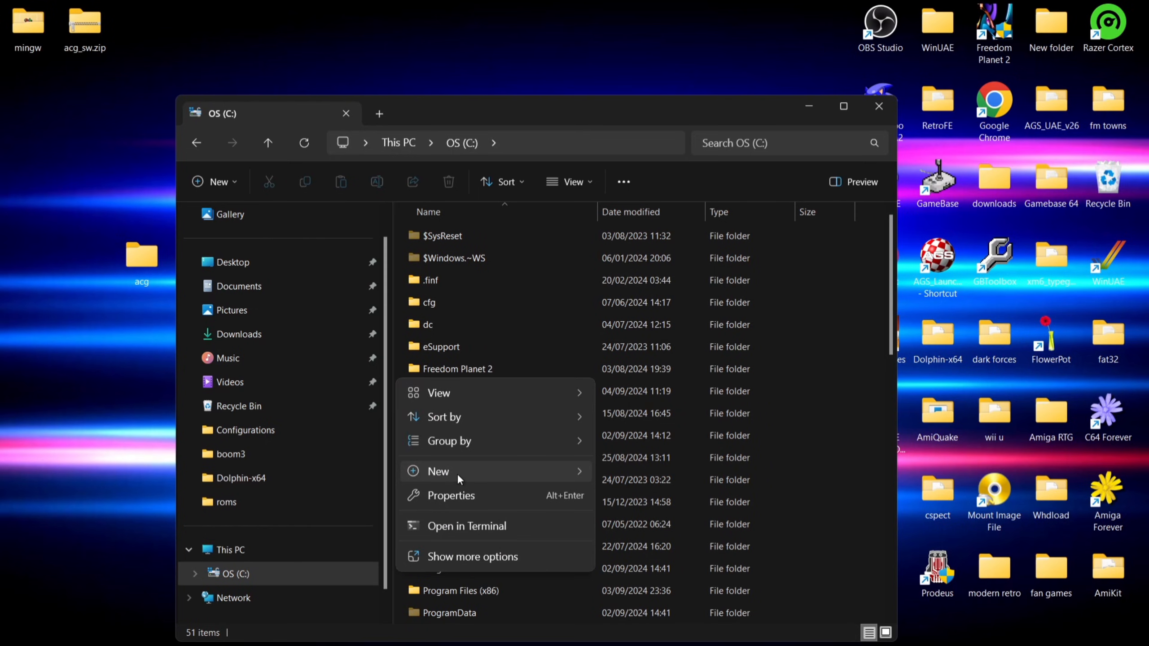
pyautogui.click(438, 472)
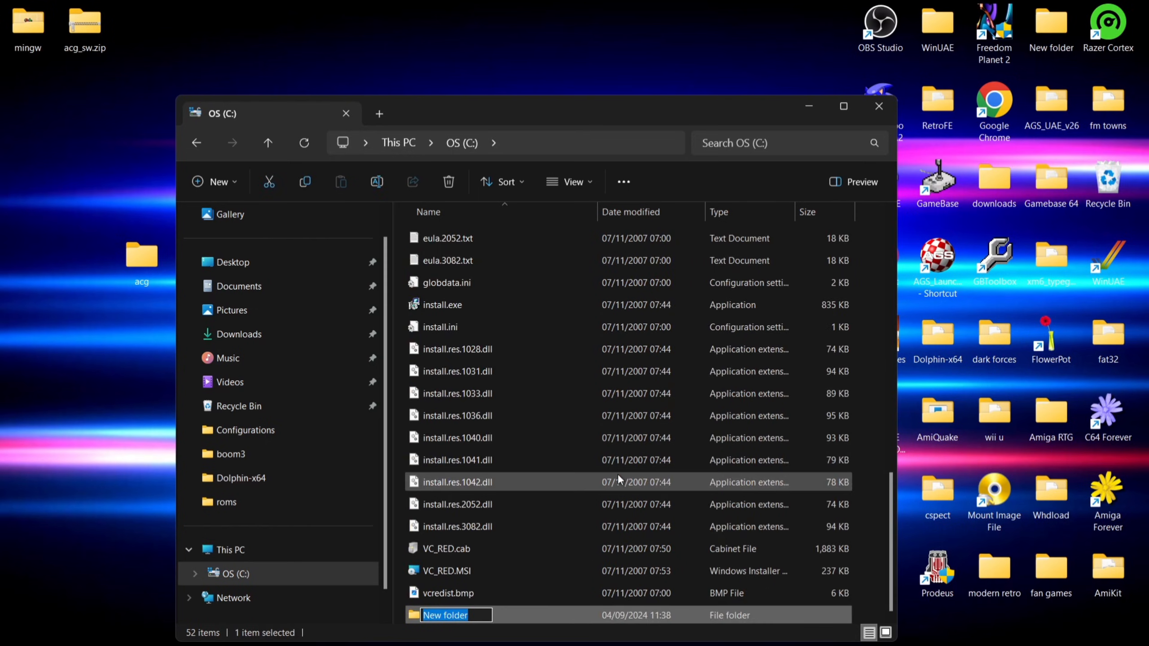
pyautogui.write('dos')
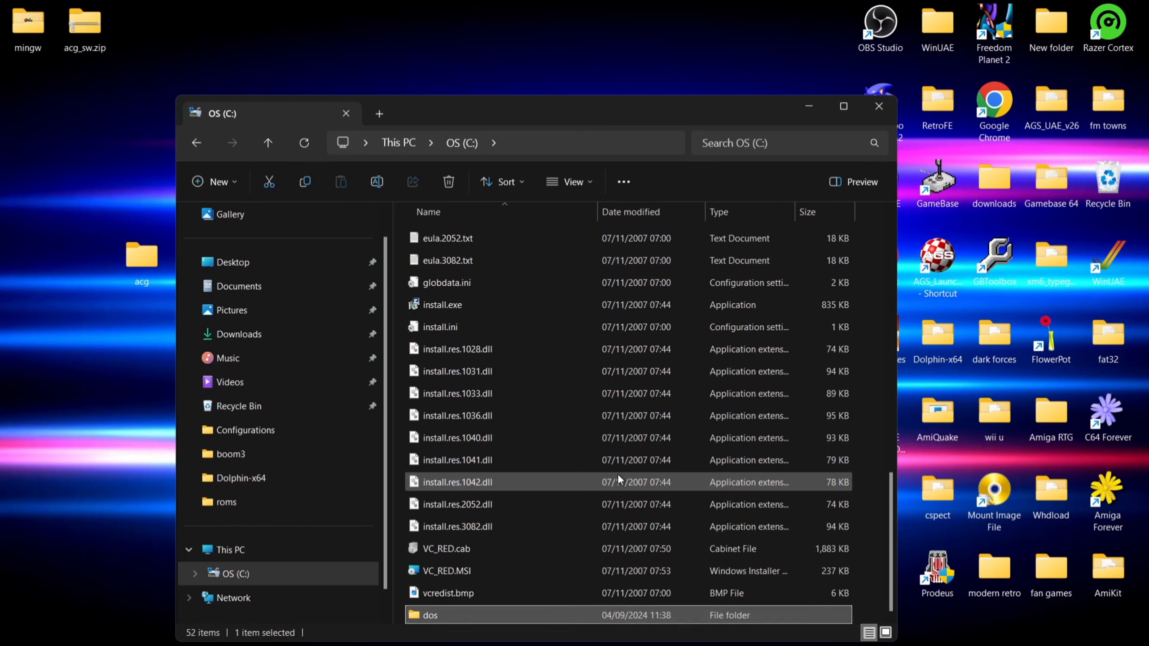
# Move the acg game folder from the desktop into C:\dos and close Explorer.
pyautogui.doubleClick(432, 616)
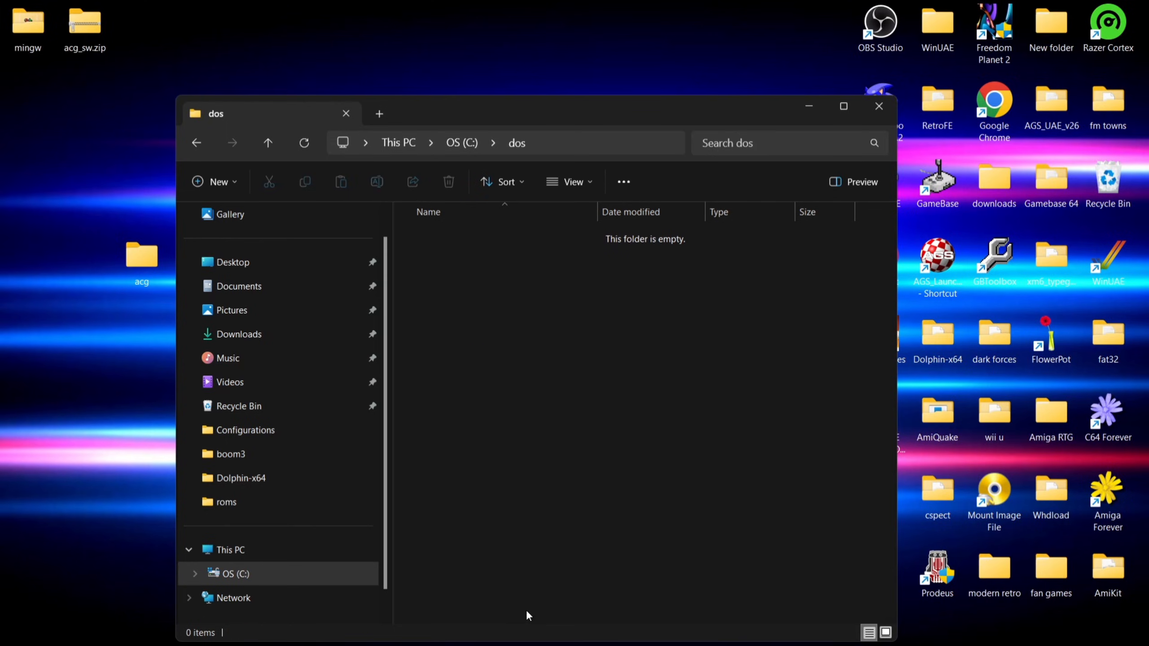
pyautogui.click(141, 259)
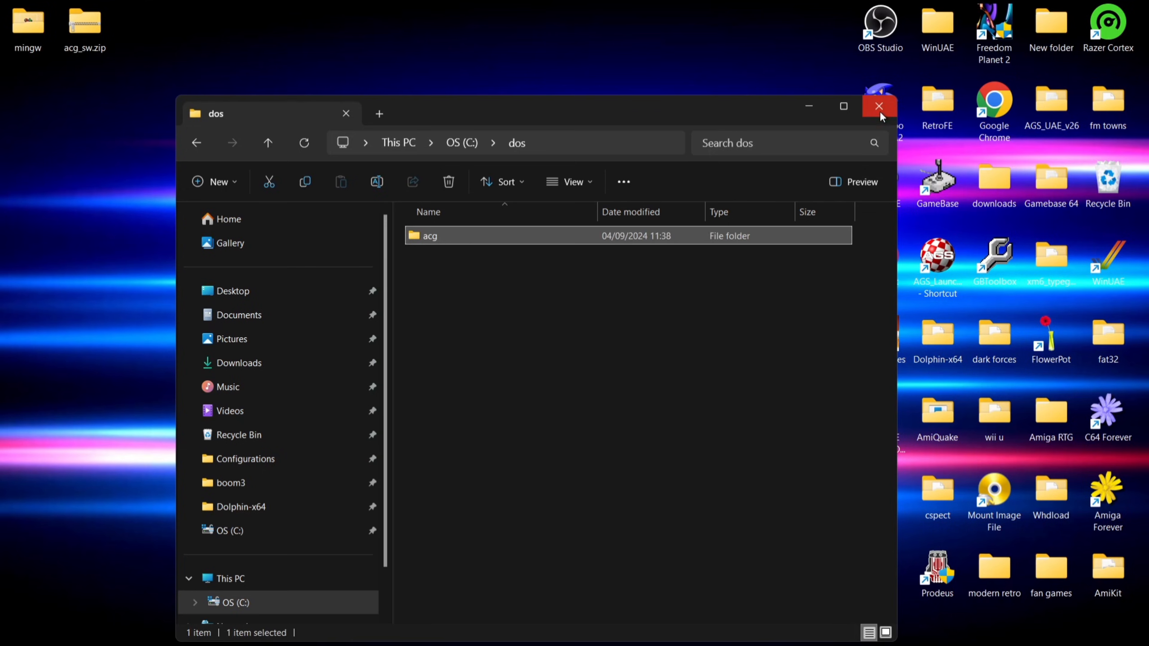
pyautogui.click(879, 106)
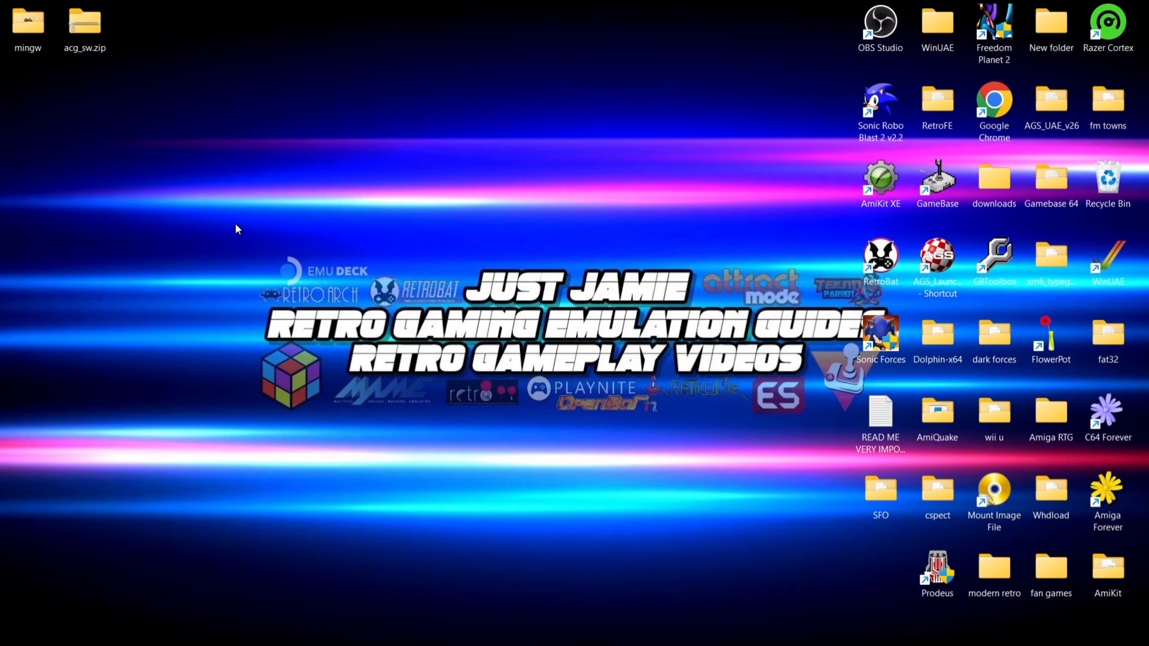
# Launch DOSBox-X from the mingw folder.
pyautogui.doubleClick(29, 23)
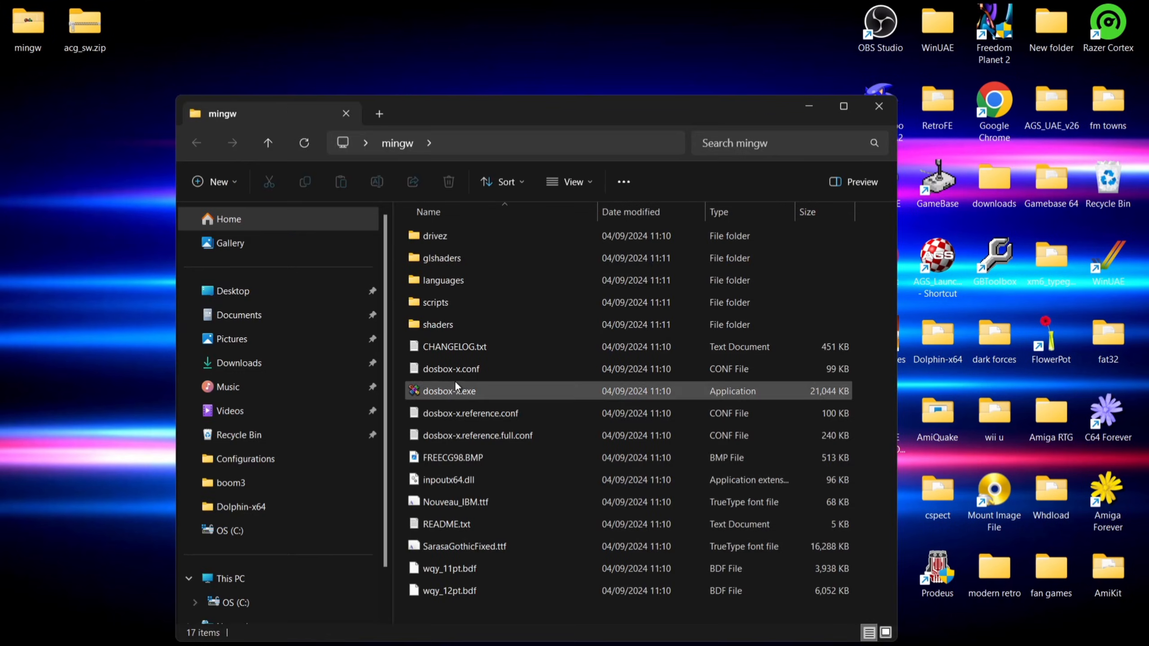
pyautogui.doubleClick(457, 392)
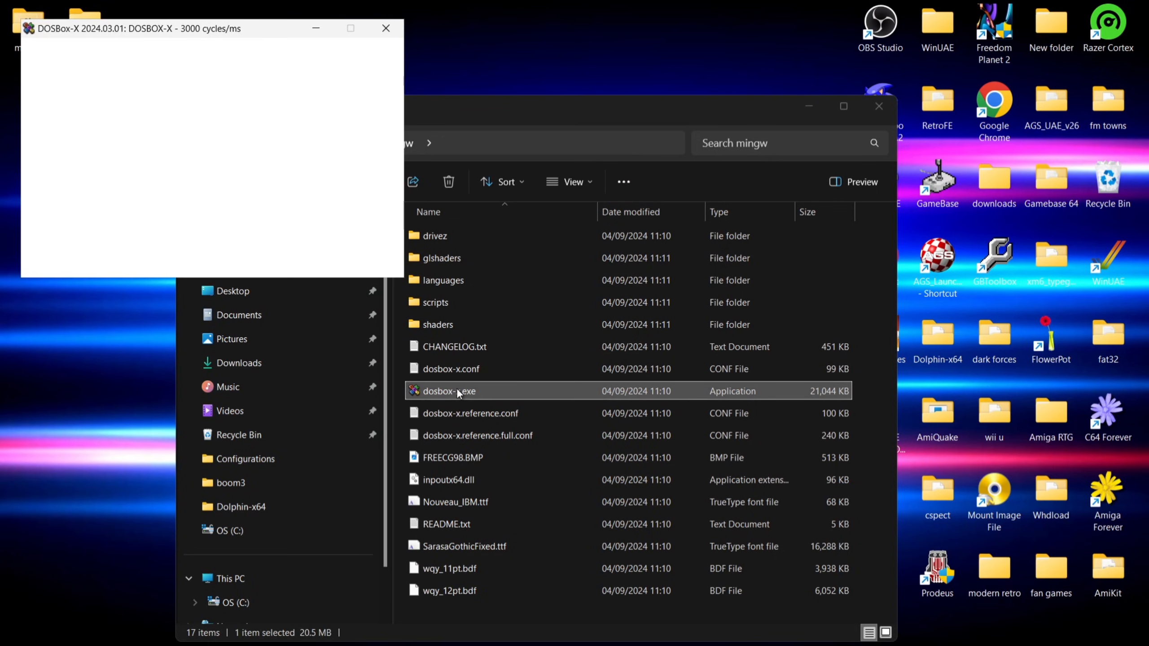
pyautogui.doubleClick(449, 392)
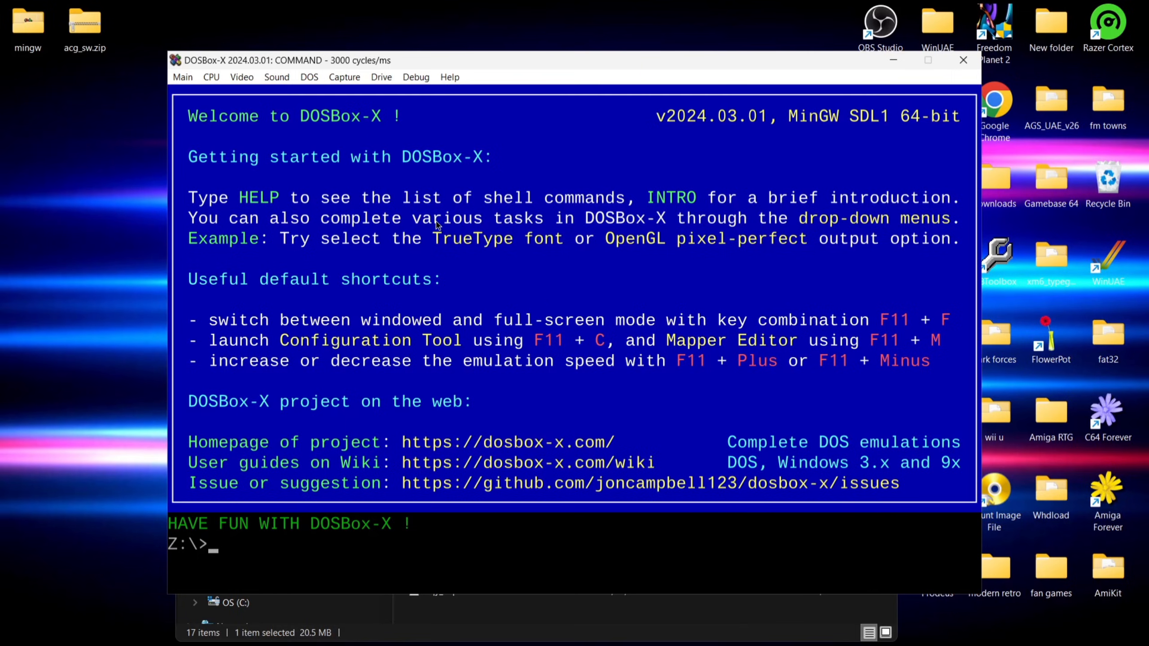
# Switch the emulator to fullscreen via Video > Toggle fullscreen.
pyautogui.click(242, 77)
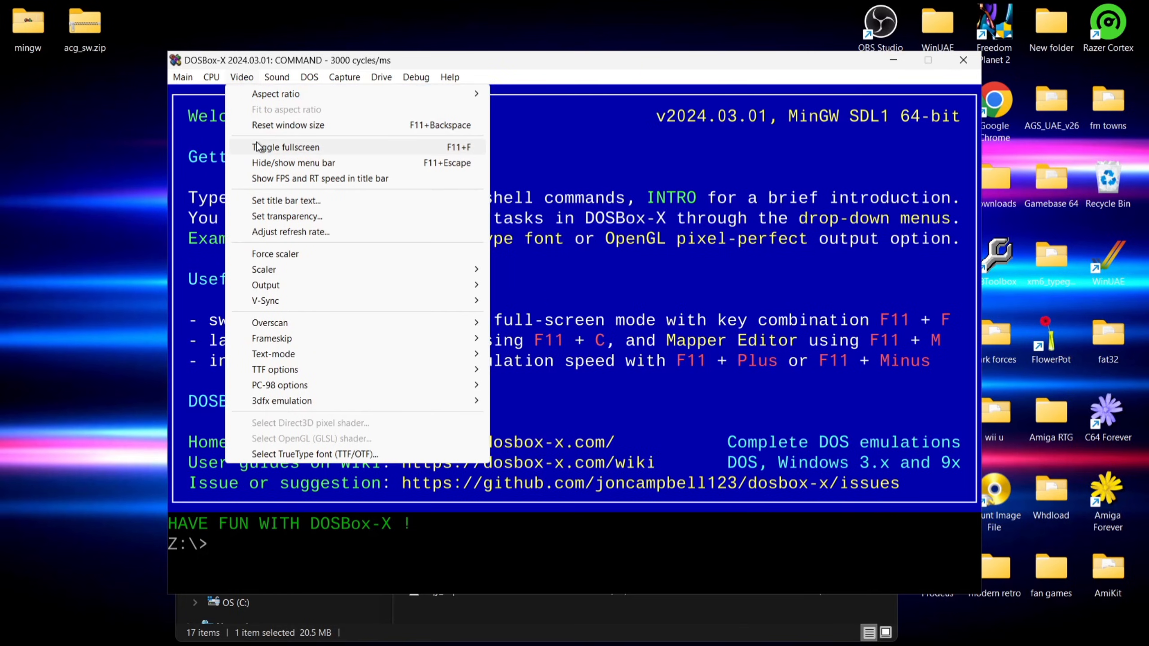
pyautogui.click(285, 148)
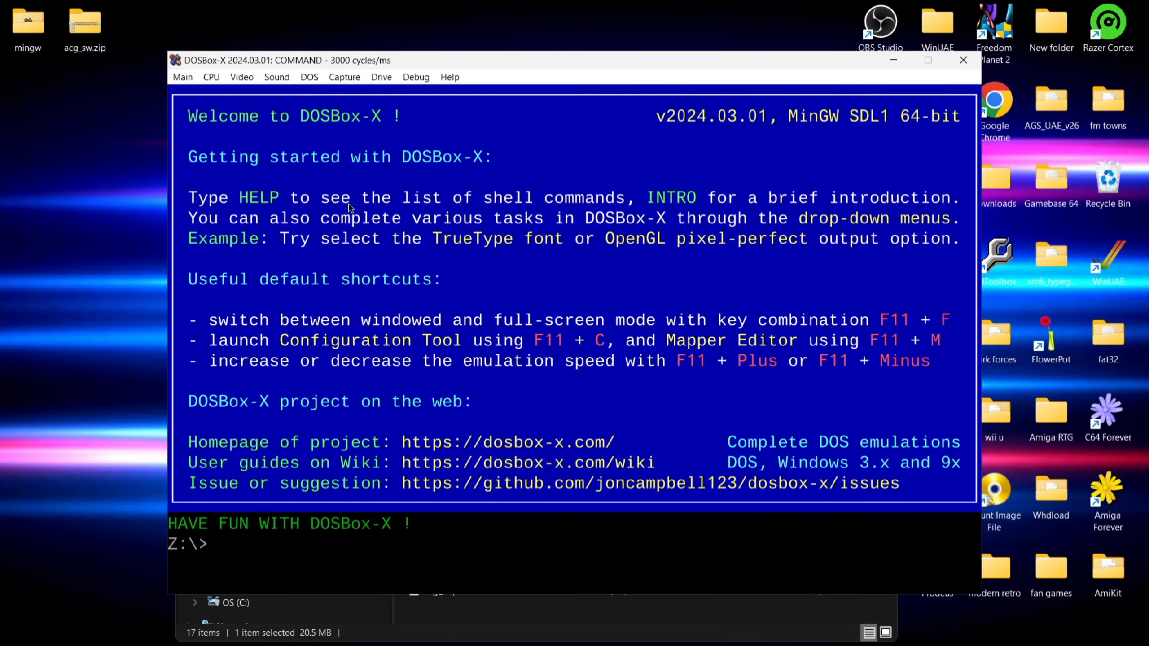
pyautogui.click(241, 77)
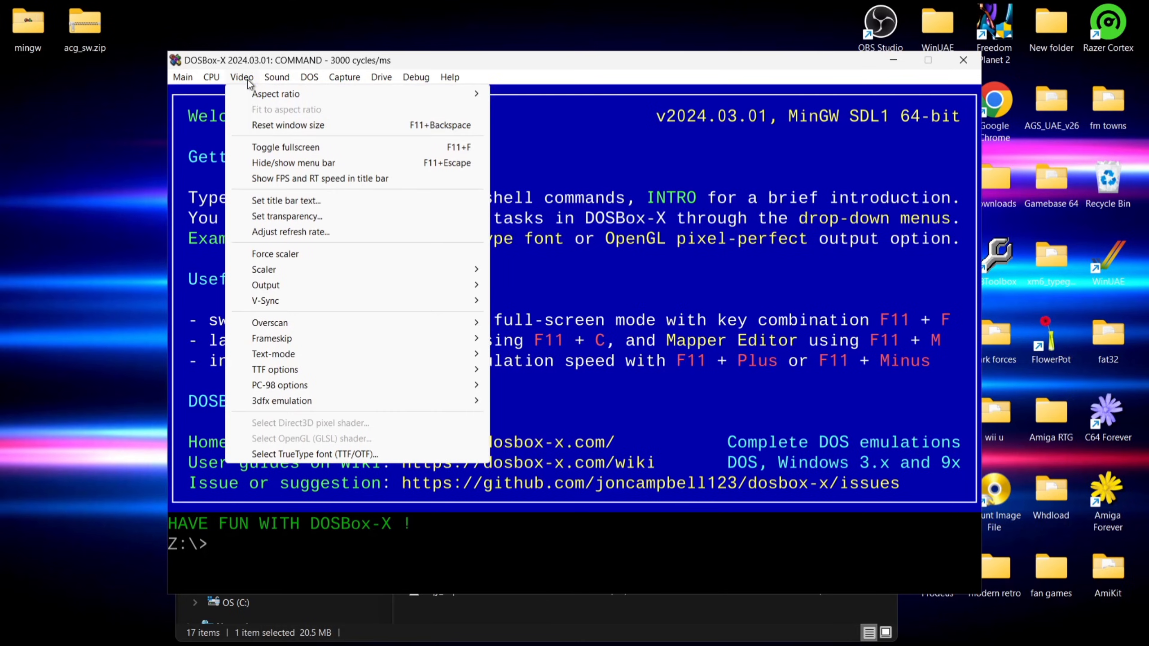
pyautogui.moveTo(265, 147)
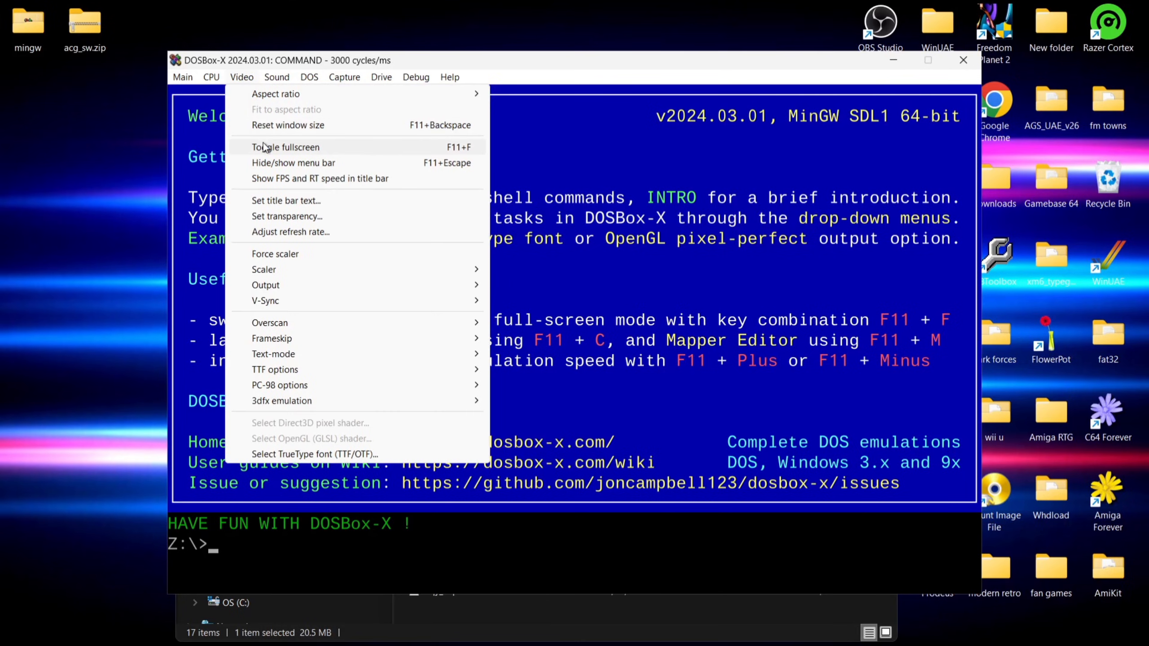
pyautogui.click(285, 147)
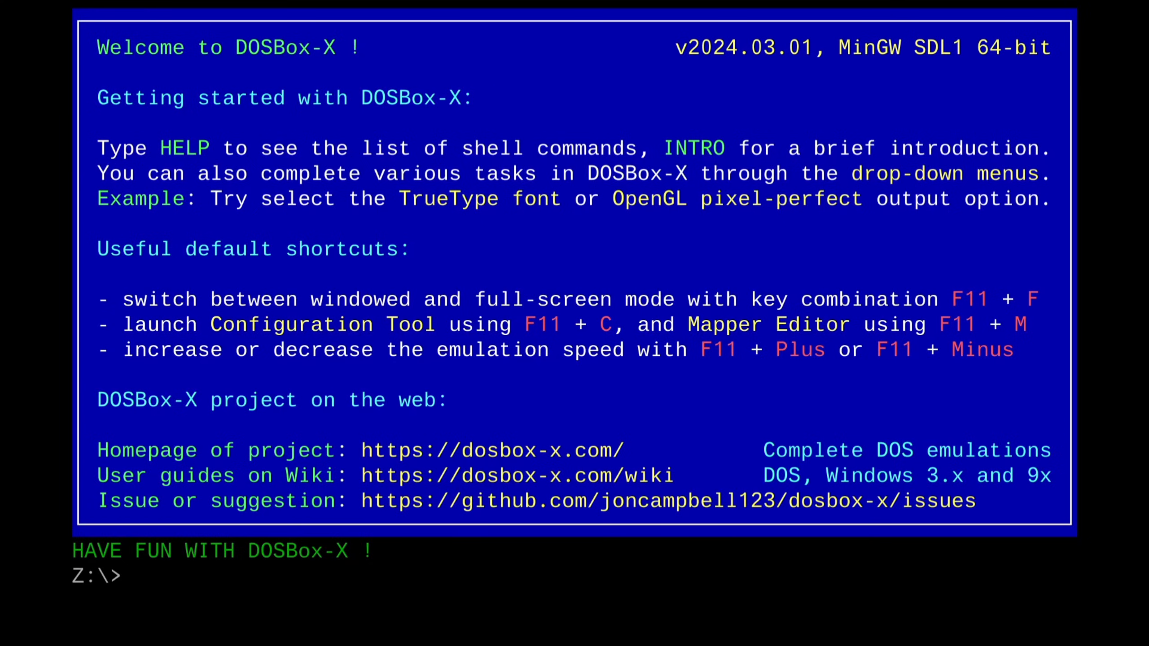
# Mount drive C as local directory c:\dos and change to the C:\> prompt.
pyautogui.write('mount')
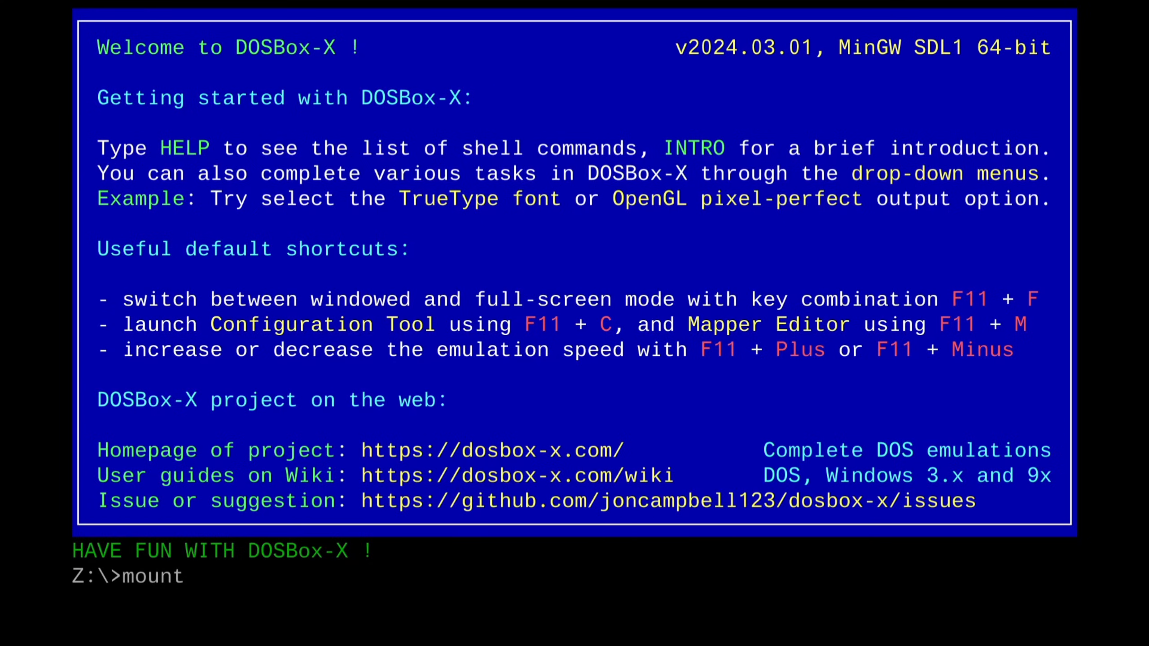
pyautogui.write('c c')
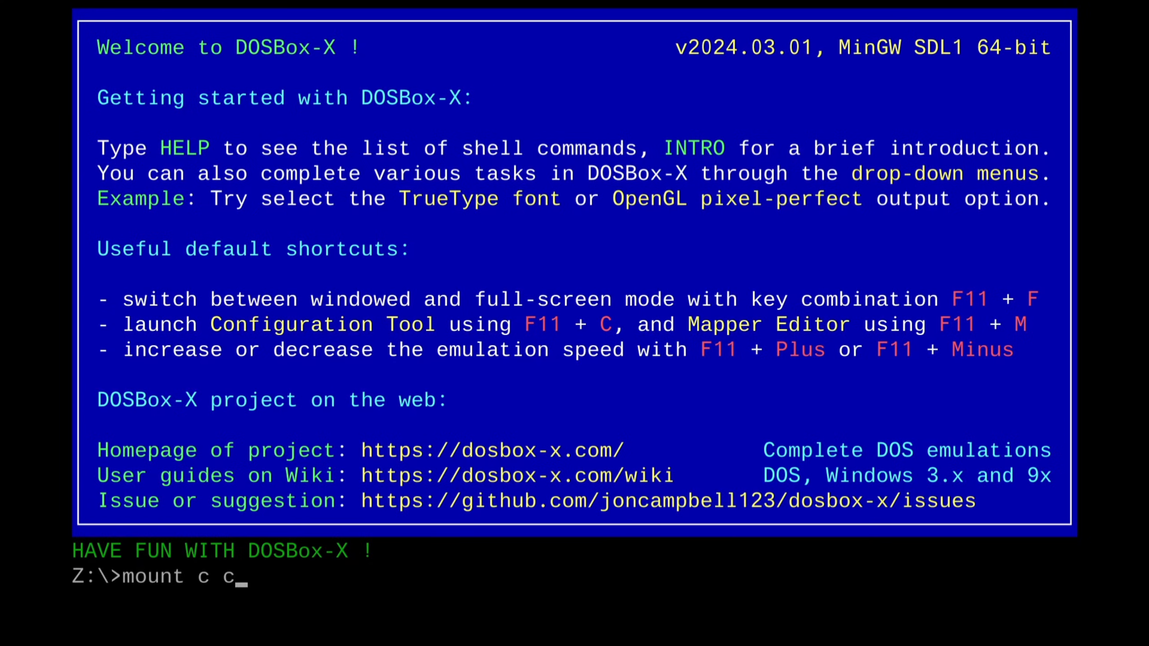
pyautogui.write(':')
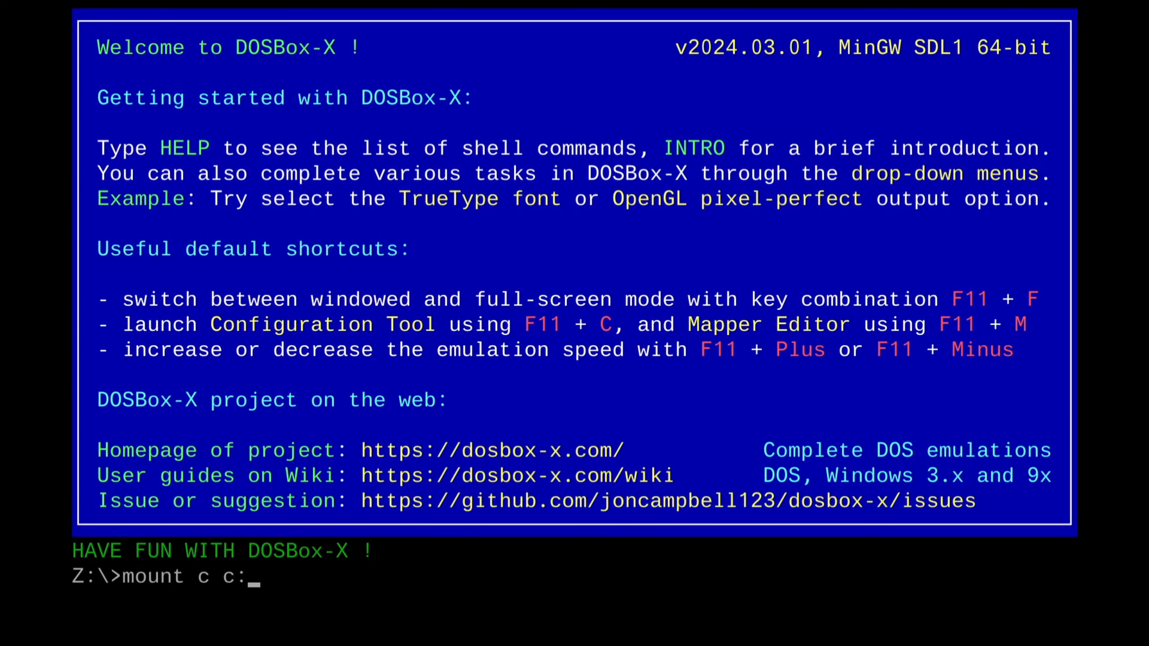
pyautogui.write('\\')
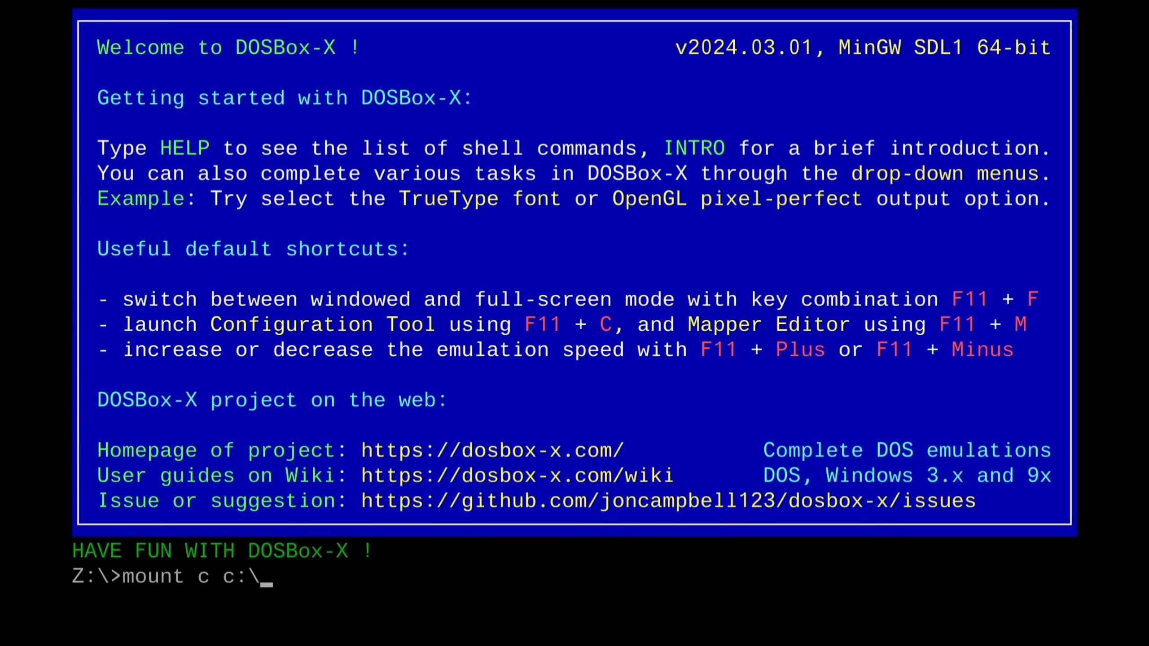
pyautogui.write('dos')
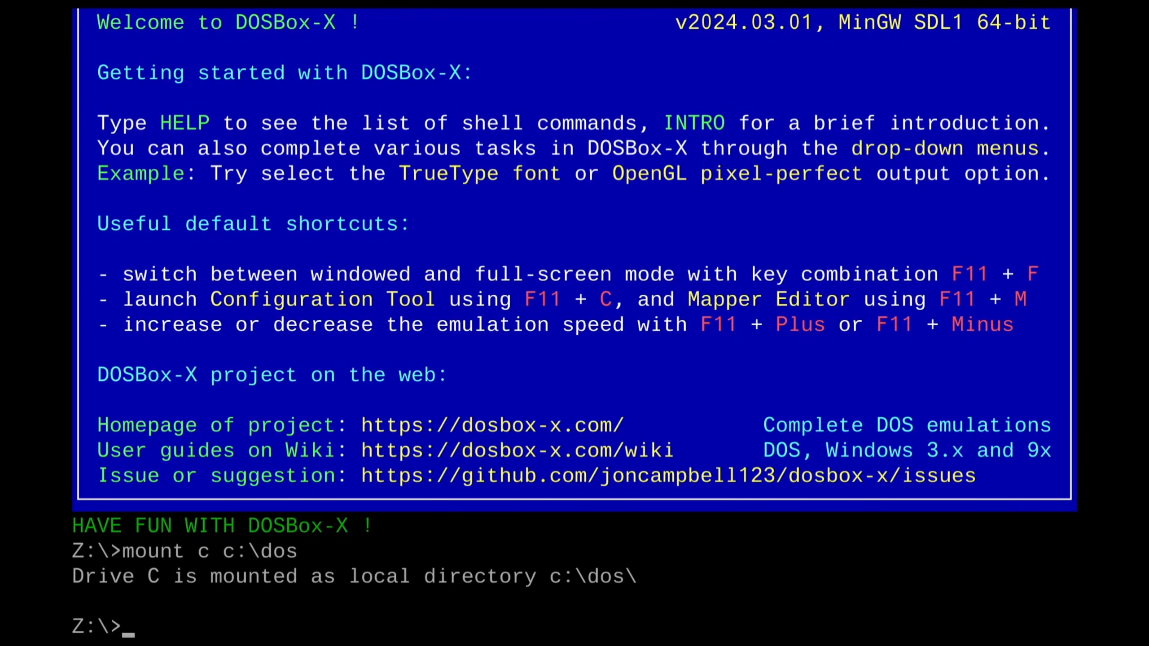
pyautogui.write('c')
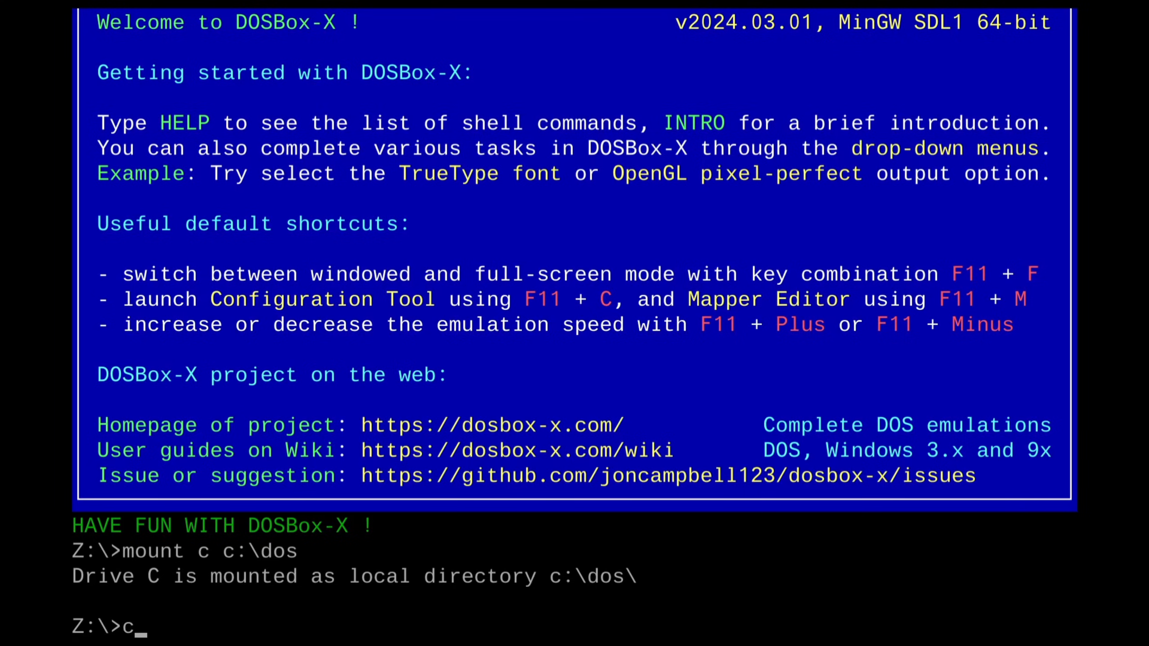
pyautogui.write(':')
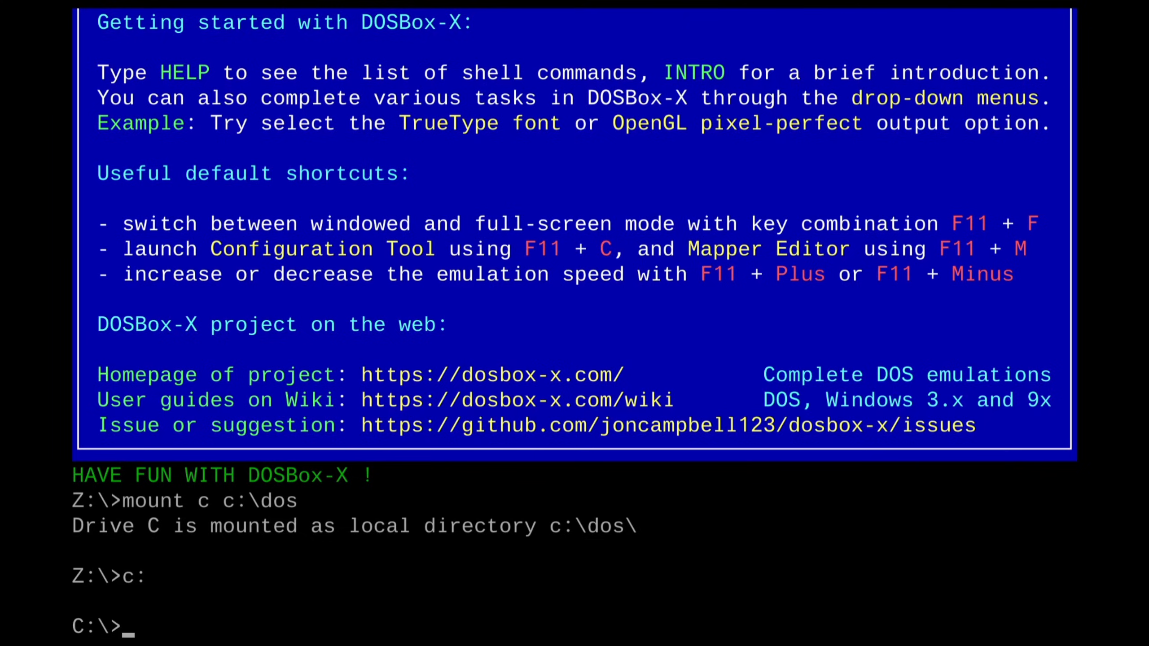
# List the C: root, change into the ACG folder and list its game files.
pyautogui.write('dir')
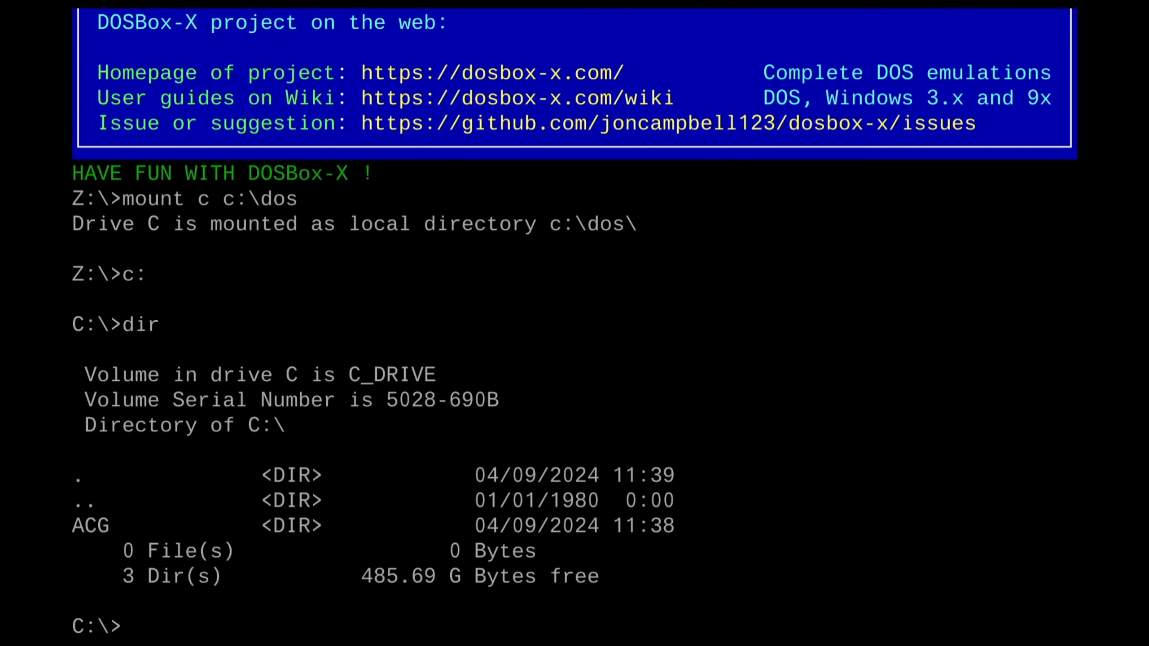
pyautogui.write('cd')
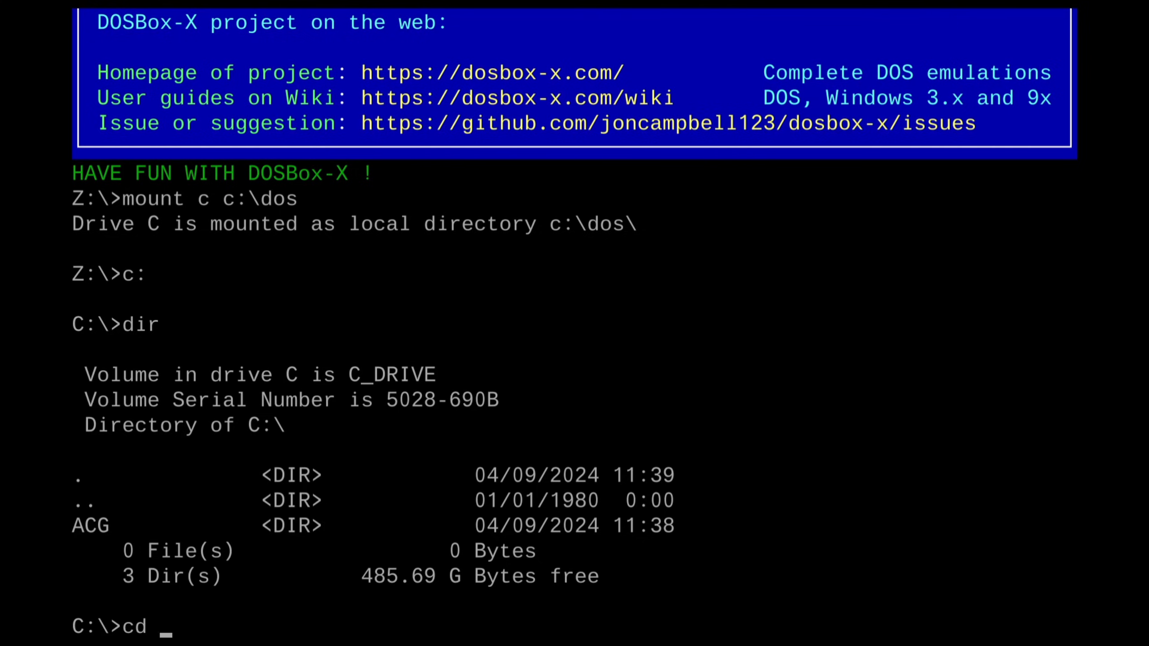
pyautogui.write('ACG')
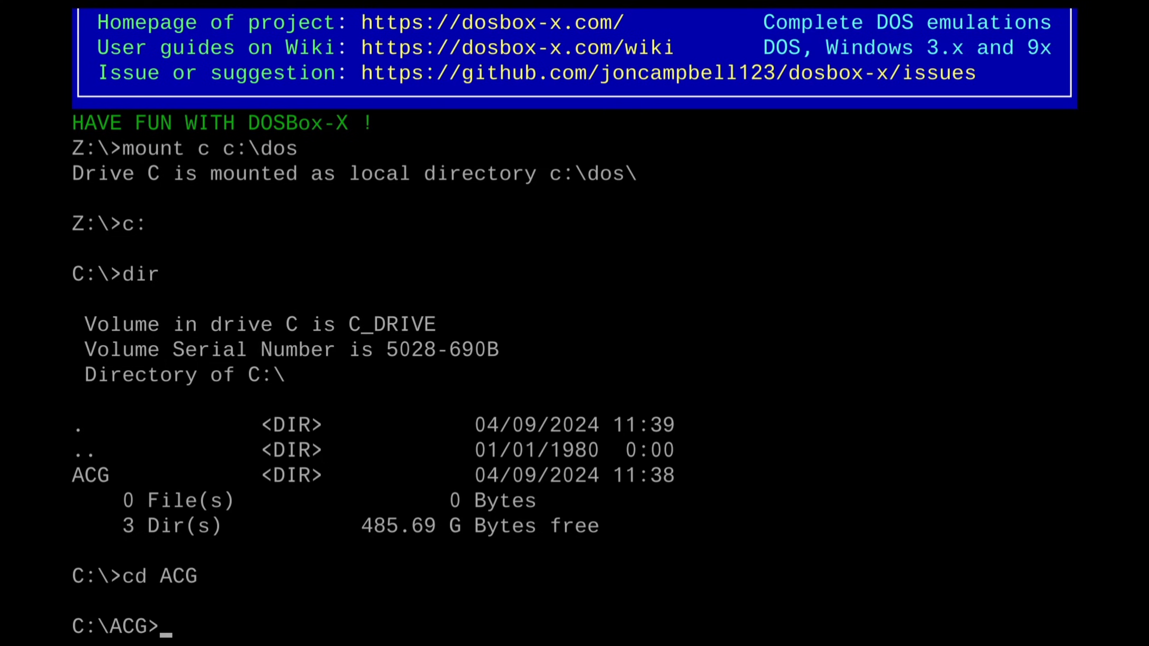
pyautogui.write('dir')
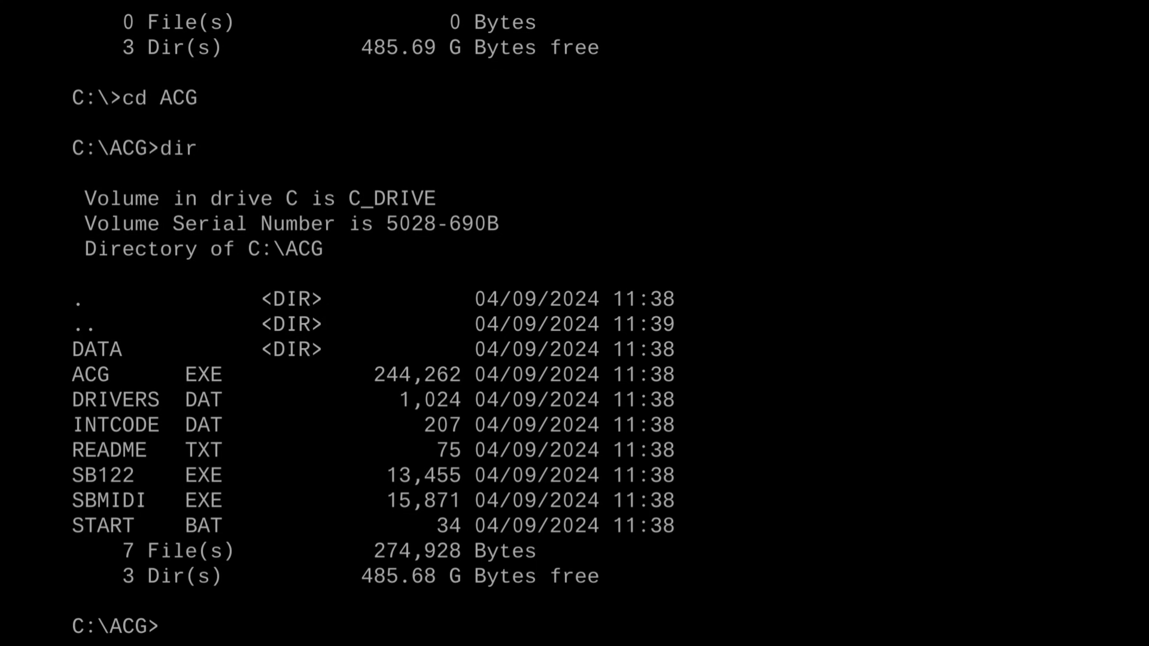
# Run START.BAT and enter 99 in its option menu to launch Anzu Castle Gracula.
pyautogui.write('START.BAT')
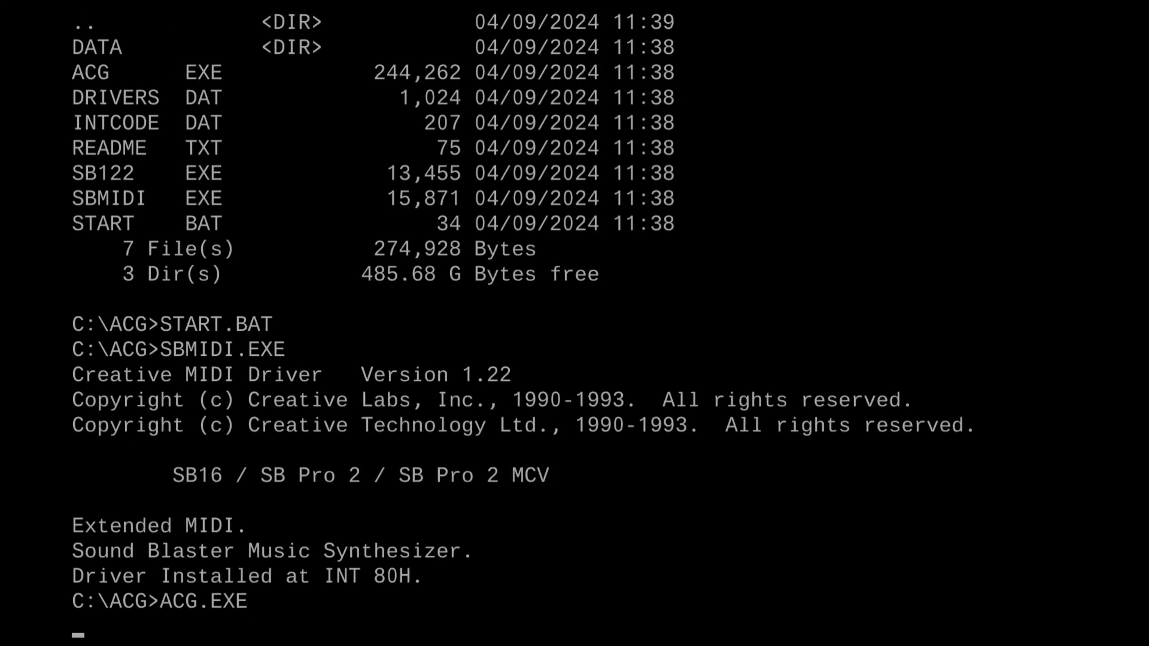
pyautogui.press('Enter')
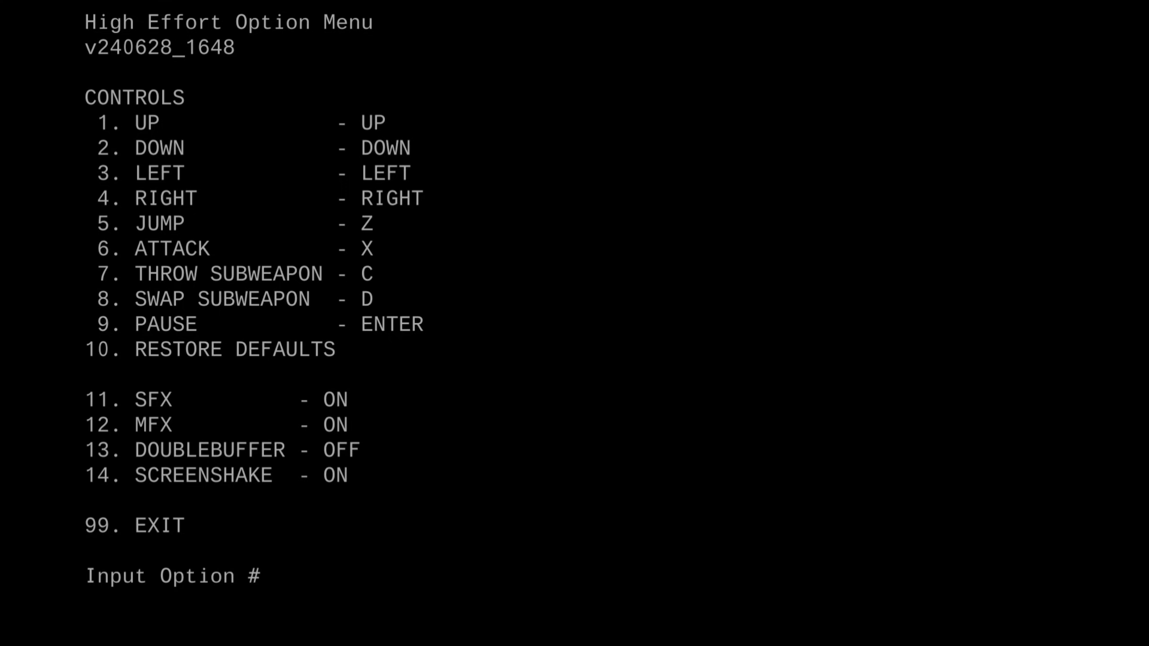
pyautogui.write('99')
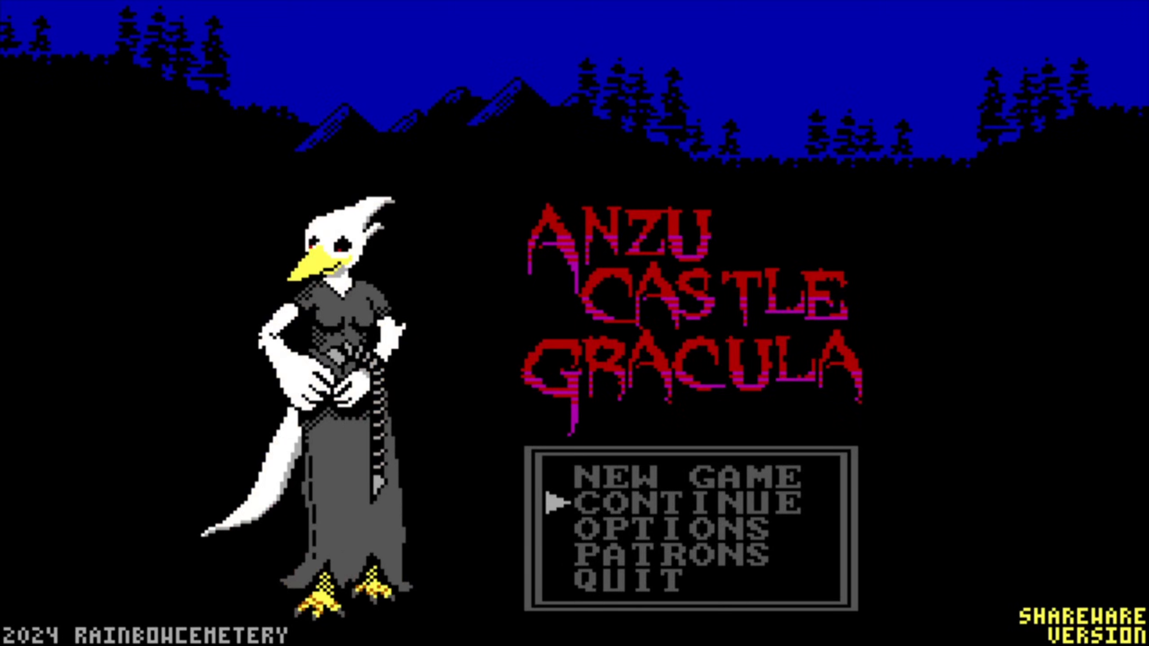
# Visit OPTIONS on the title screen and enter 99 to return to the title menu.
pyautogui.press('Down')
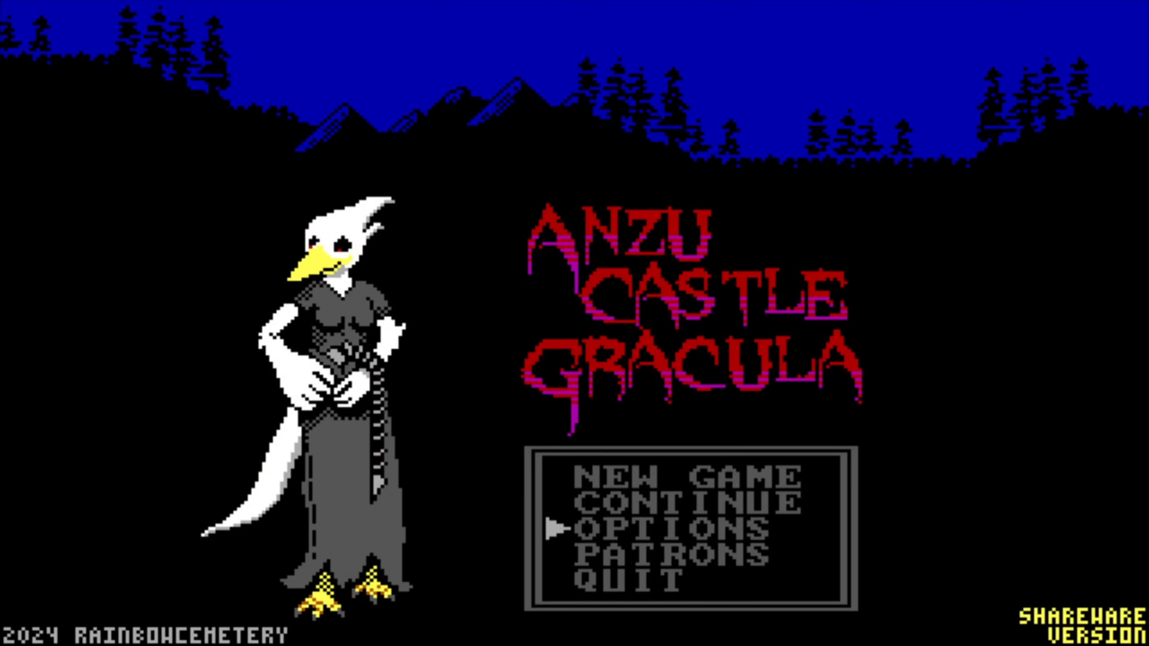
pyautogui.click(664, 530)
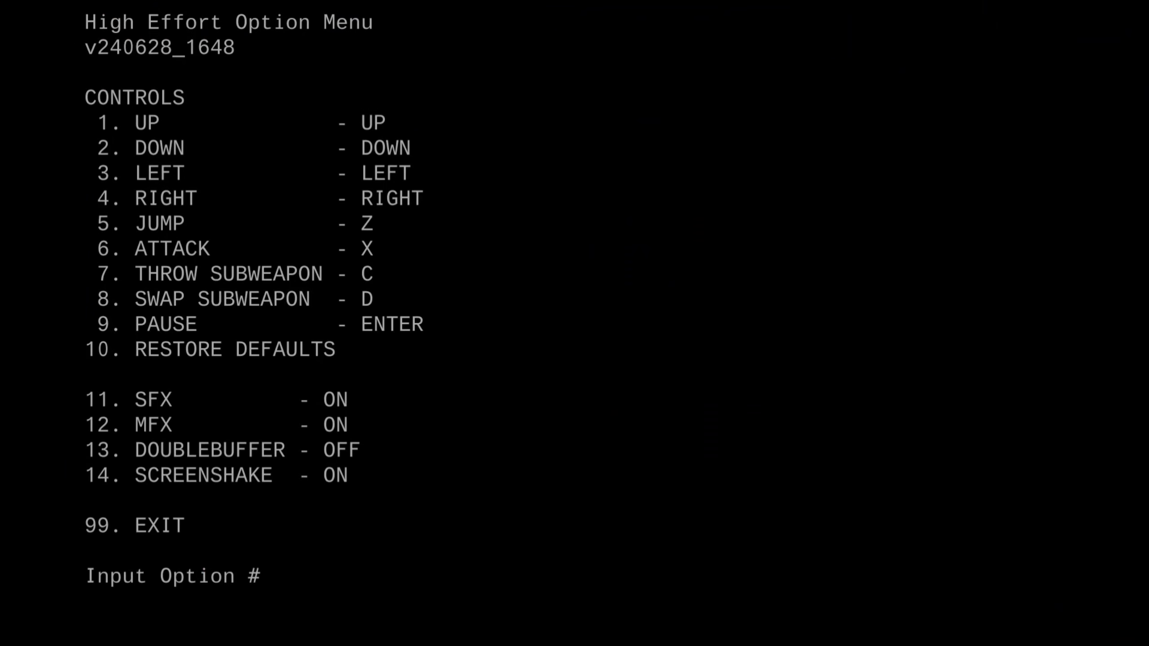
pyautogui.write('99')
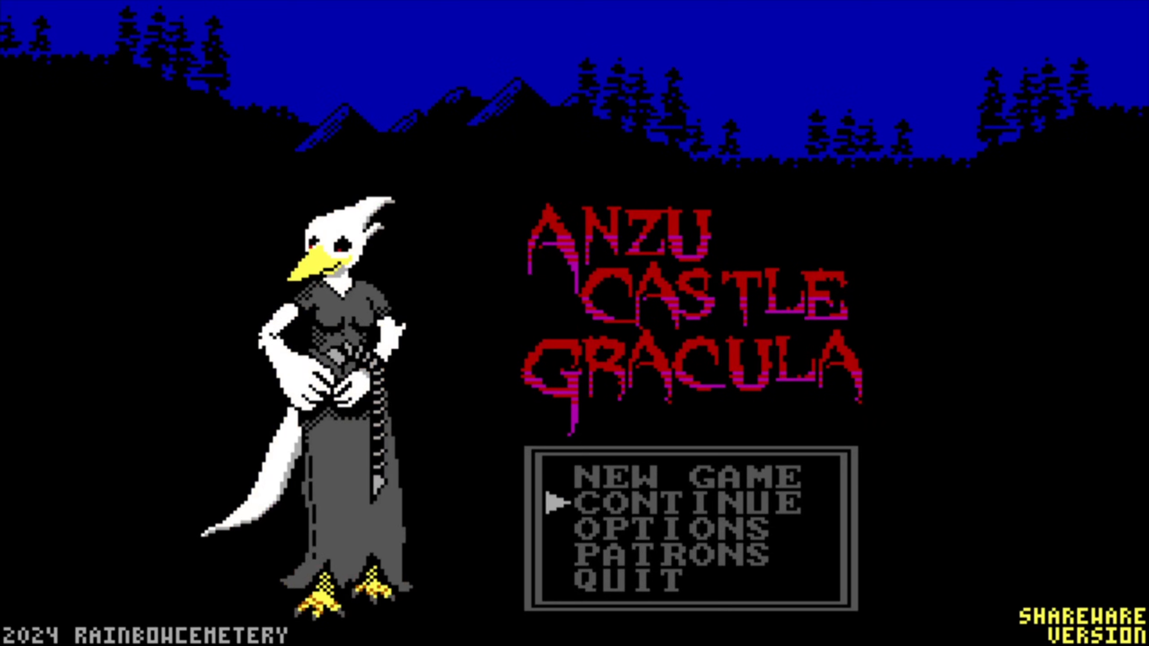
# Continue the game, walk through the castle level with the arrow keys, then exit.
pyautogui.click(681, 505)
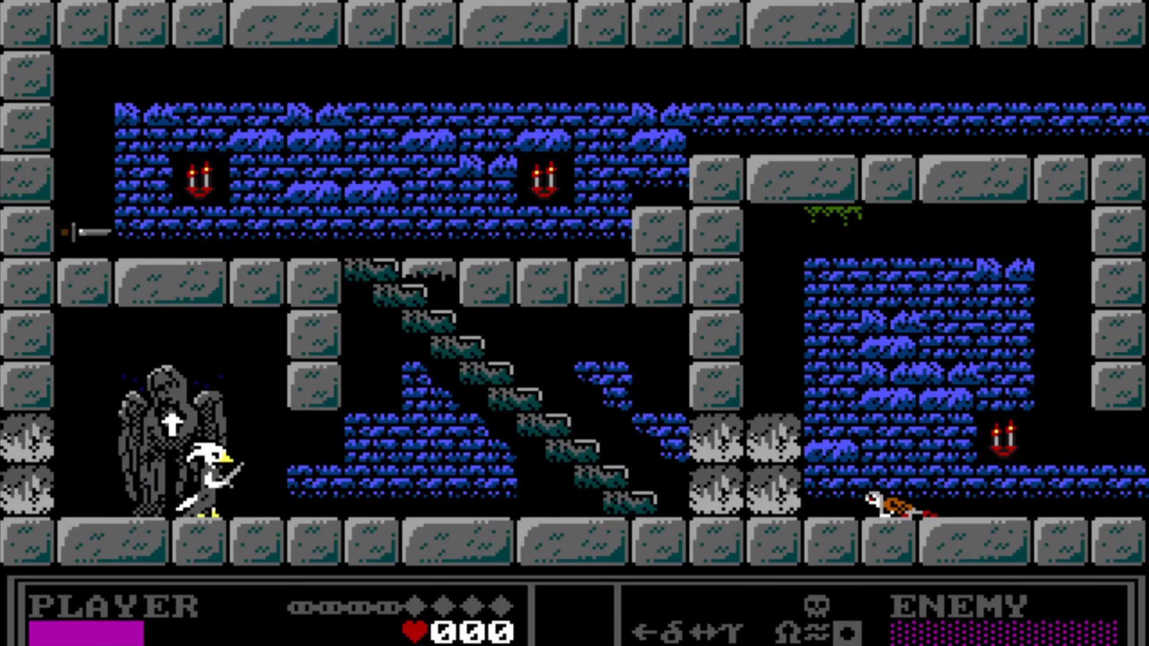
pyautogui.press('Right')
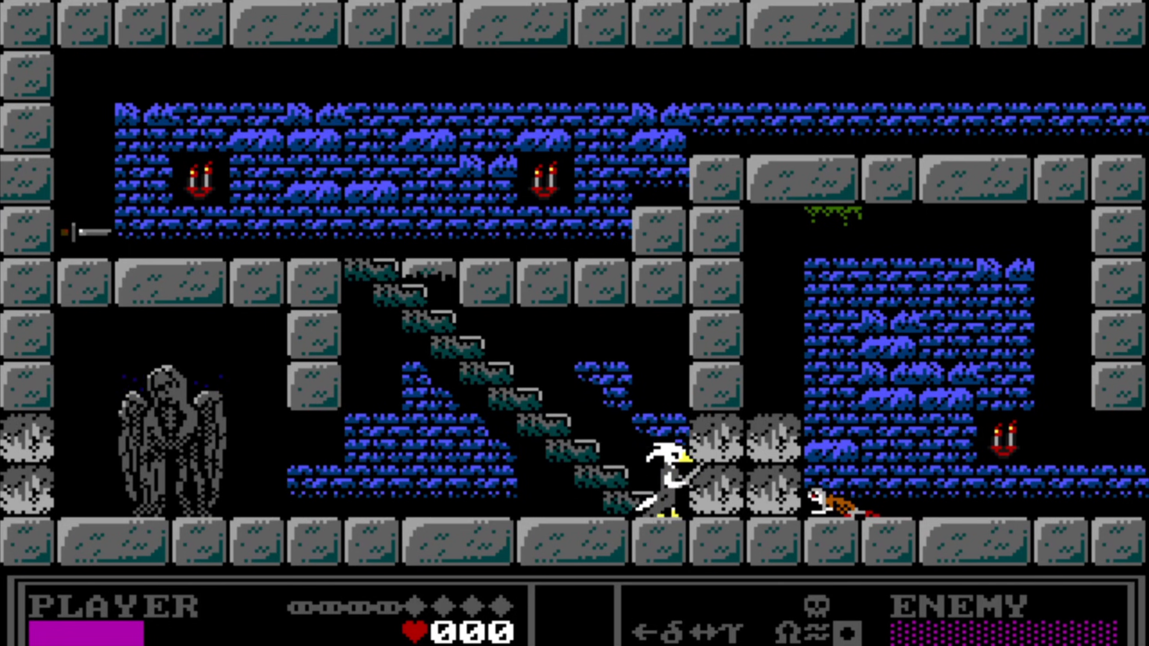
pyautogui.press('Up')
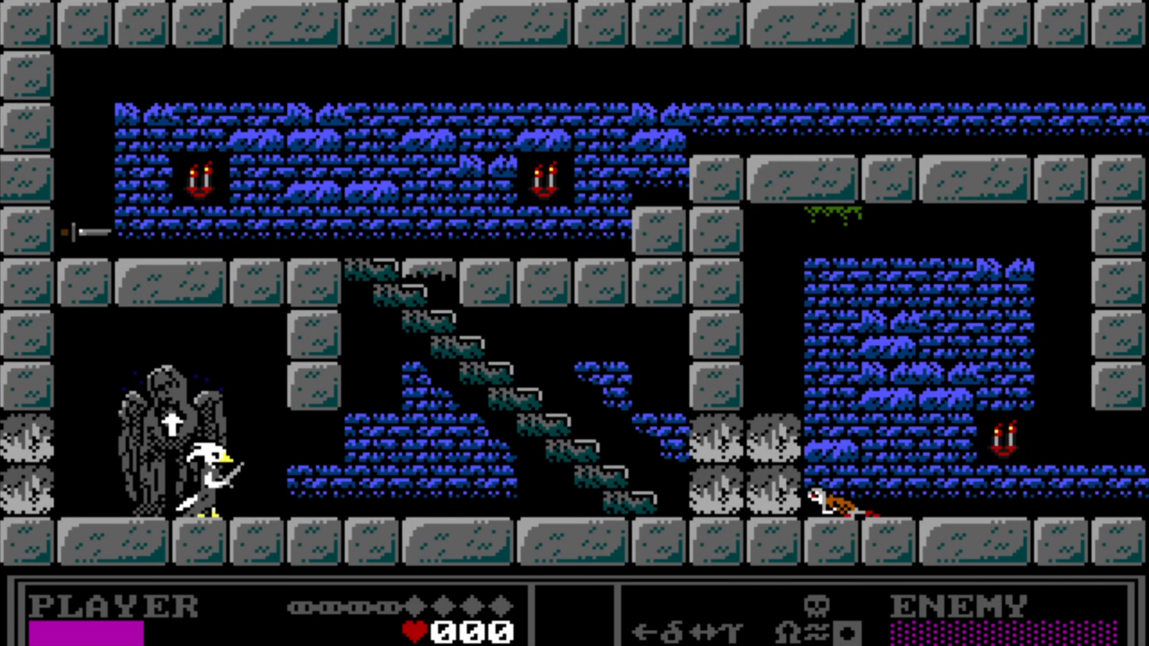
pyautogui.press('Escape')
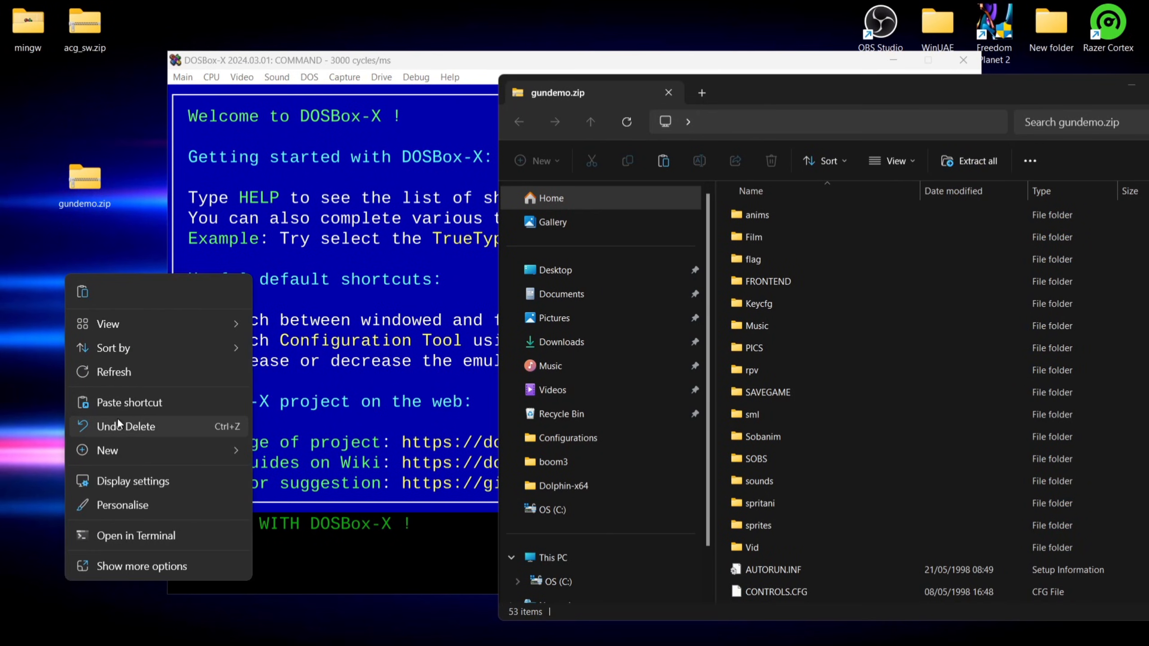
# Create a new gun folder on the desktop for the gundemo files.
pyautogui.click(108, 451)
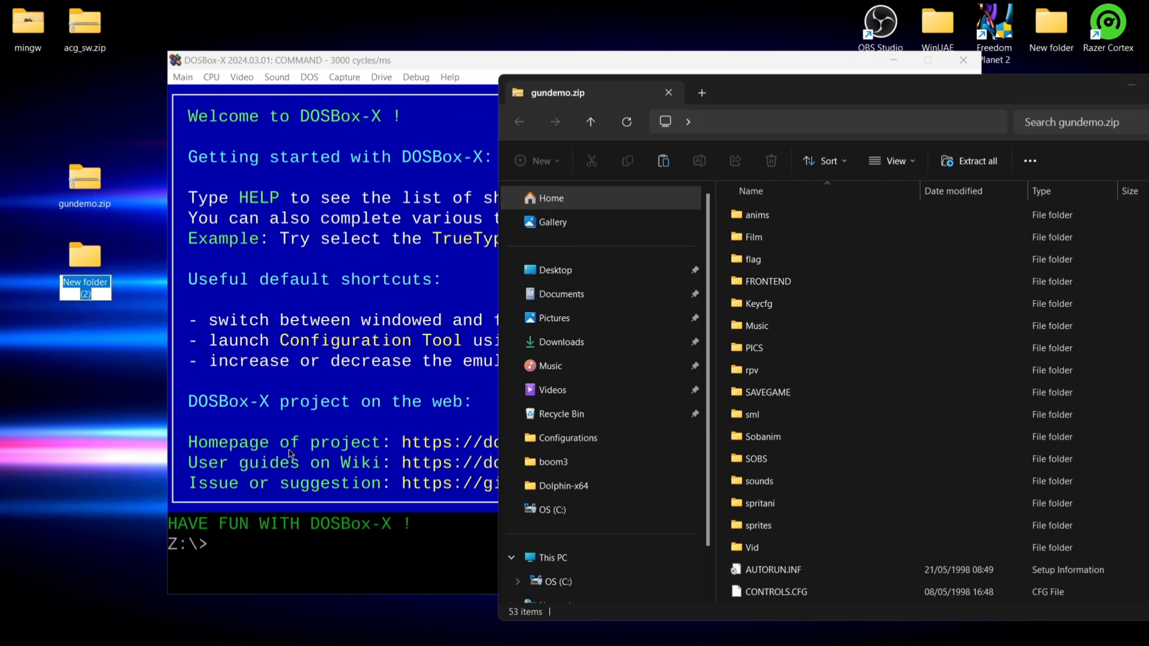
pyautogui.write('gun')
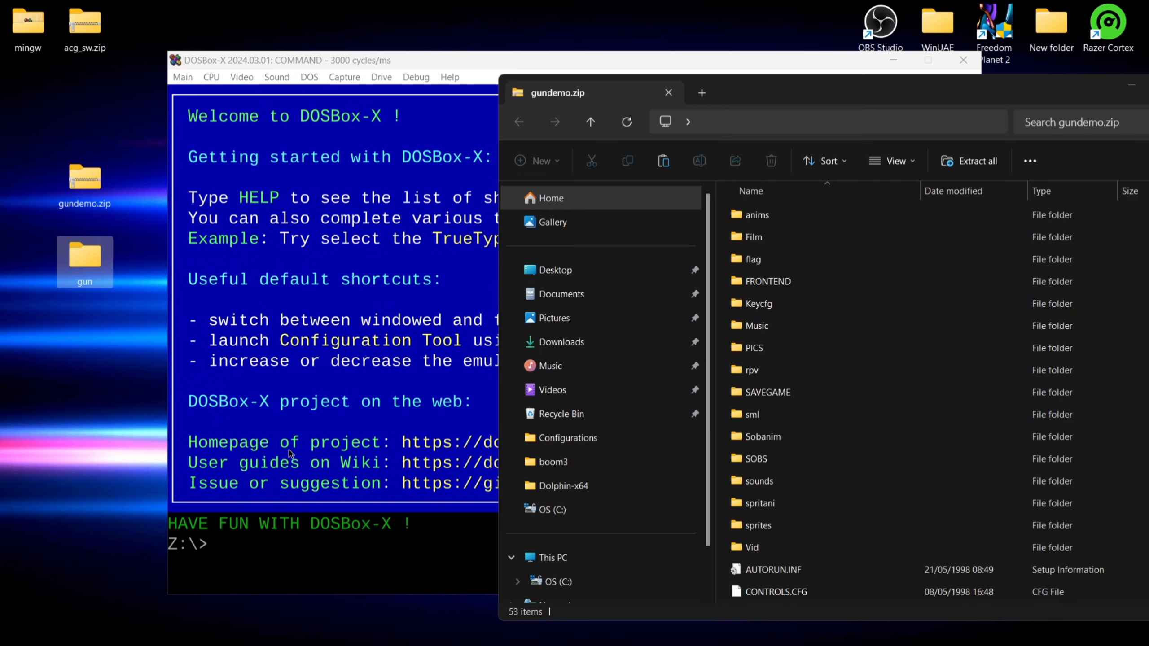
pyautogui.click(754, 348)
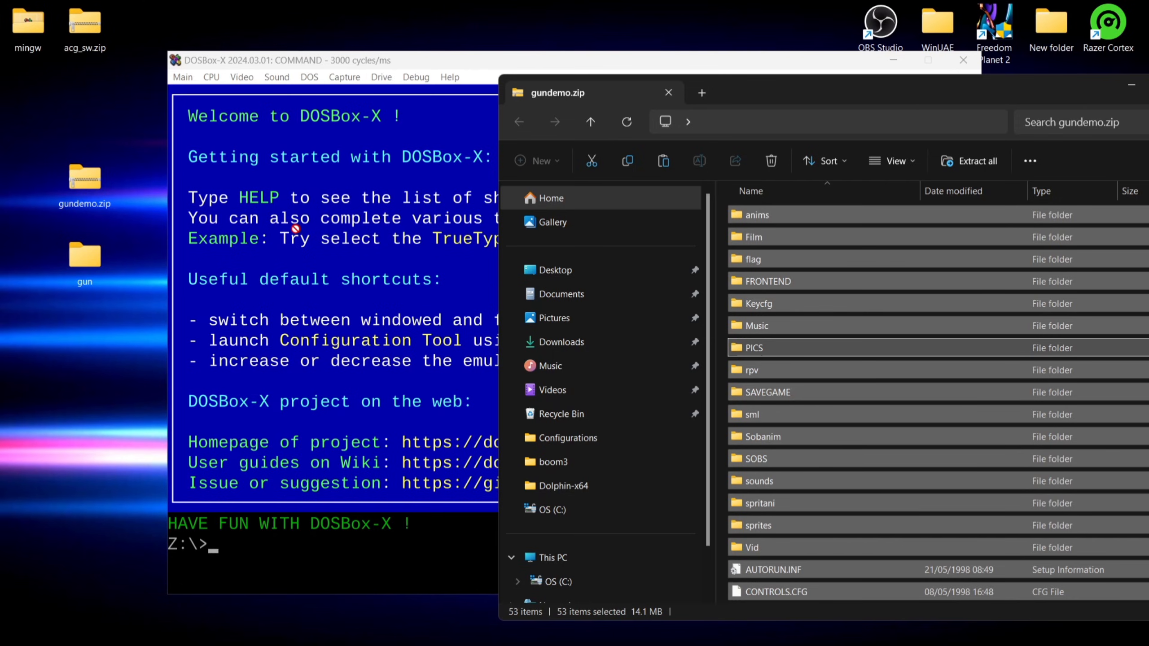
# Move the gun folder into C:\dos beside acg and bring DOSBox-X back to the front.
pyautogui.click(84, 255)
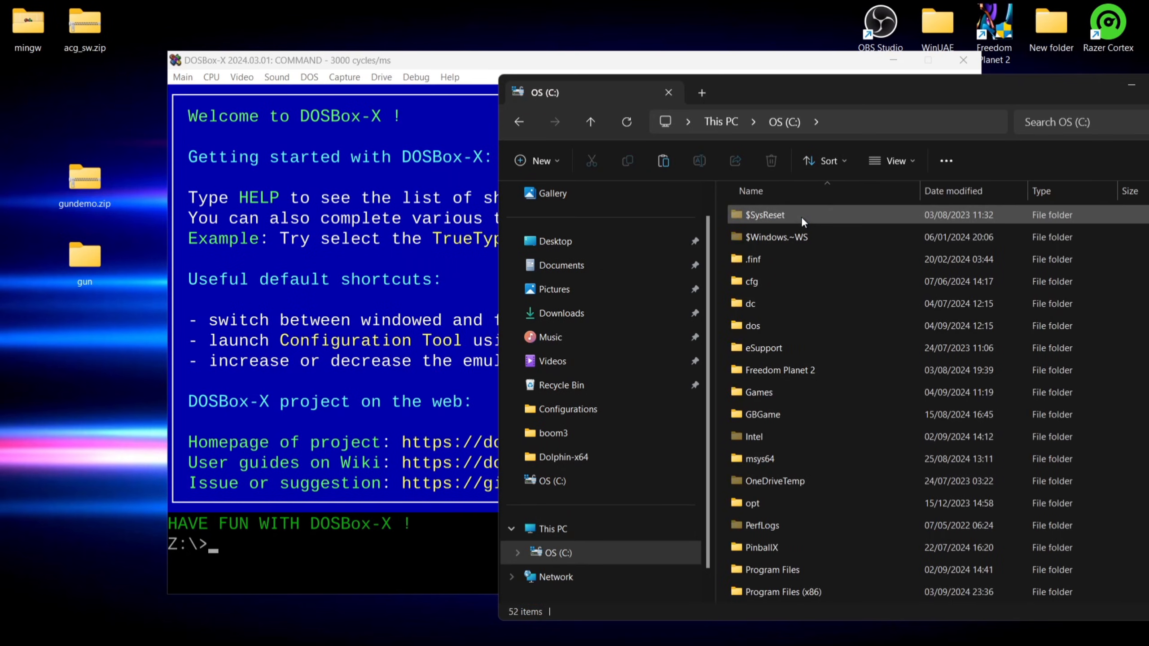
pyautogui.click(753, 326)
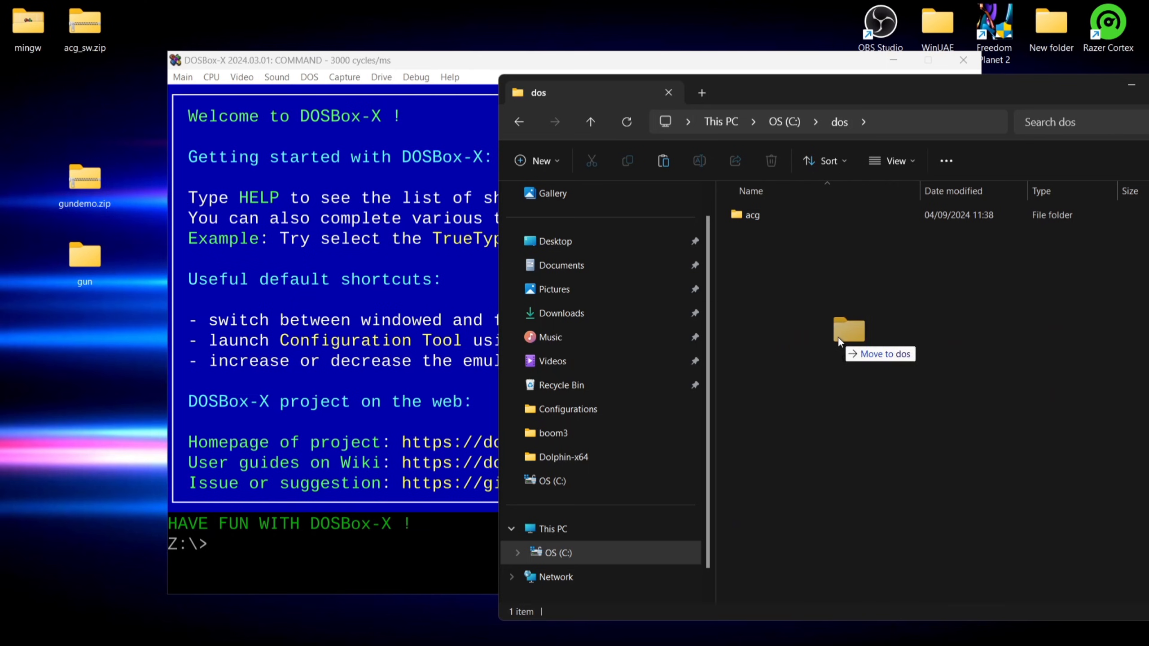
pyautogui.click(314, 61)
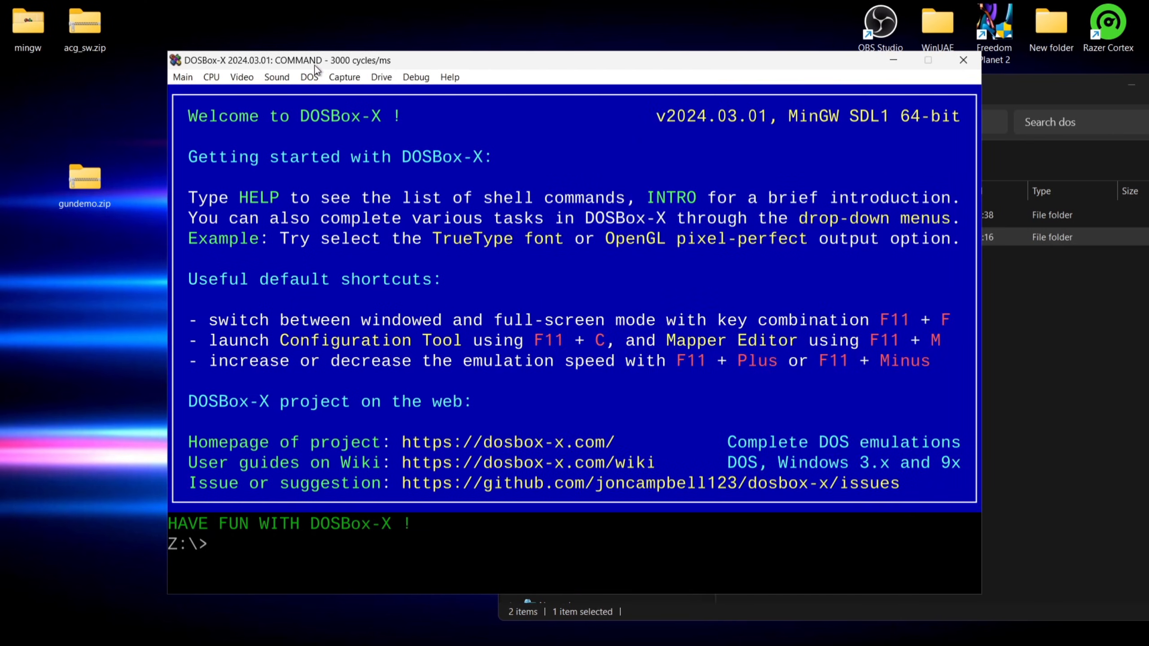
pyautogui.moveTo(184, 79)
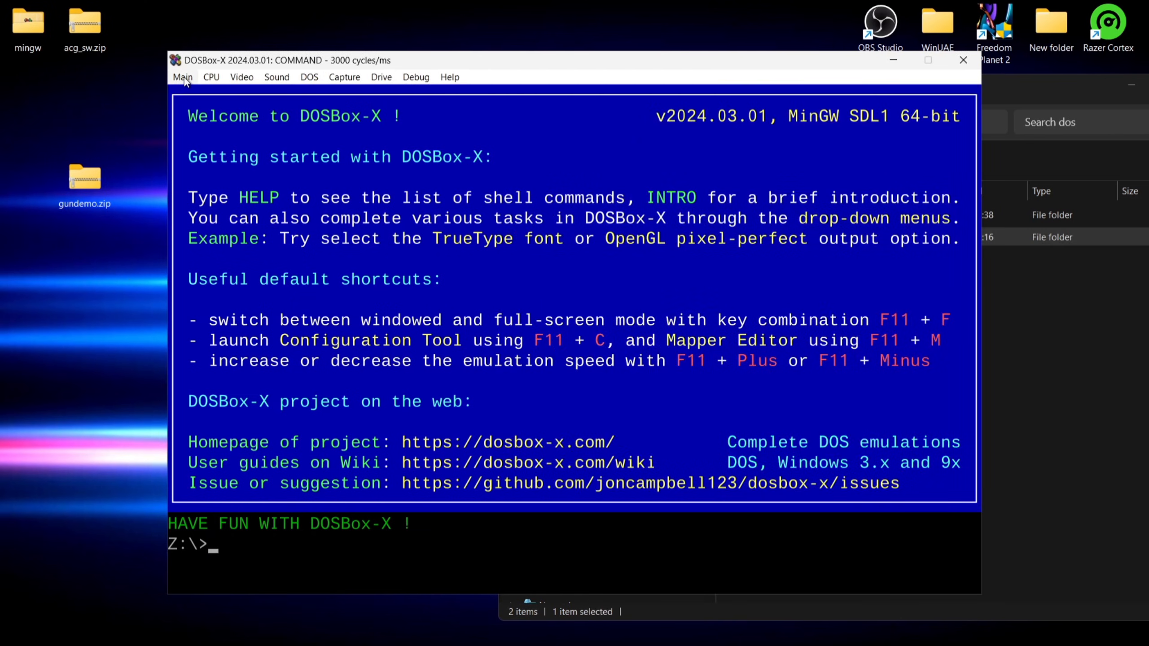
# Use Main > Quick launch program and browse to the C:\dos\gun folder.
pyautogui.click(182, 77)
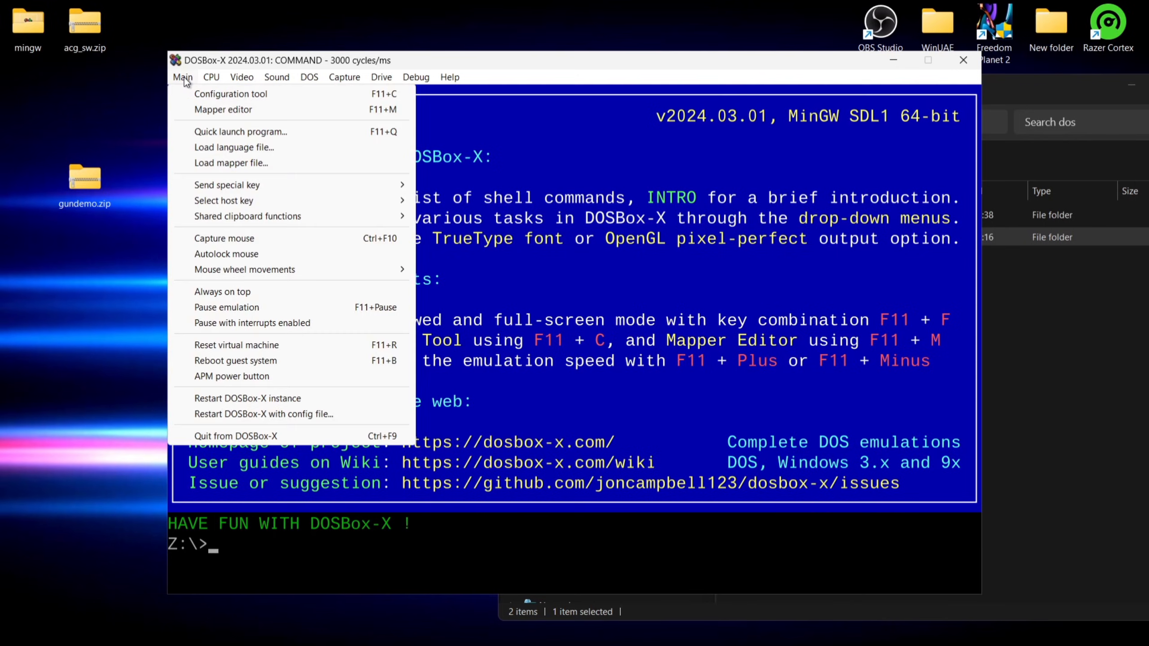
pyautogui.click(239, 131)
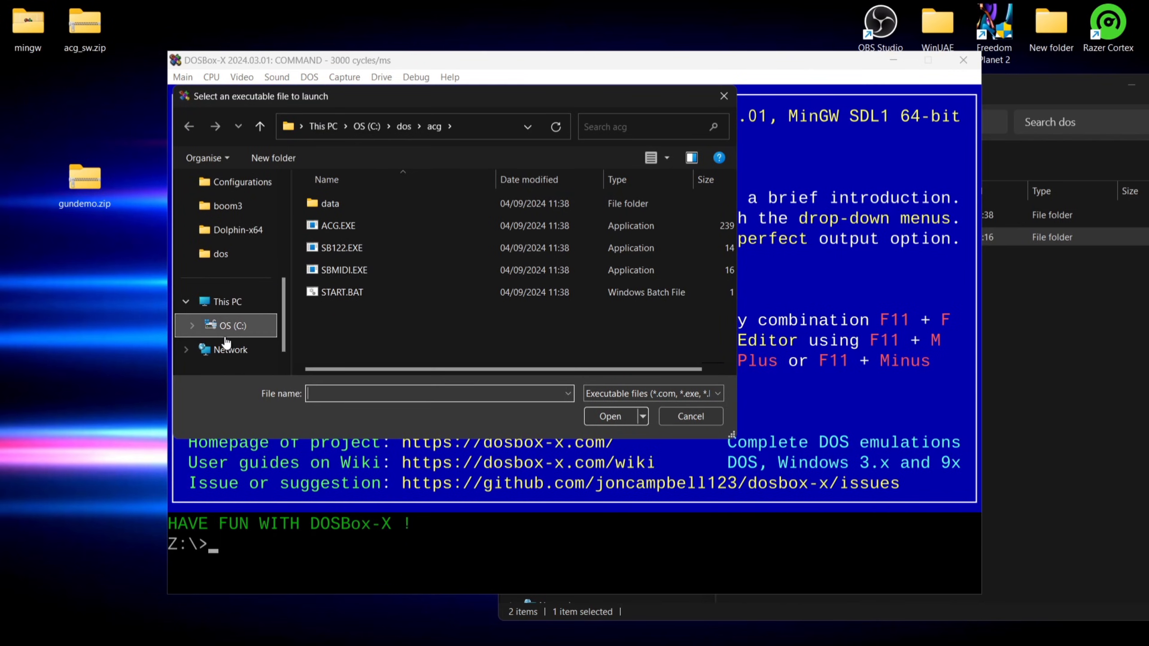
pyautogui.click(261, 125)
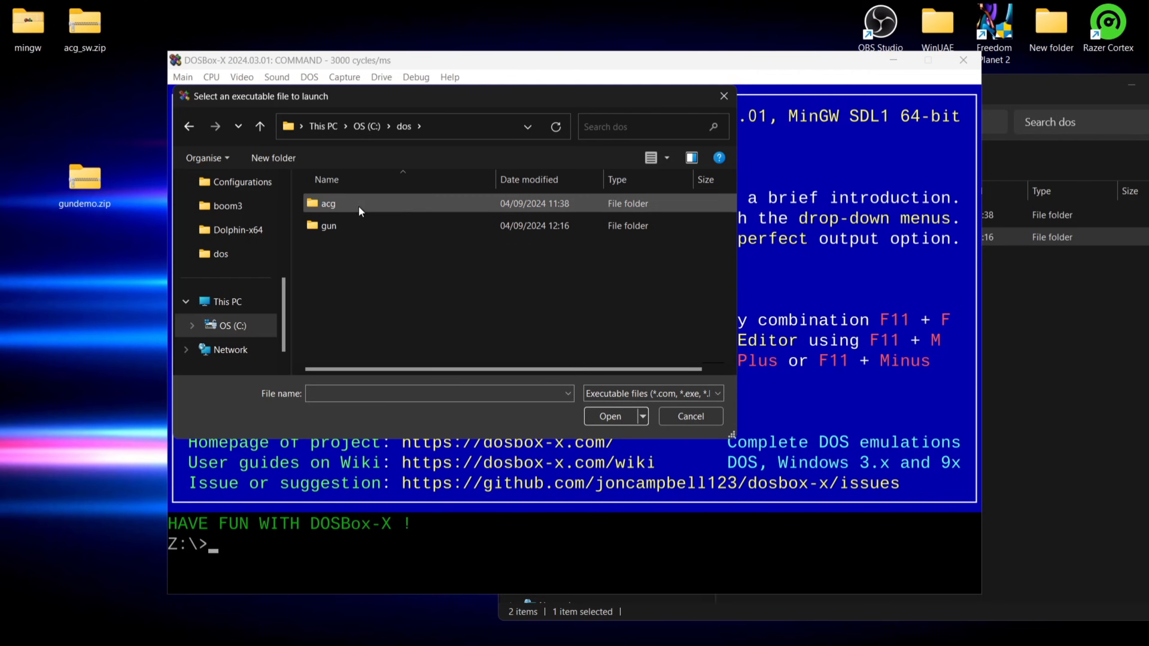
pyautogui.doubleClick(329, 226)
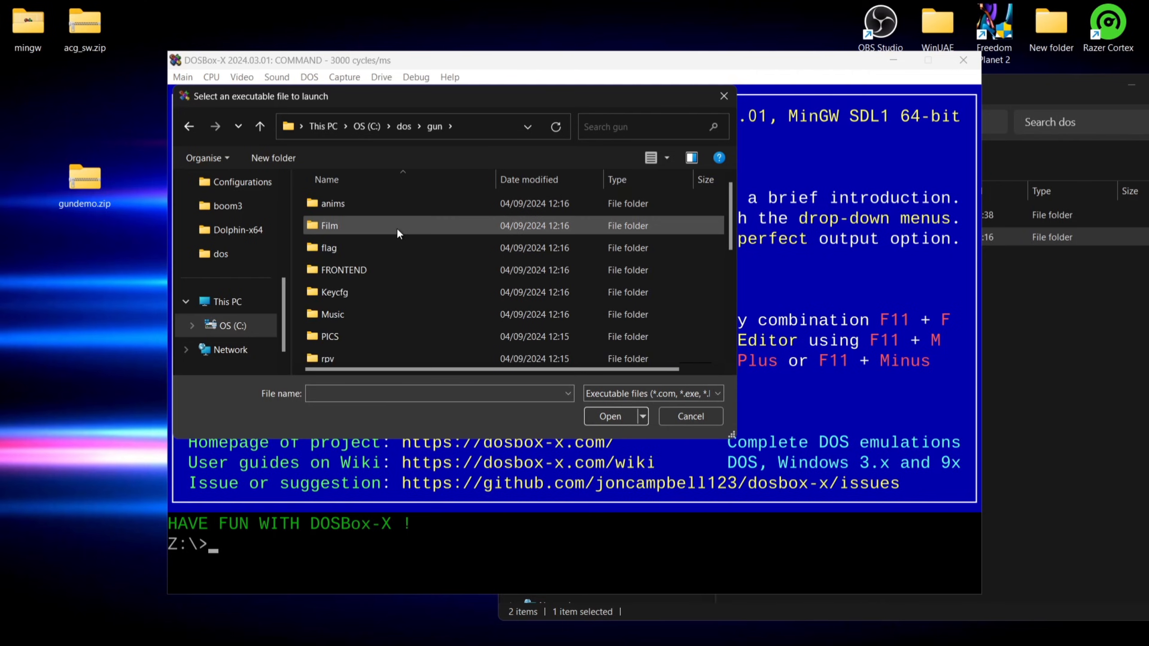
# Launch the gun demo's game executable in the emulator.
pyautogui.scroll(-3)
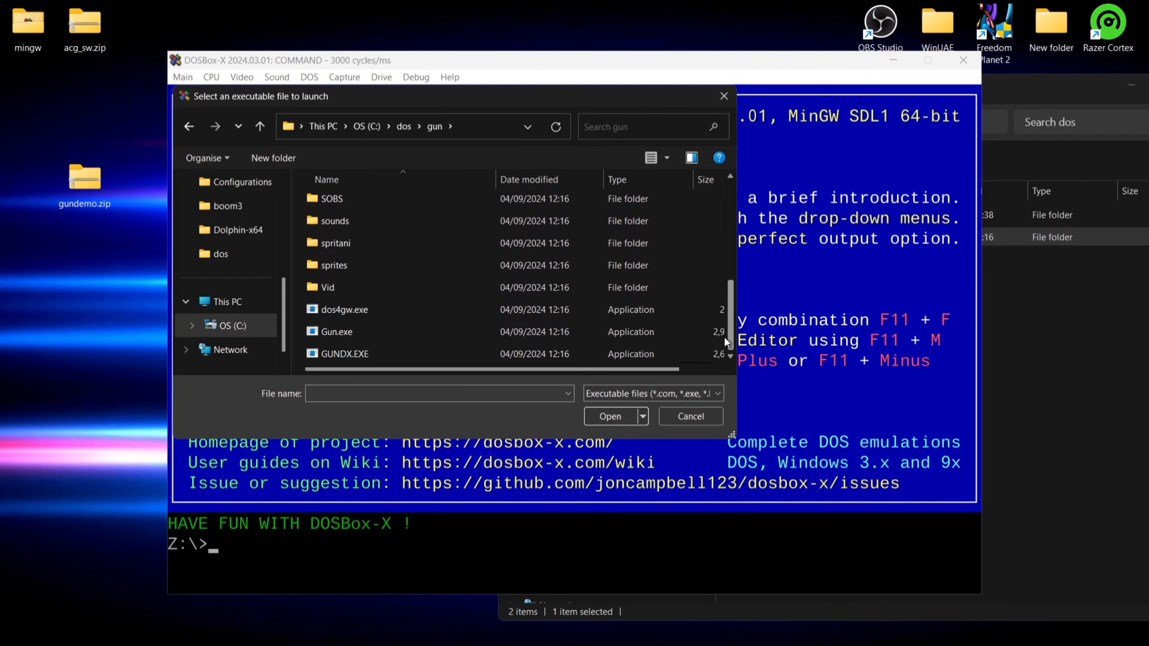
pyautogui.click(344, 309)
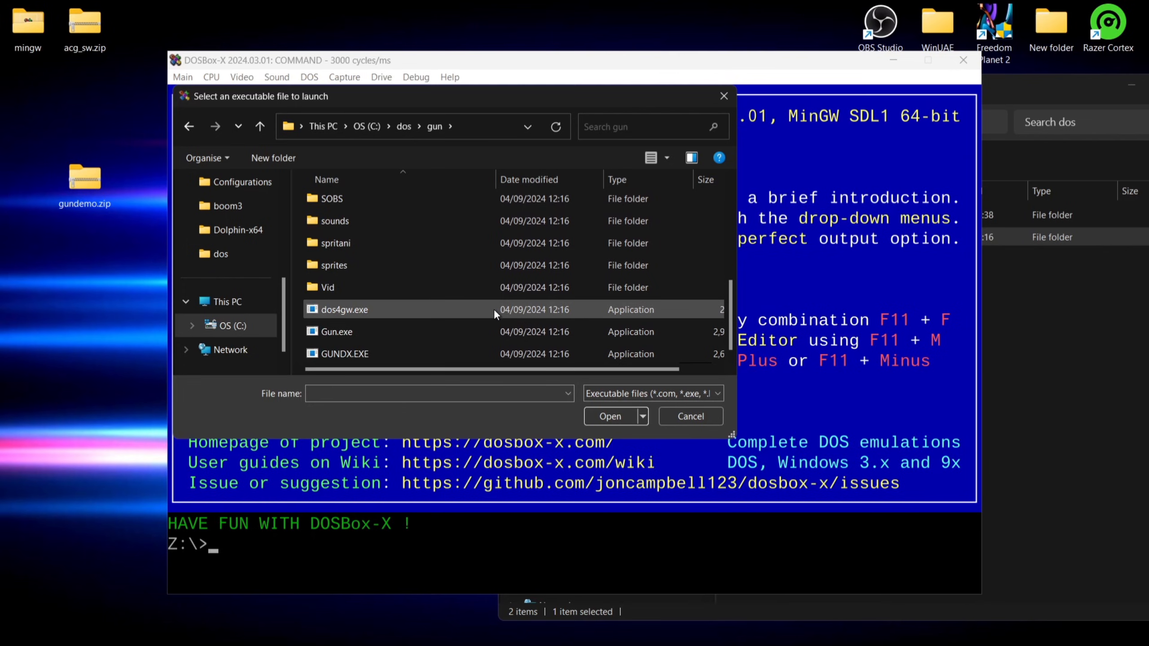
pyautogui.moveTo(583, 313)
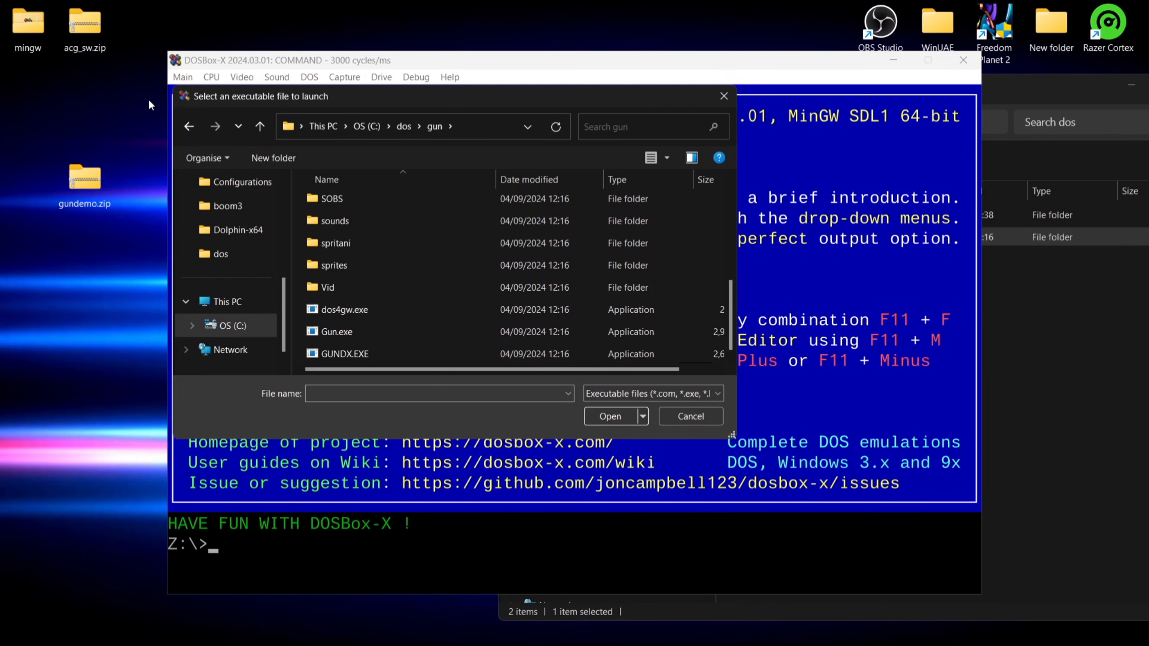
pyautogui.moveTo(154, 134)
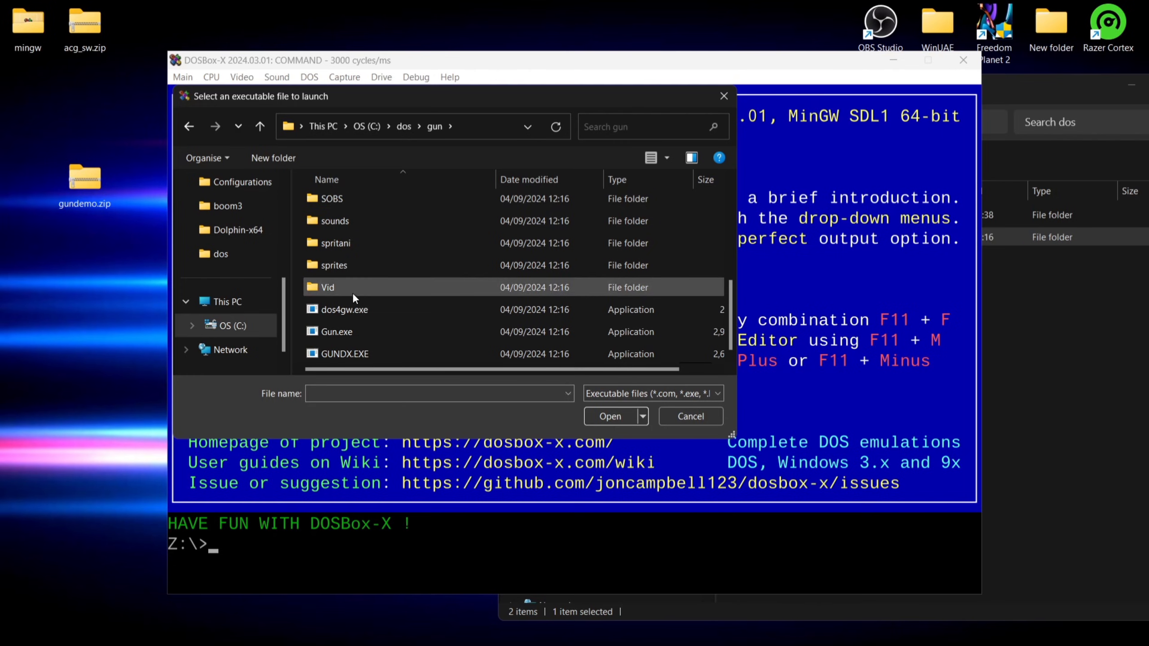
pyautogui.click(335, 331)
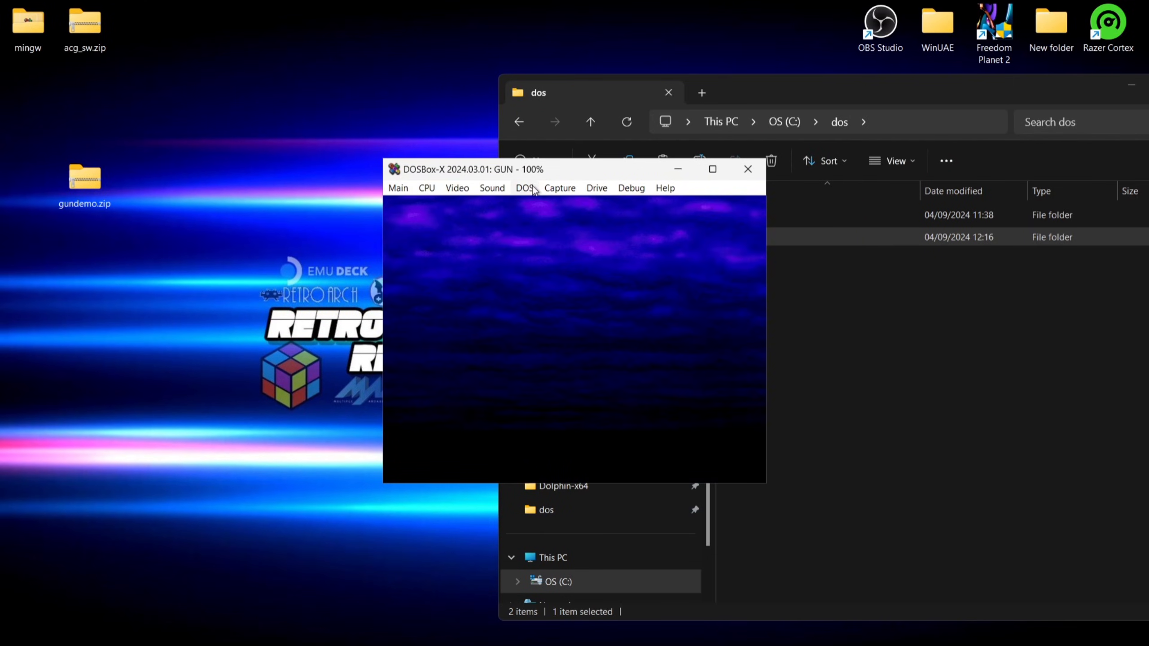
# Switch the emulator to fullscreen from the Video menu.
pyautogui.click(457, 188)
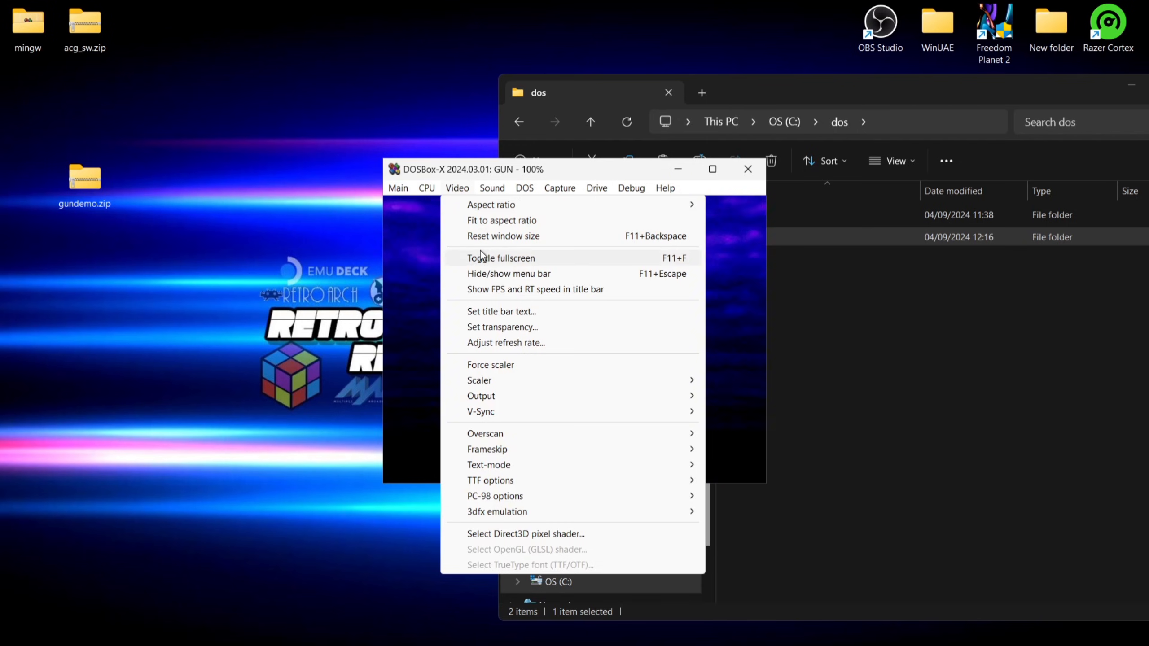
pyautogui.click(501, 259)
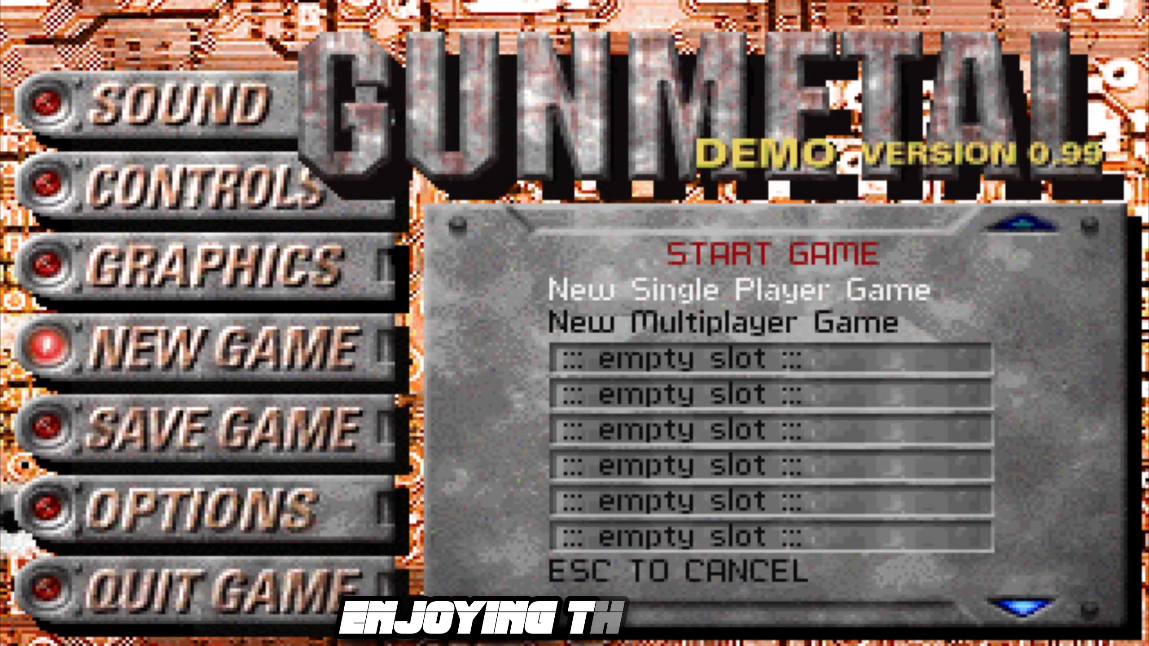
# Start a Gunmetal New Single Player Game, accepting the default name and flag, and begin the mission.
pyautogui.click(713, 291)
pyautogui.write('JUST')
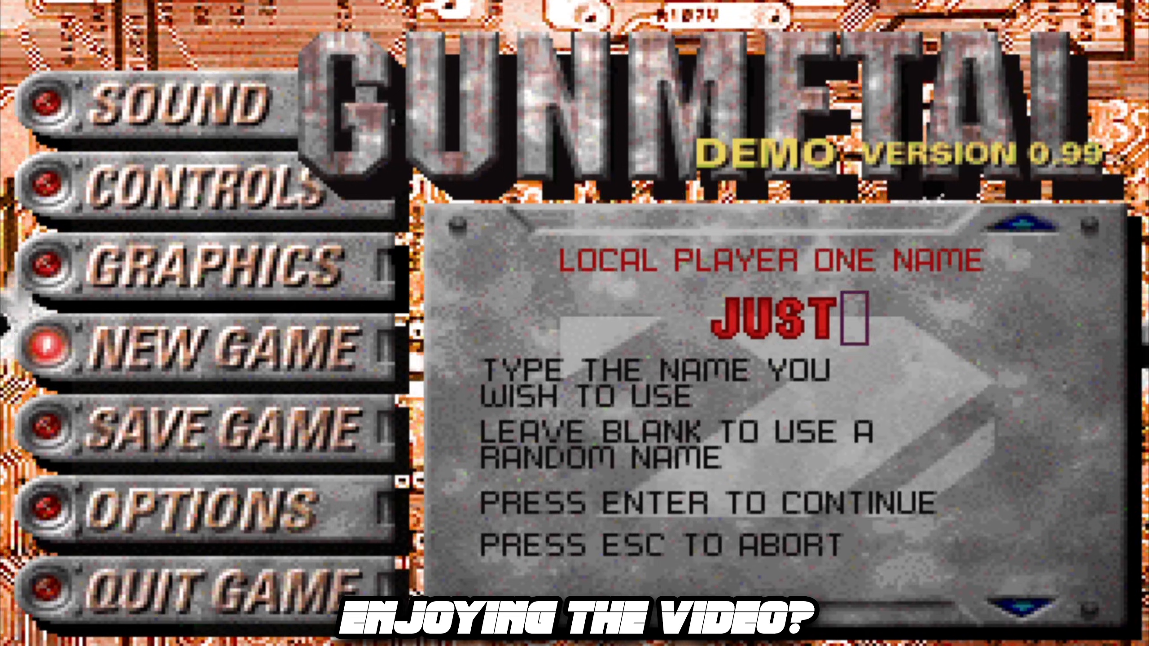
pyautogui.press('enter')
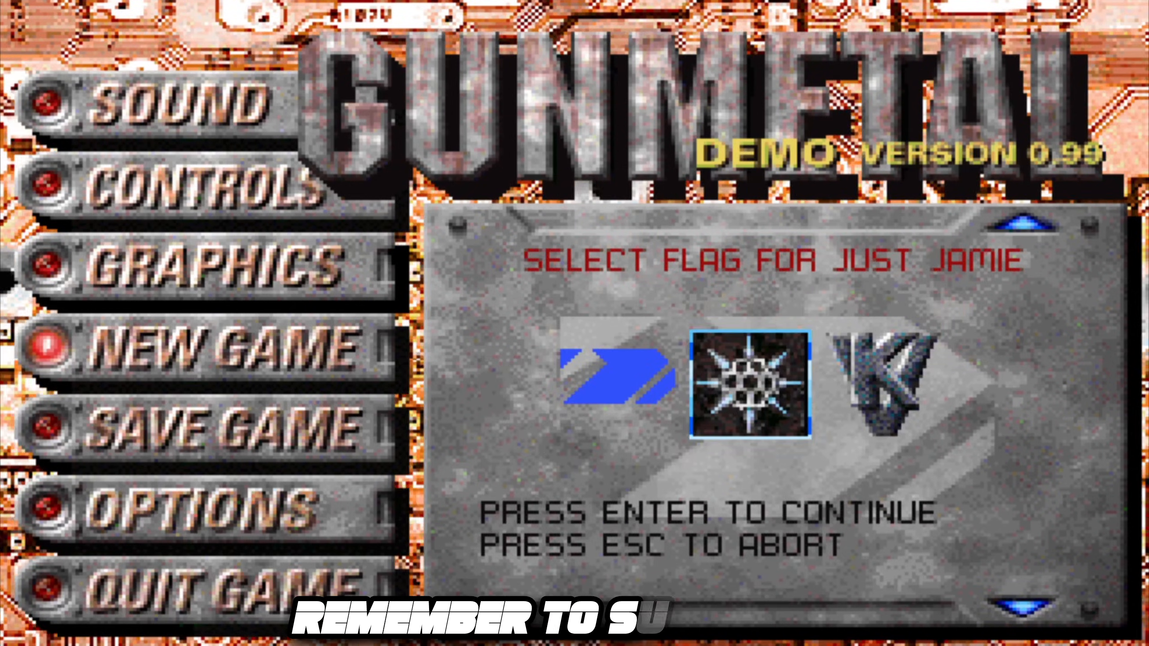
pyautogui.press('enter')
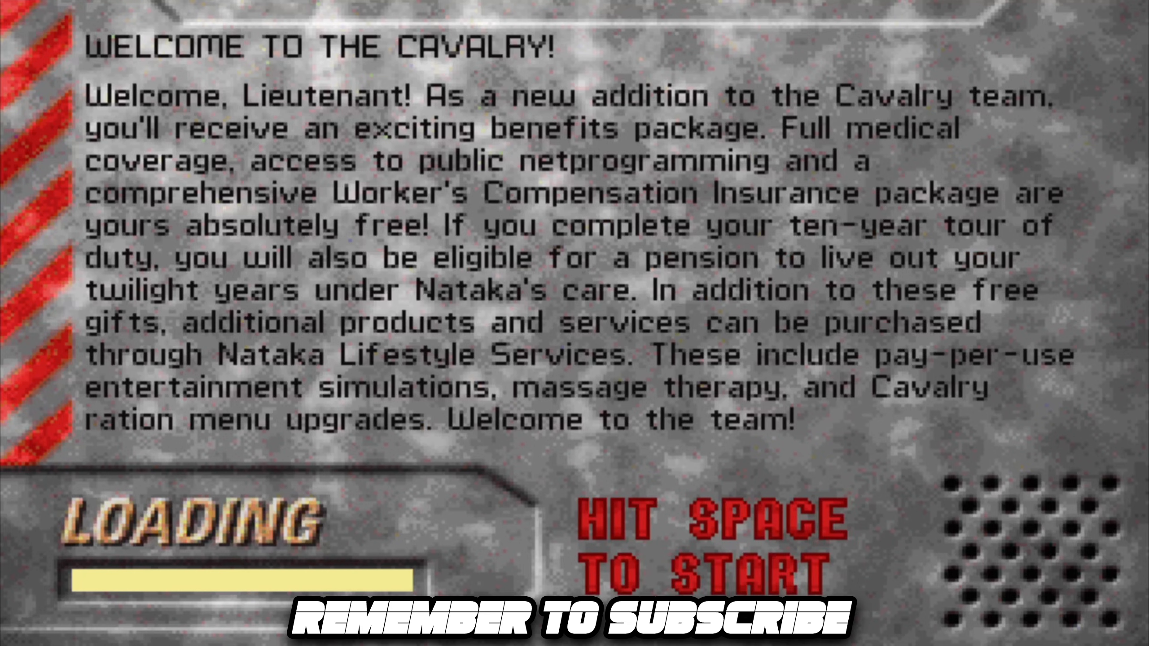
pyautogui.press('space')
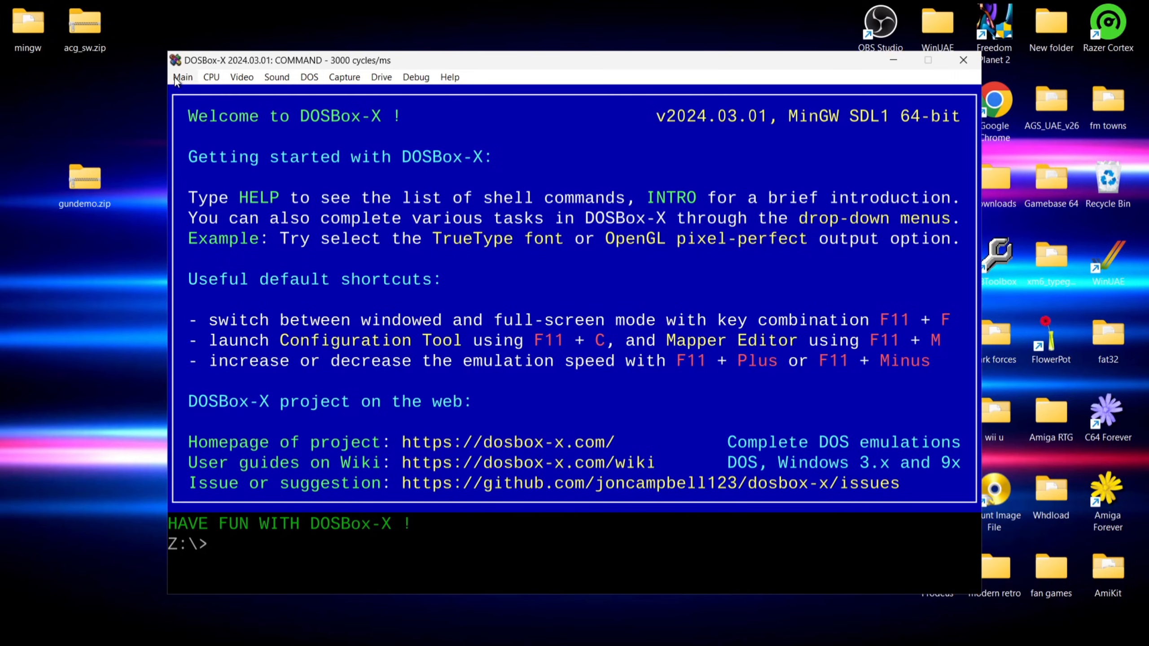
# Quick-launch DOOM.EXE from the Desktop\Doom folder and give the game focus.
pyautogui.click(182, 77)
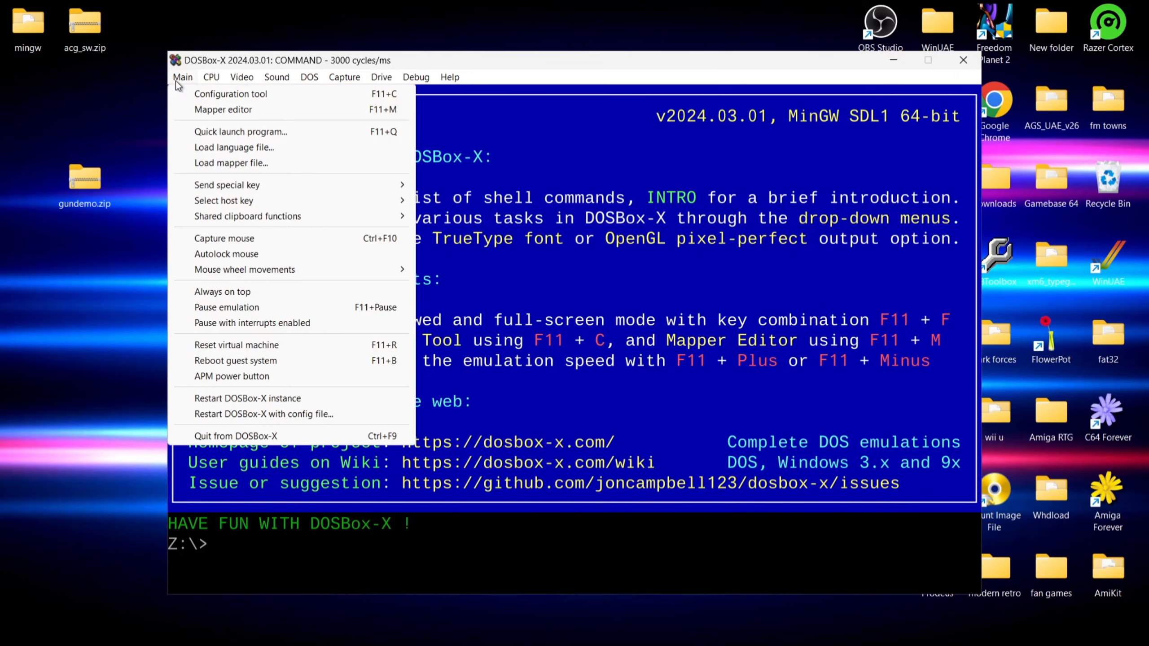
pyautogui.click(240, 131)
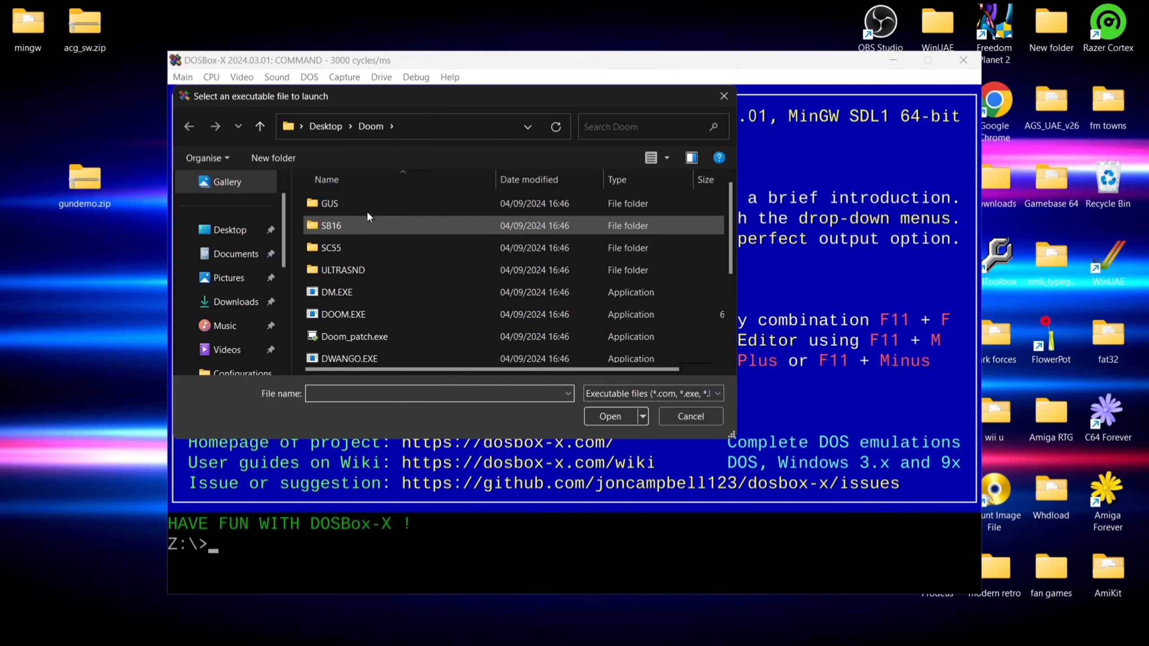
pyautogui.click(343, 315)
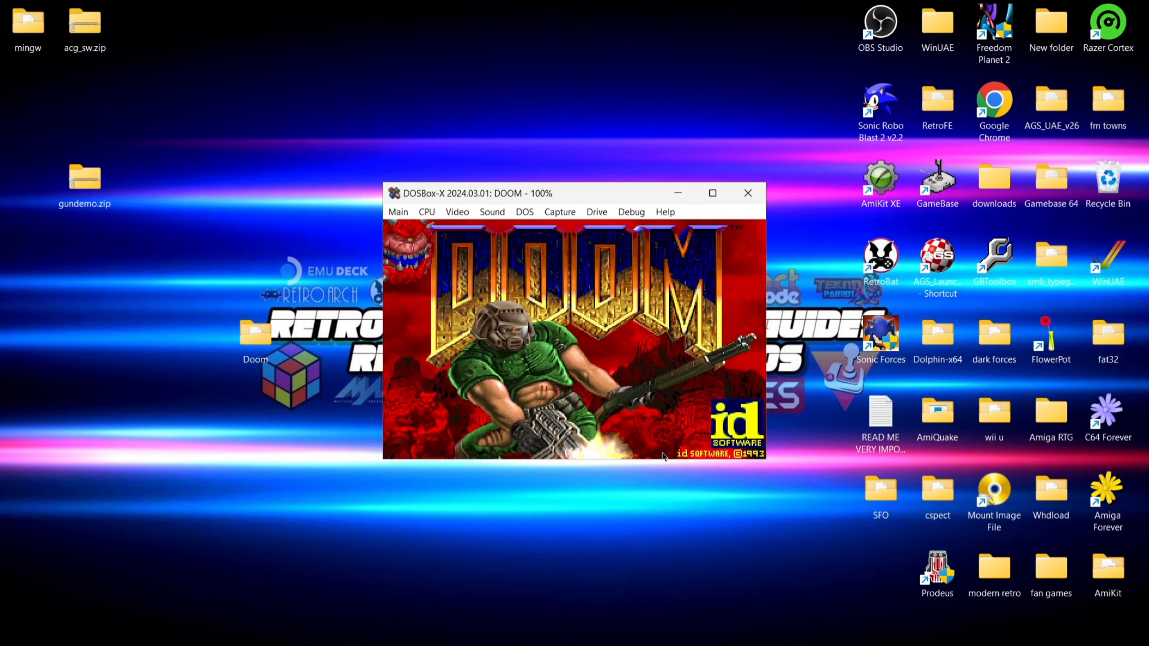
pyautogui.moveTo(603, 322)
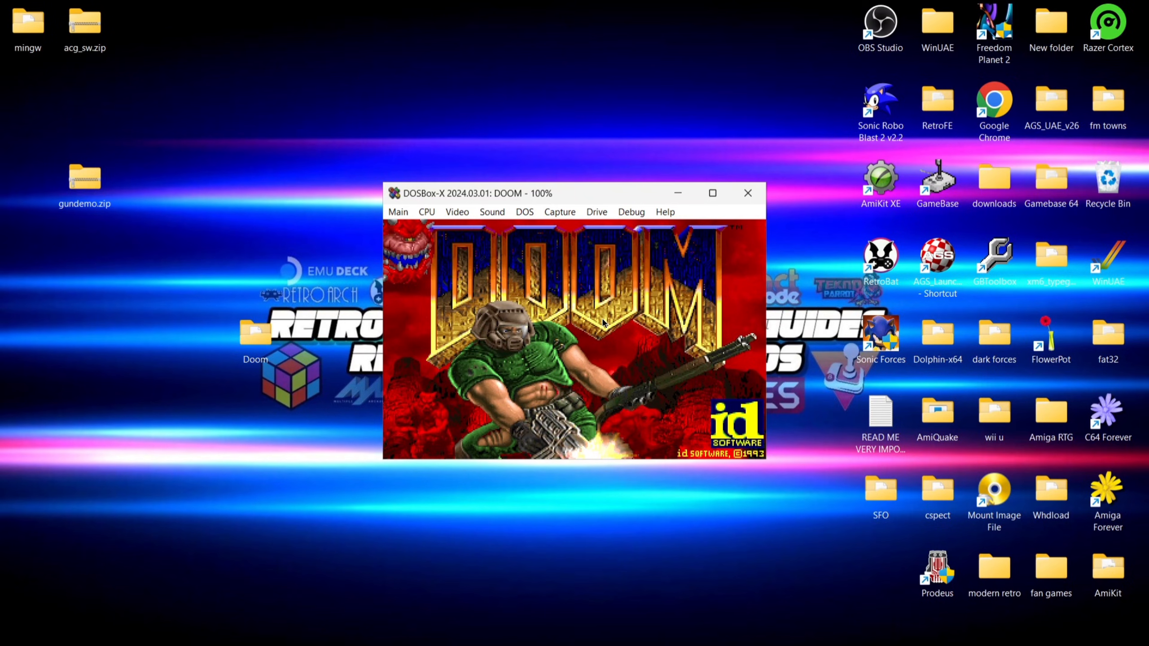
pyautogui.click(492, 212)
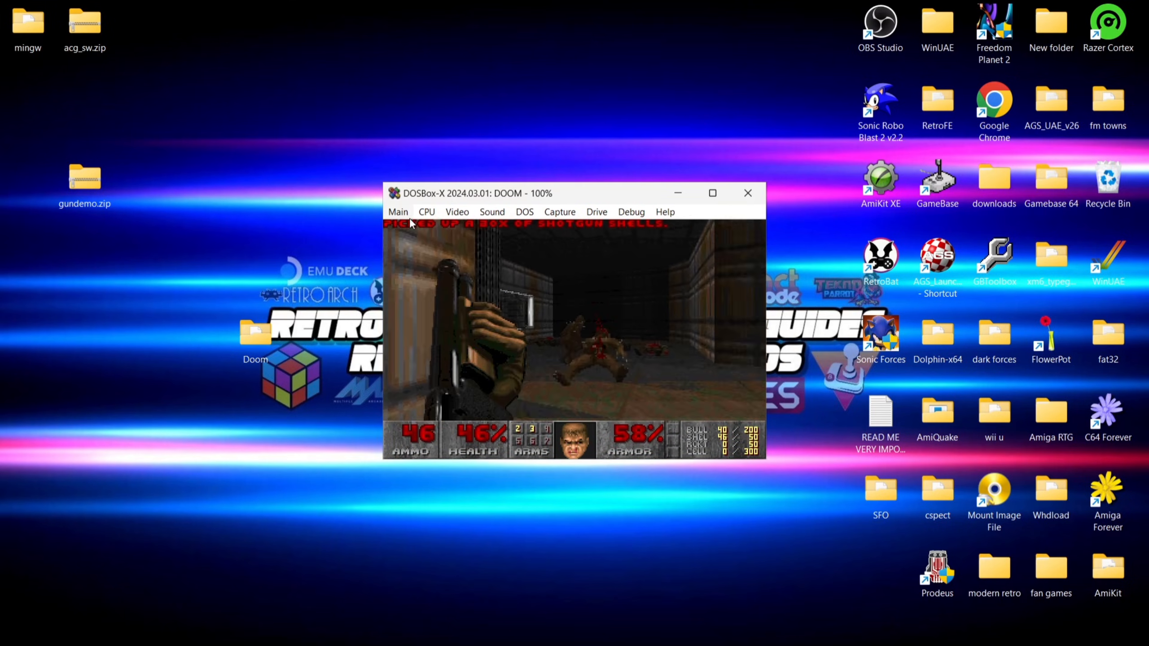
# Open the Mapper editor from the Main menu and select the W key's key_w event.
pyautogui.click(399, 212)
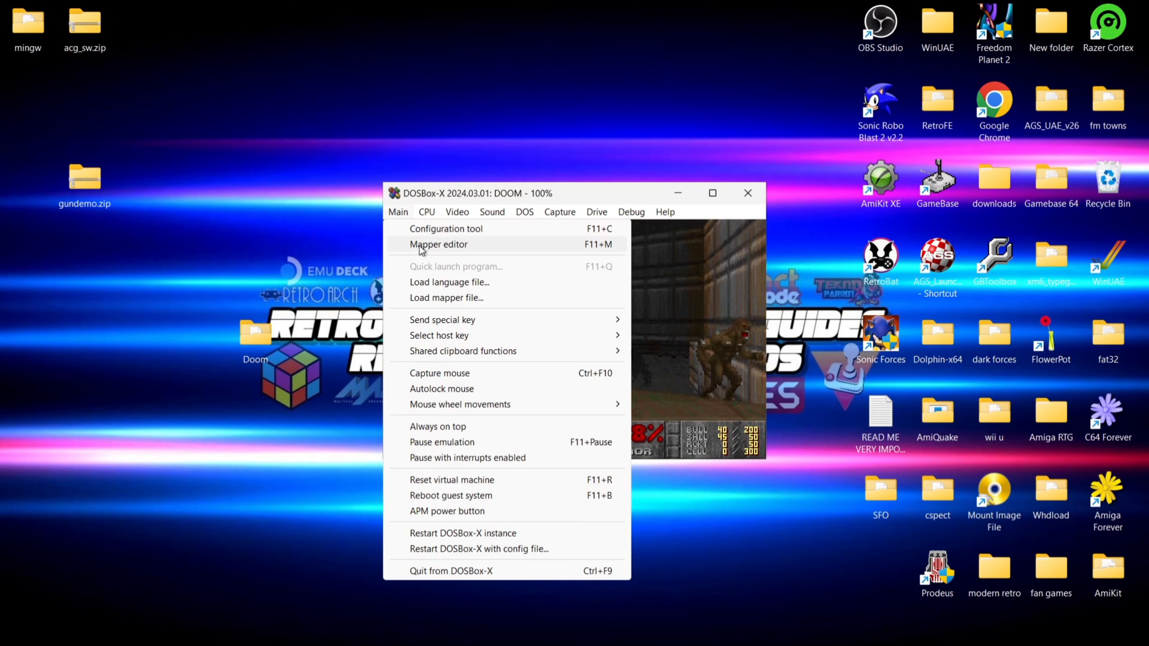
pyautogui.click(438, 245)
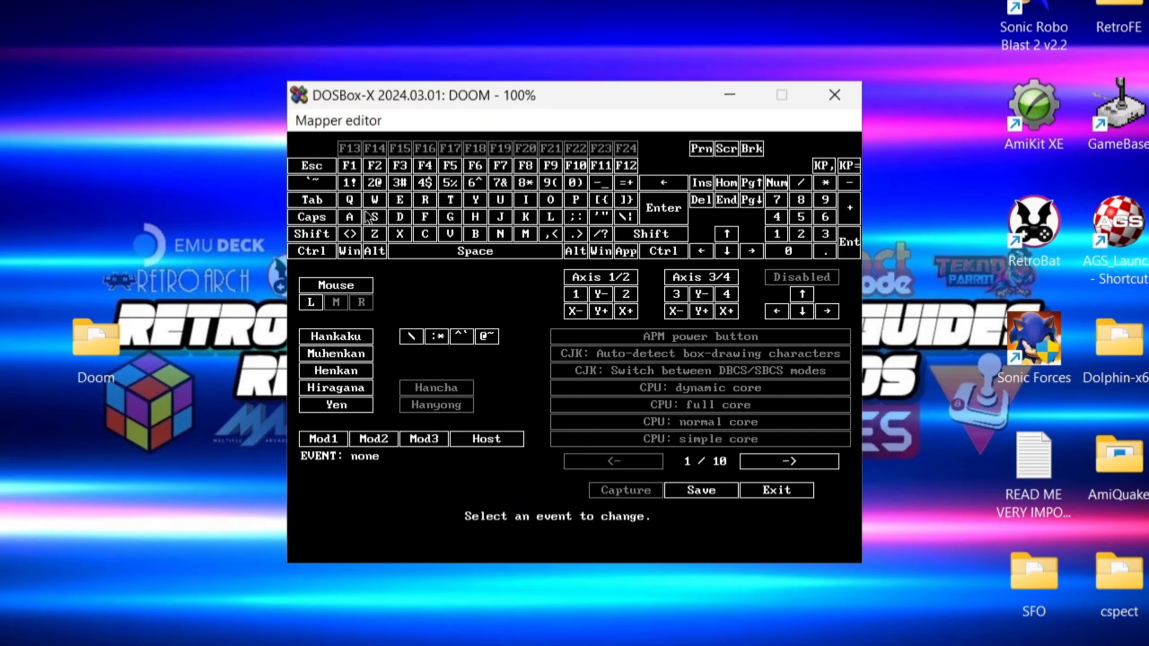
pyautogui.moveTo(558, 235)
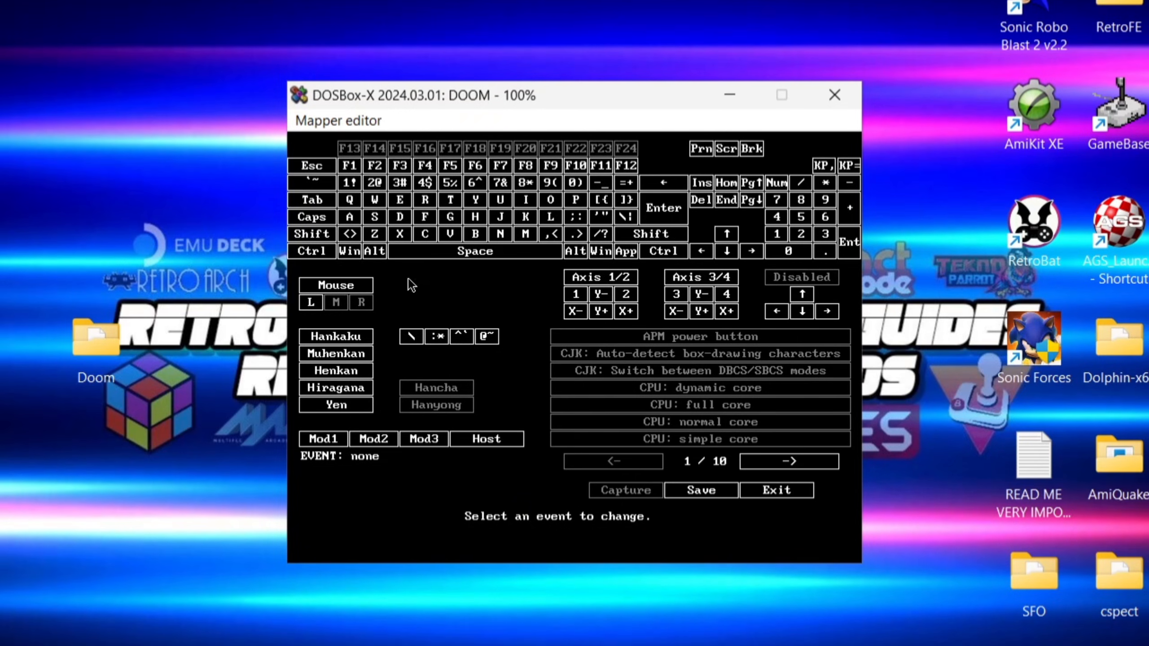
pyautogui.moveTo(379, 297)
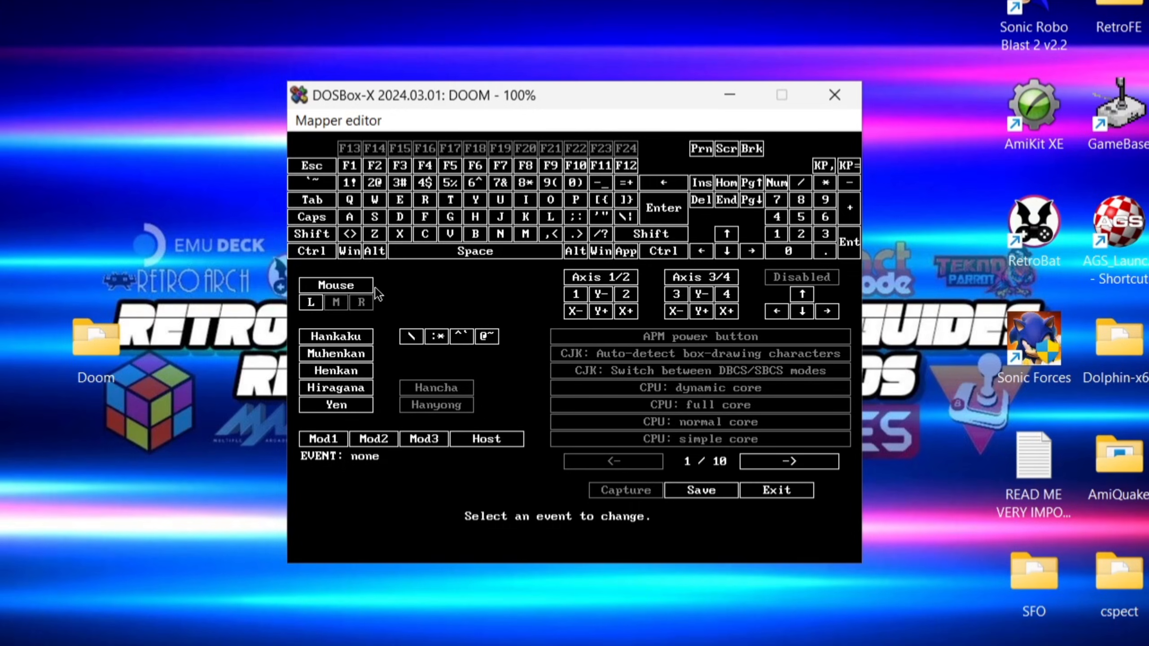
pyautogui.moveTo(336, 310)
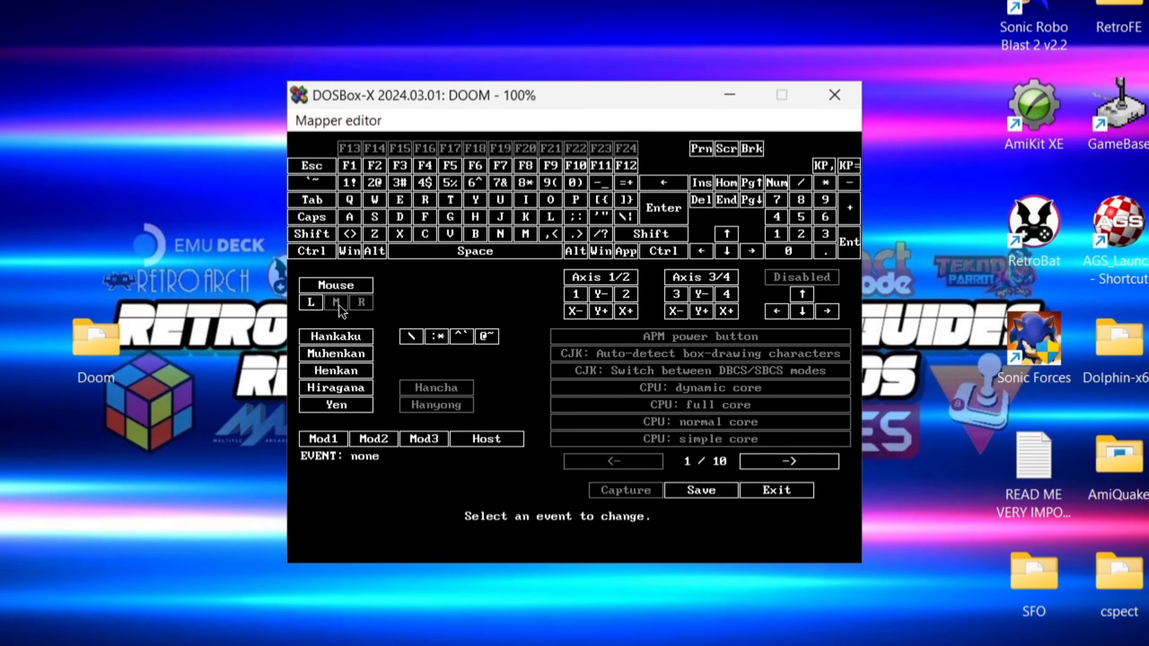
pyautogui.moveTo(415, 307)
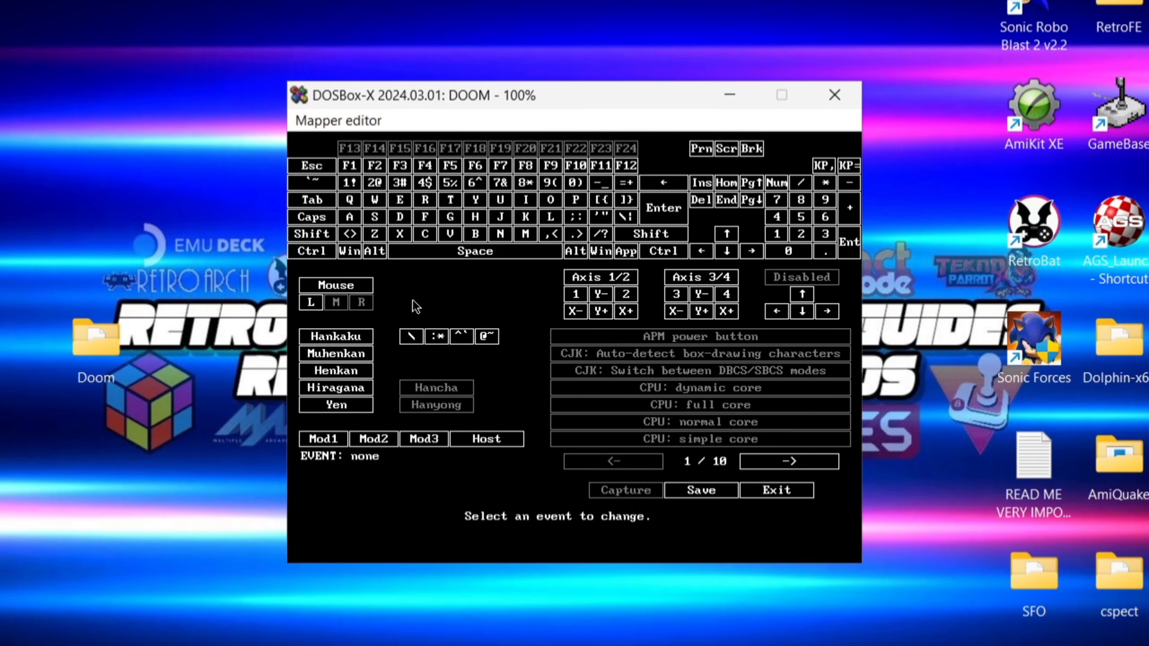
pyautogui.moveTo(483, 319)
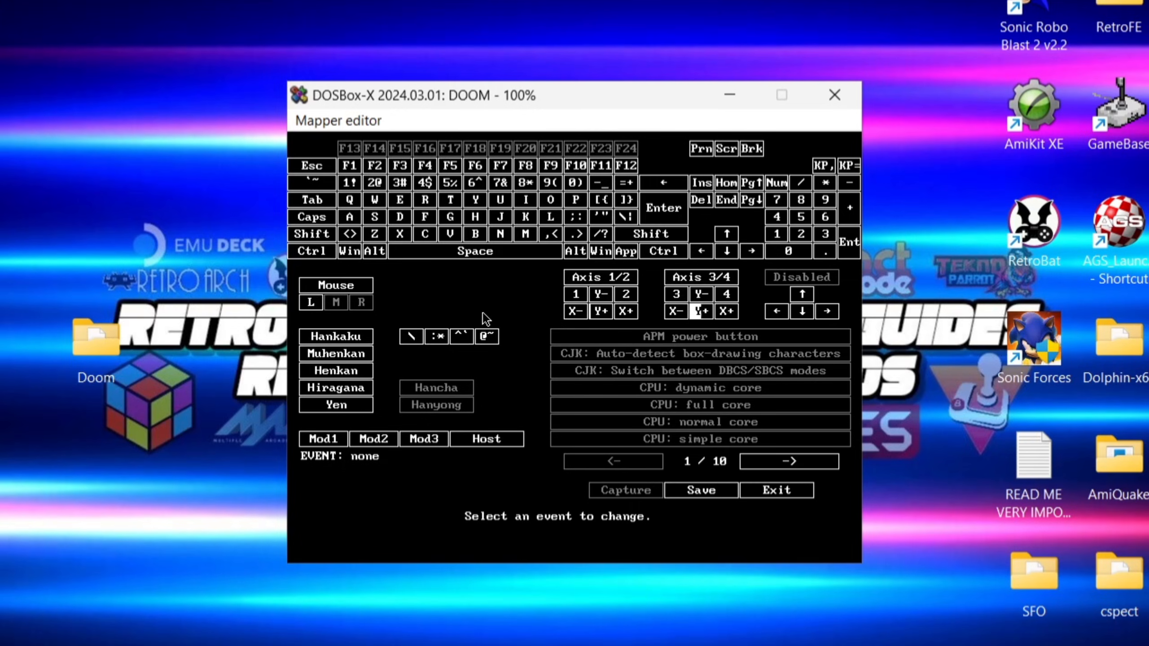
pyautogui.click(601, 312)
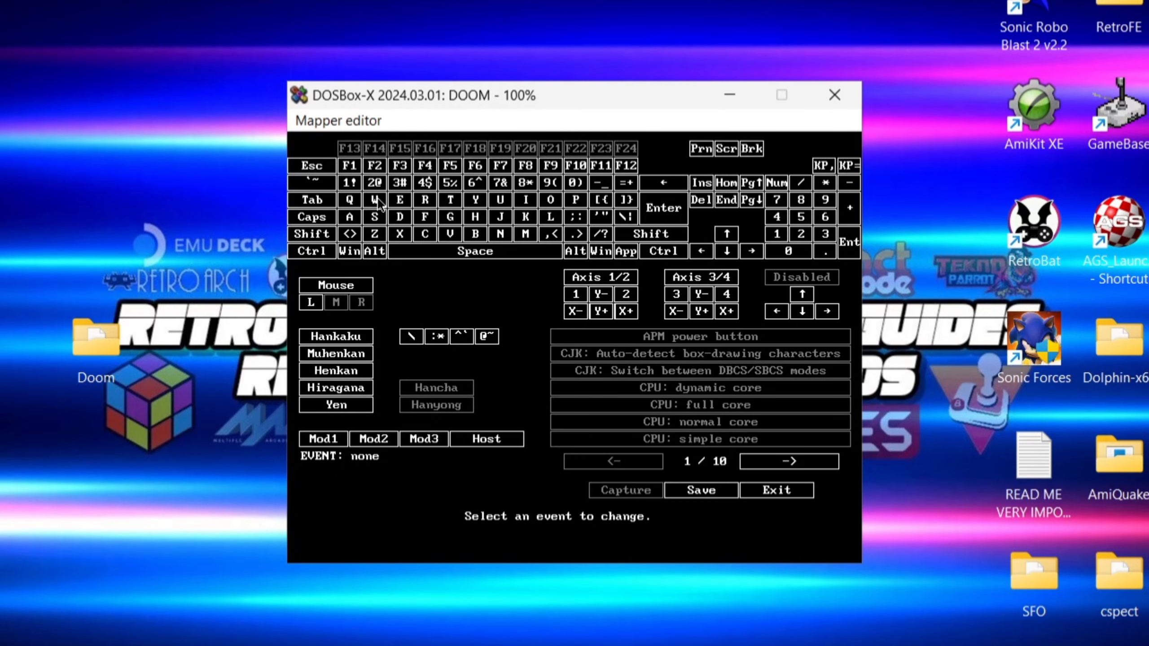
pyautogui.click(375, 199)
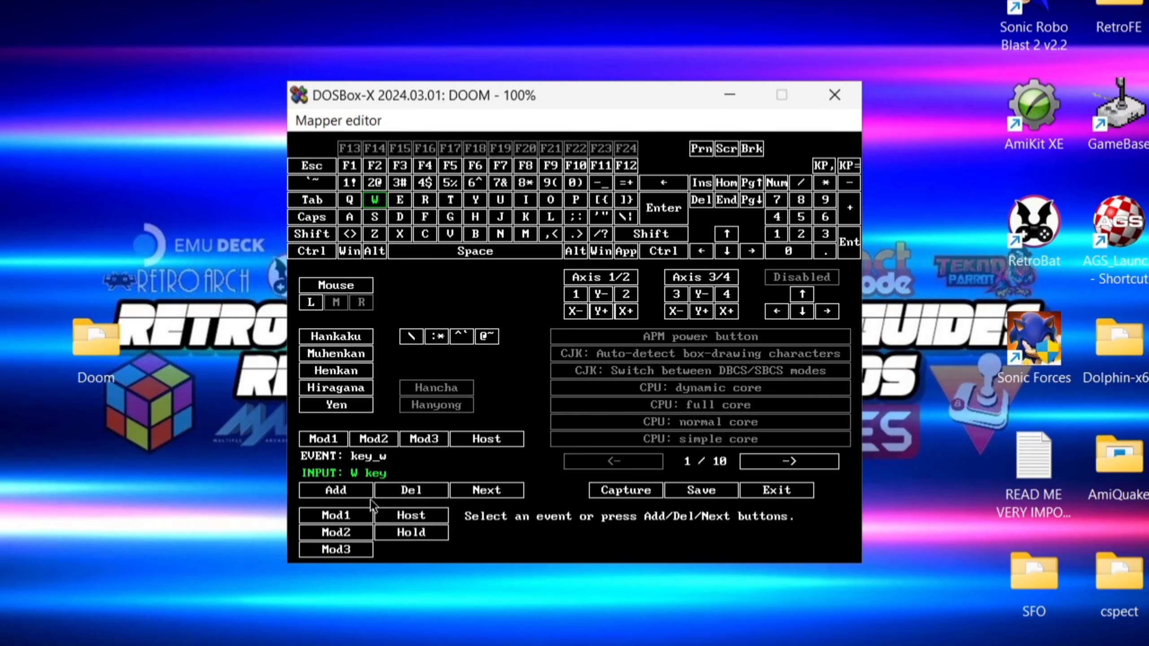
pyautogui.moveTo(357, 497)
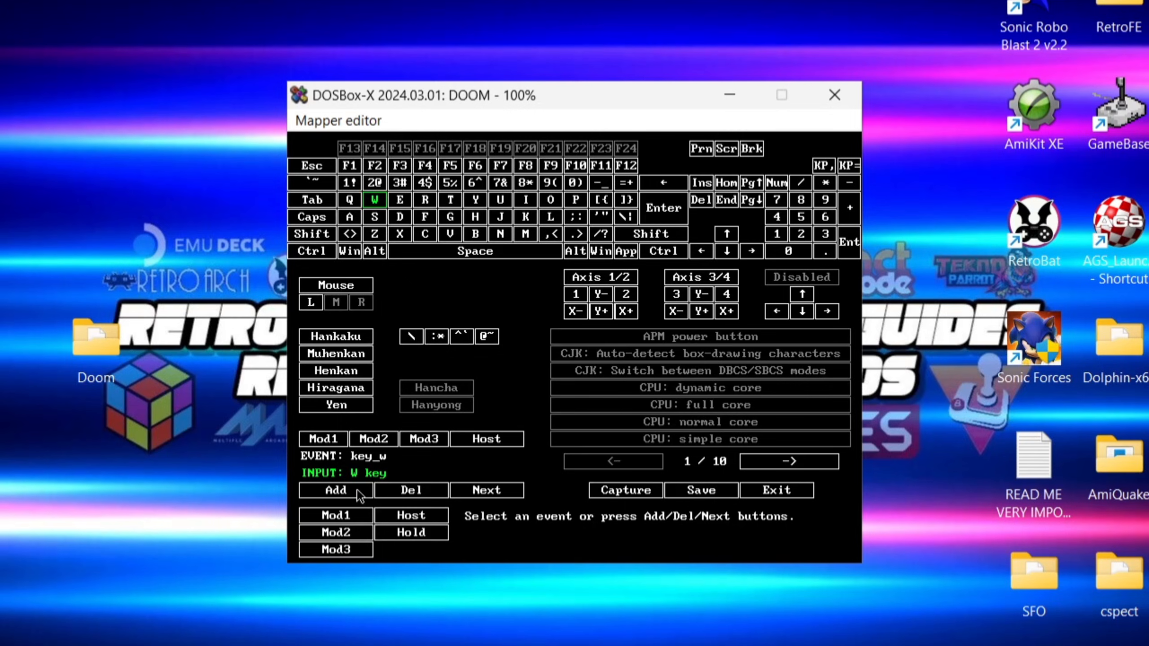
# Bind W to the controller's hat up and A to hat left.
pyautogui.click(335, 490)
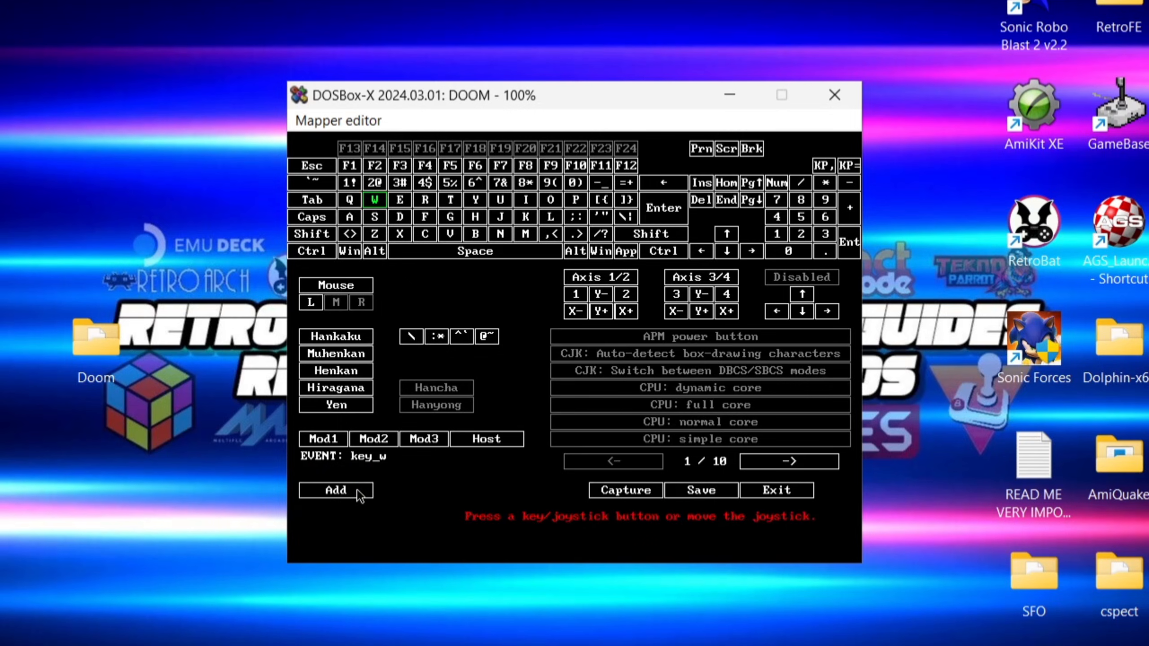
pyautogui.click(336, 490)
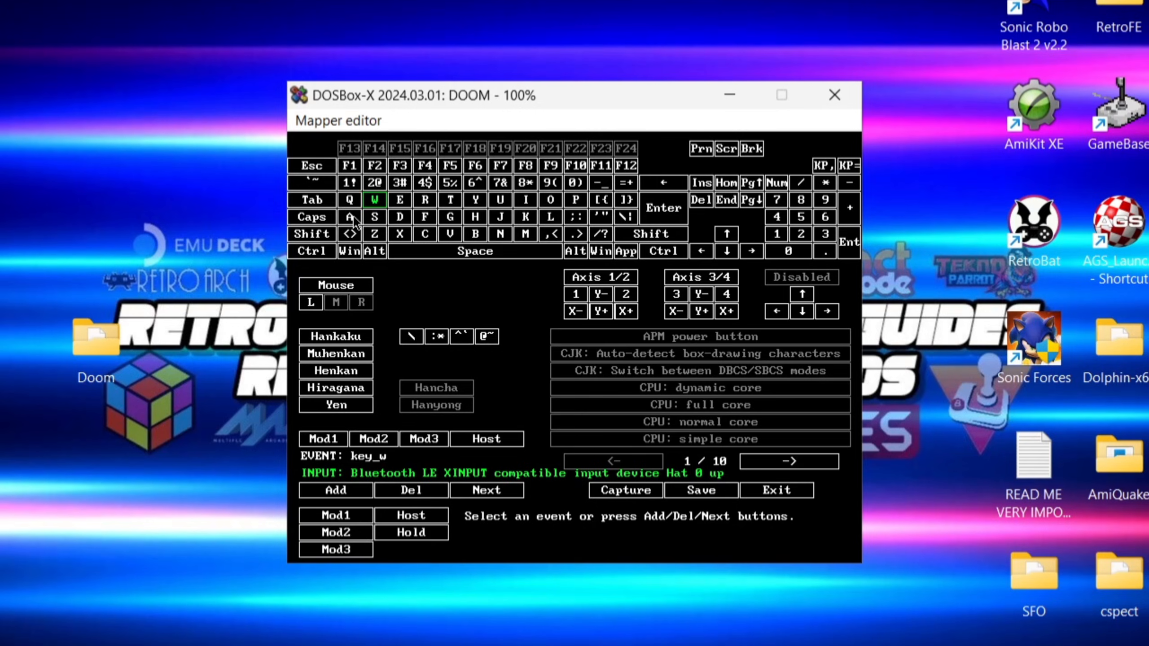
pyautogui.moveTo(354, 225)
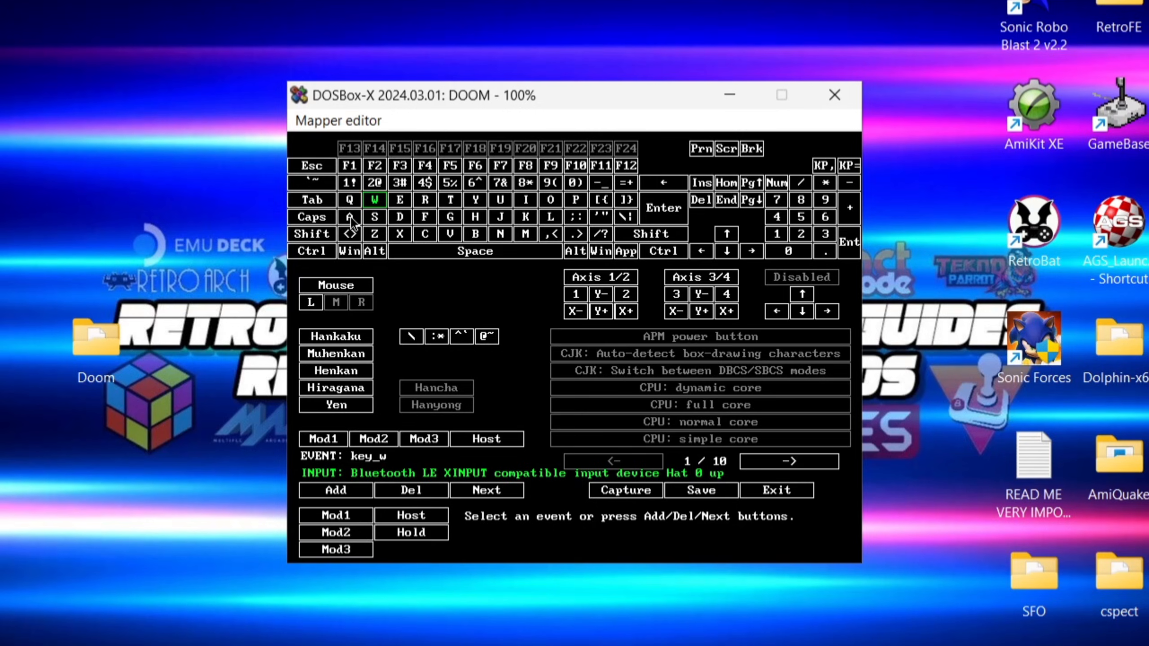
pyautogui.click(350, 217)
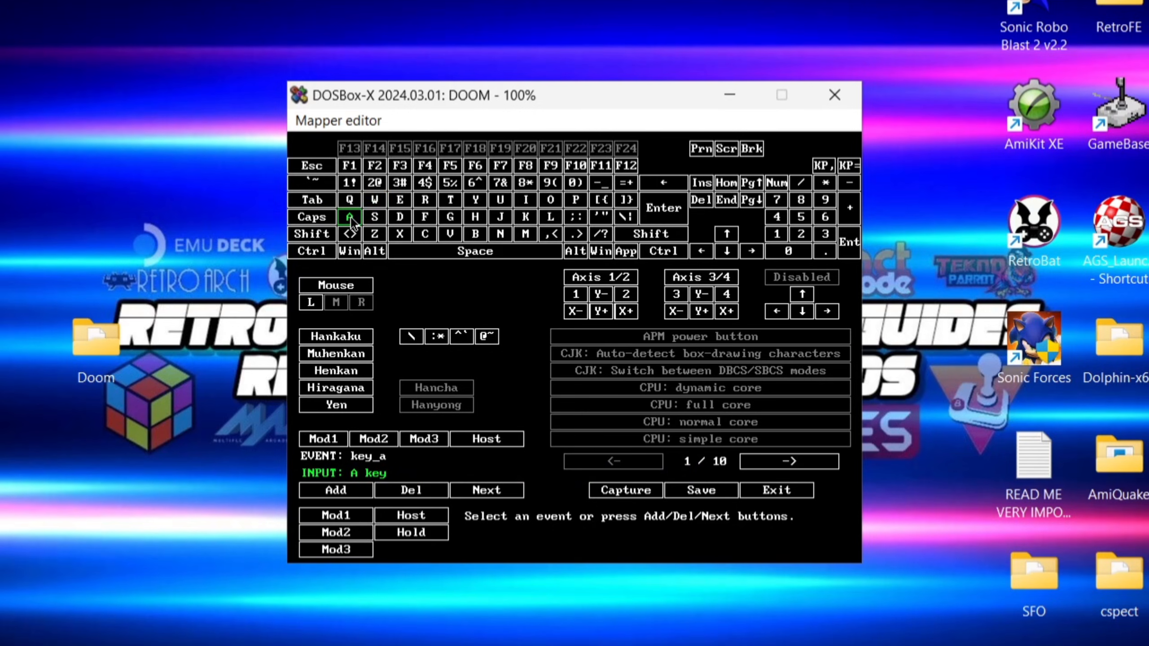
pyautogui.click(335, 490)
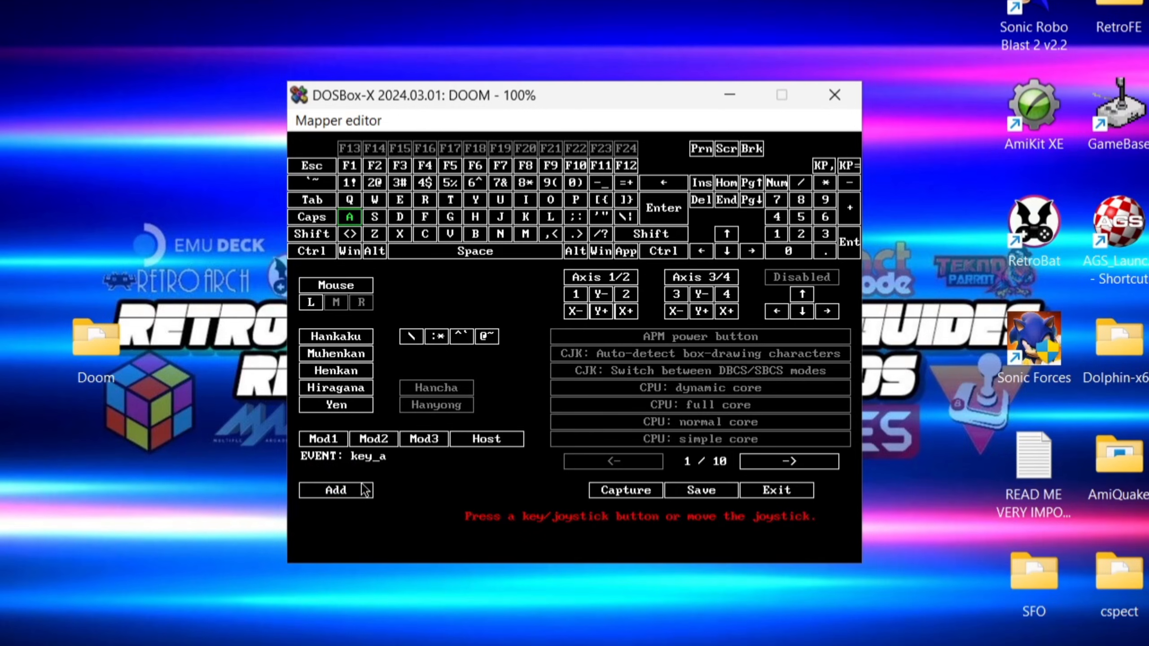
pyautogui.click(335, 490)
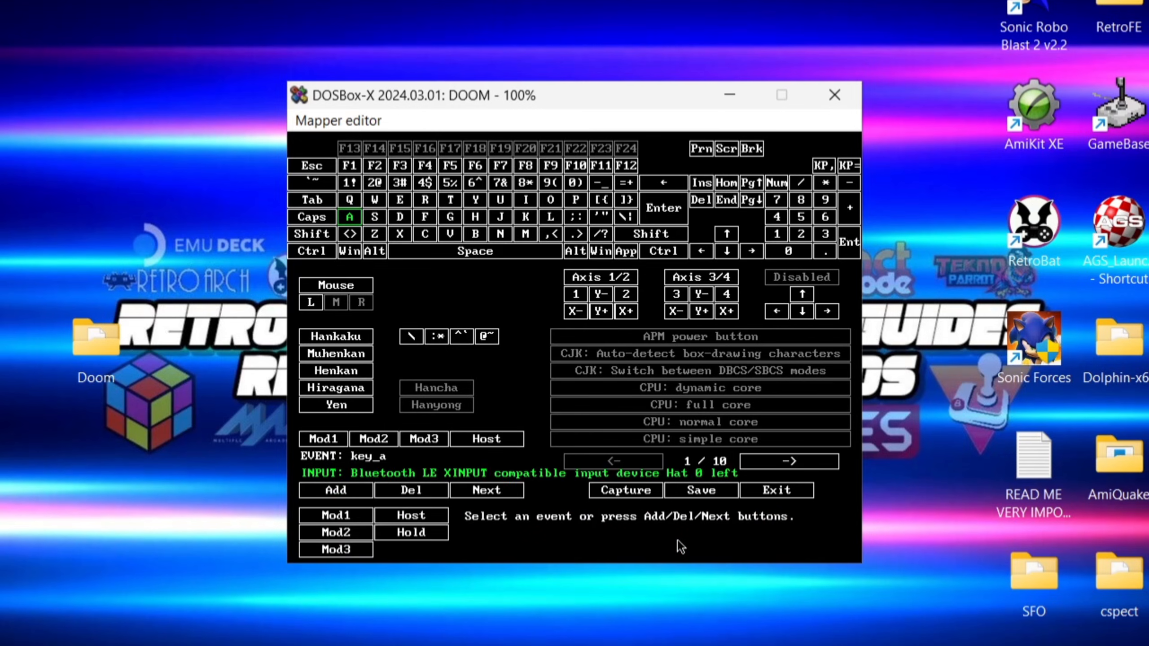
pyautogui.moveTo(459, 321)
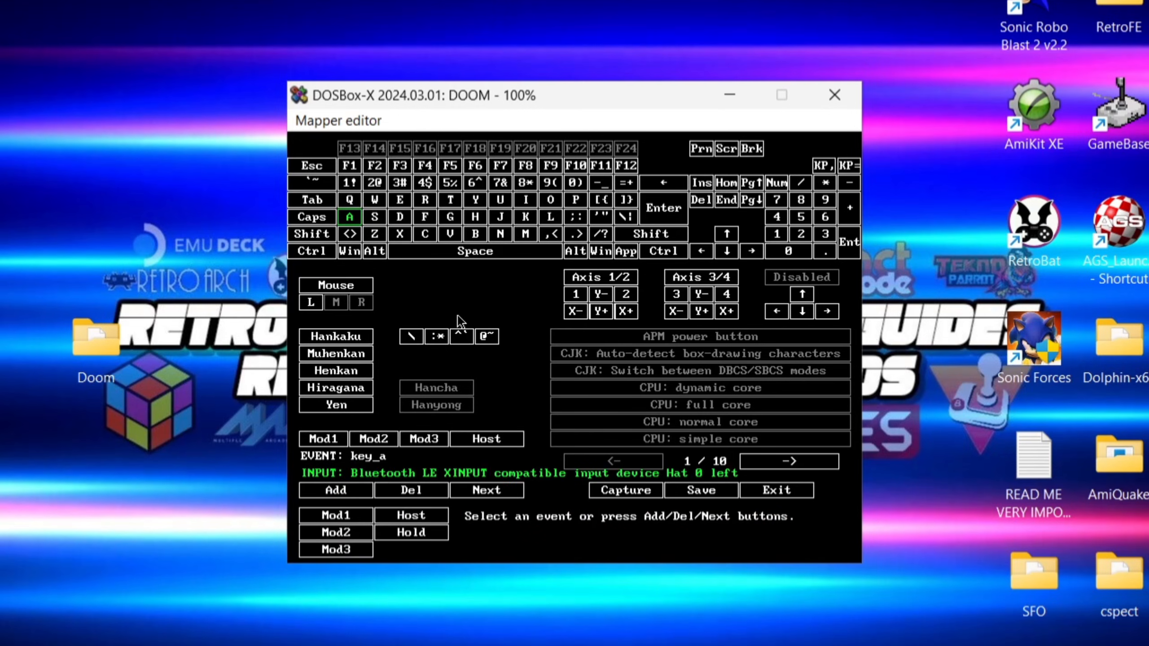
# Review the W and A bindings, then select D and add a controller binding to it.
pyautogui.click(374, 199)
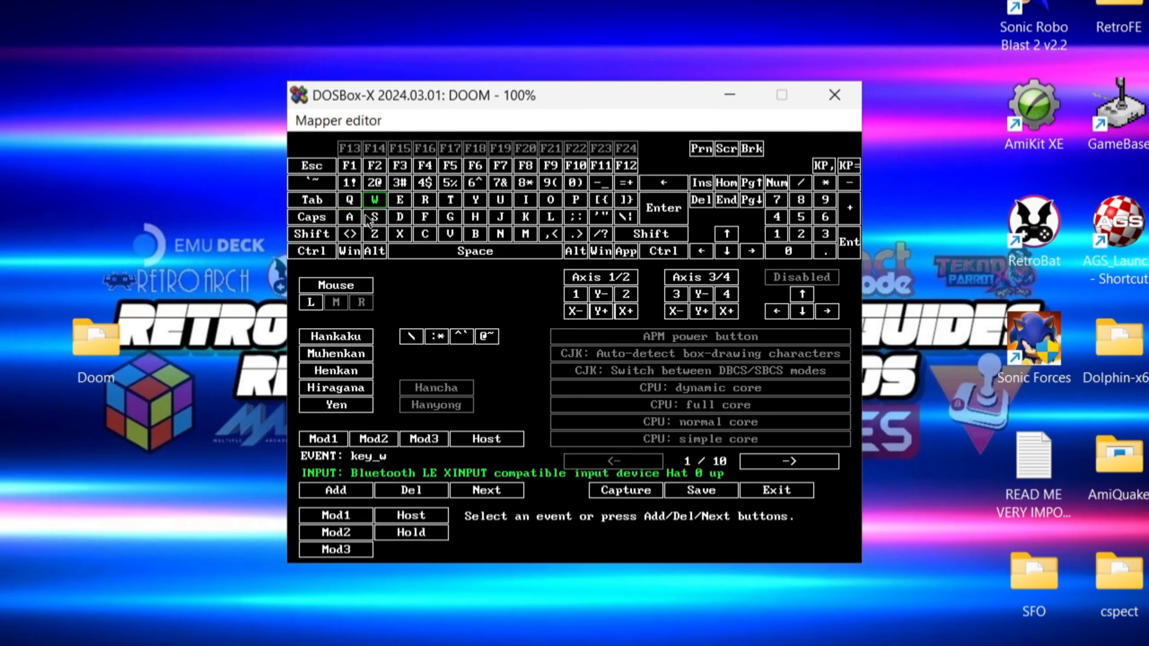
pyautogui.click(349, 217)
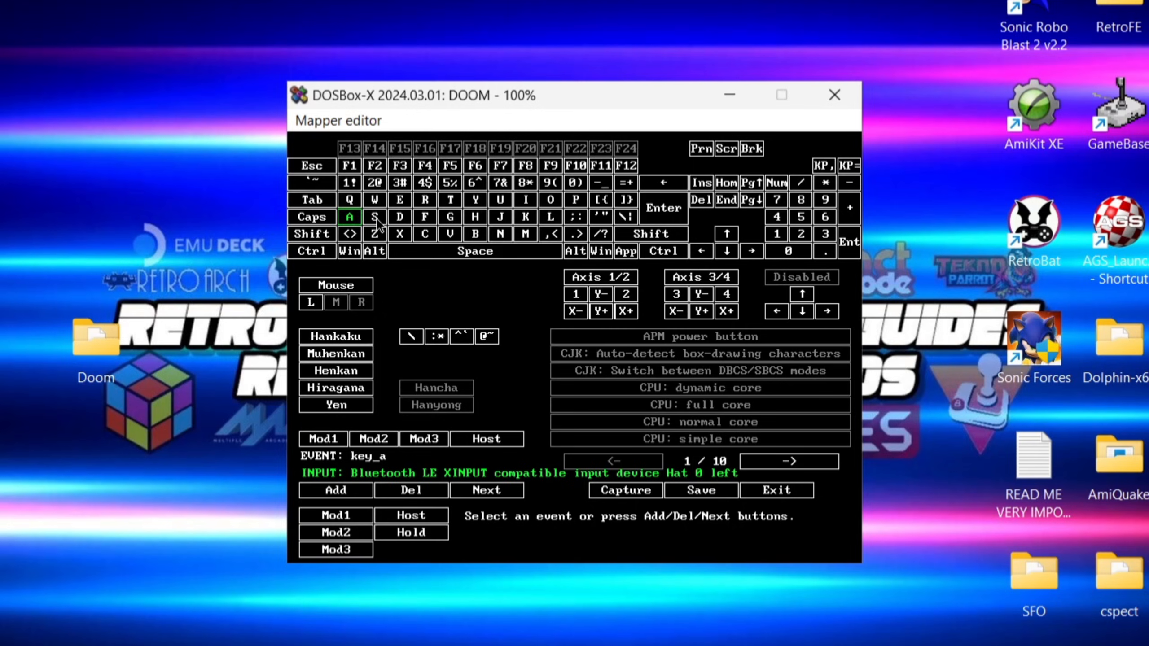
pyautogui.click(375, 216)
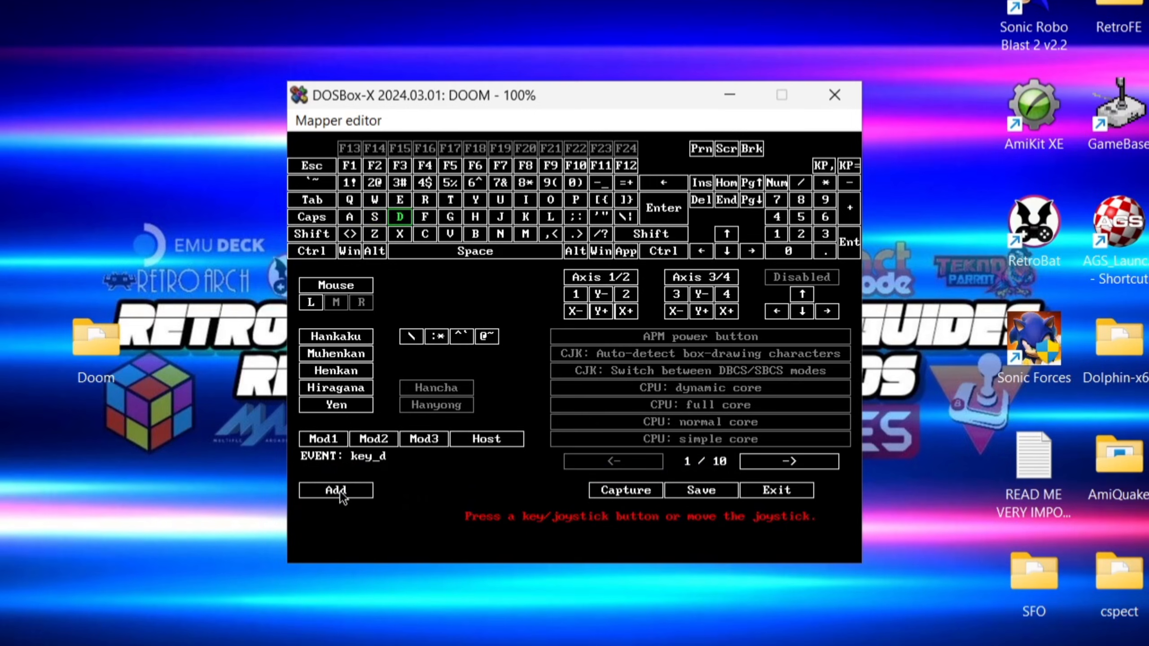
pyautogui.click(311, 303)
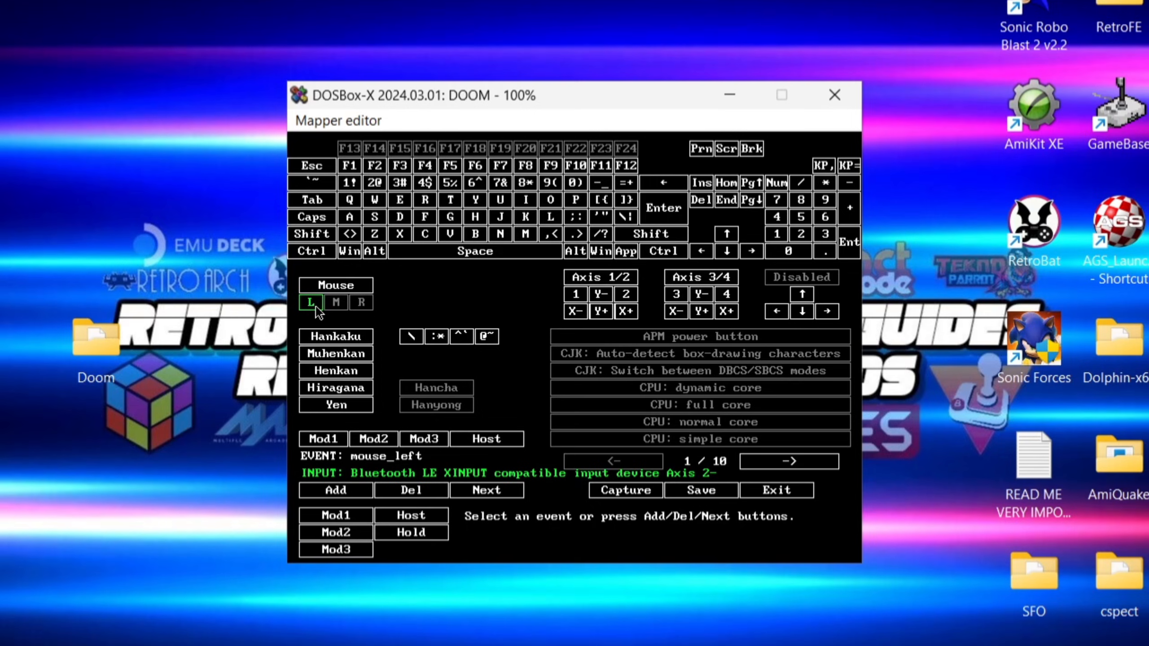
pyautogui.moveTo(321, 309)
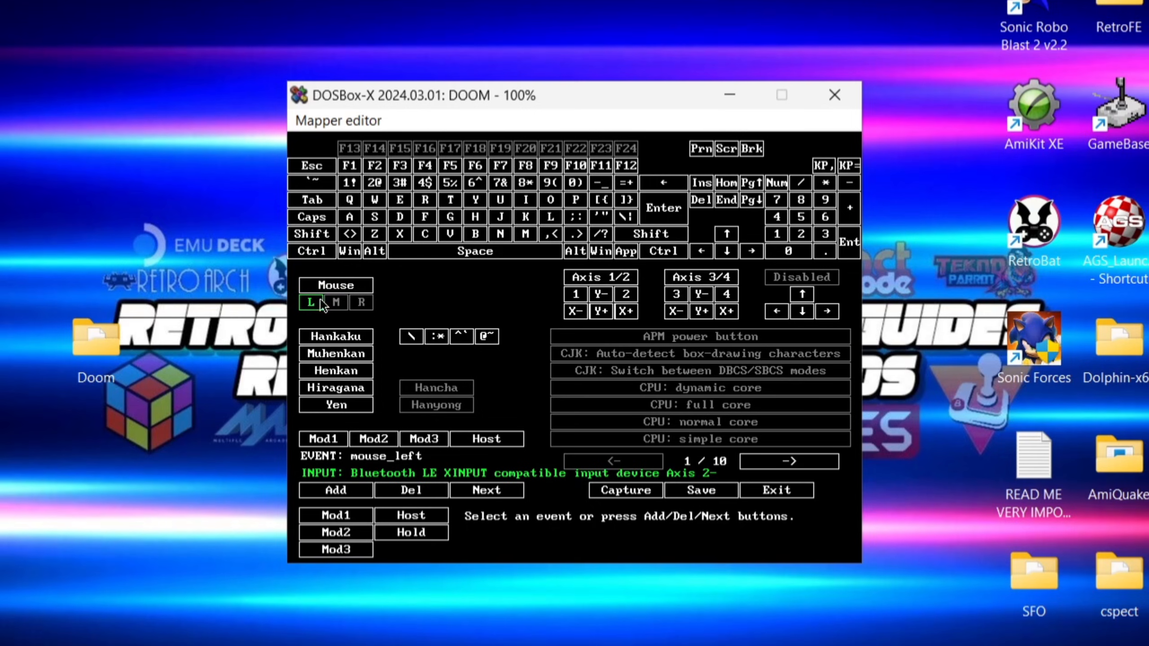
pyautogui.moveTo(357, 504)
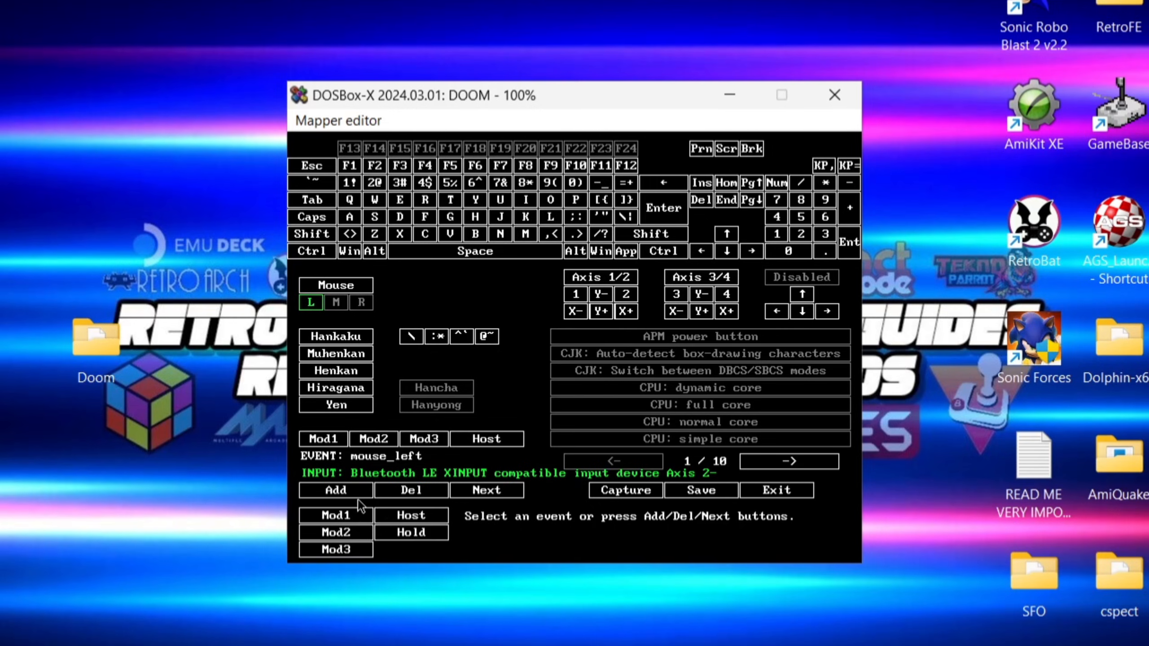
# Bind the left and right mouse buttons to the controller trigger axes.
pyautogui.click(336, 490)
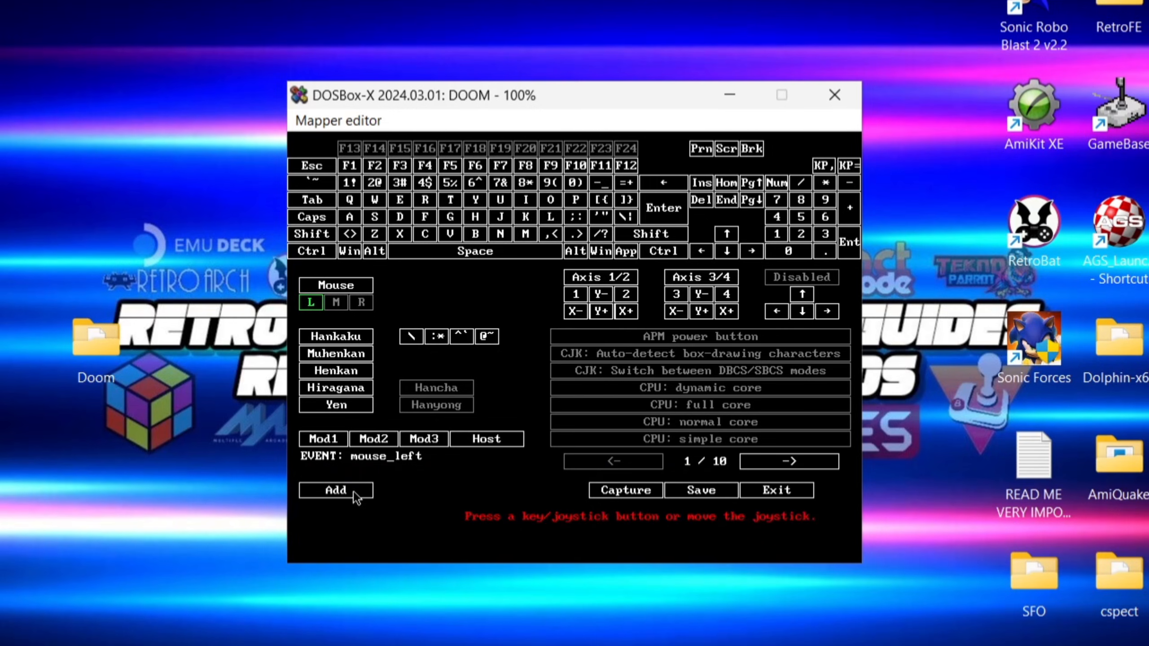
pyautogui.click(336, 491)
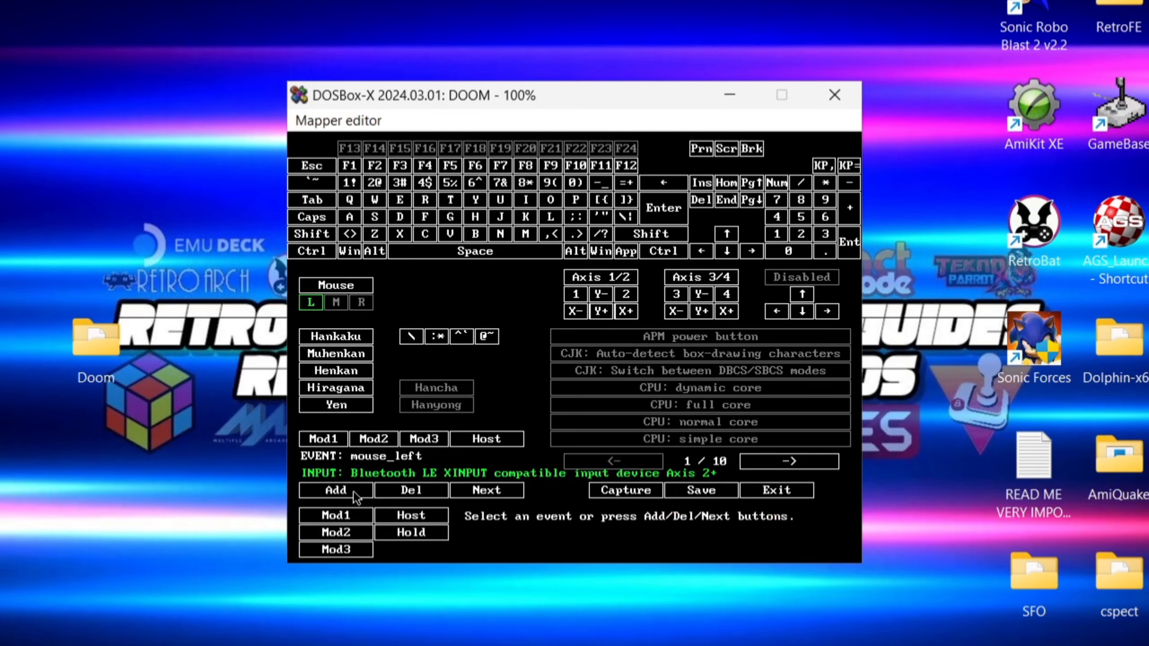
pyautogui.moveTo(367, 316)
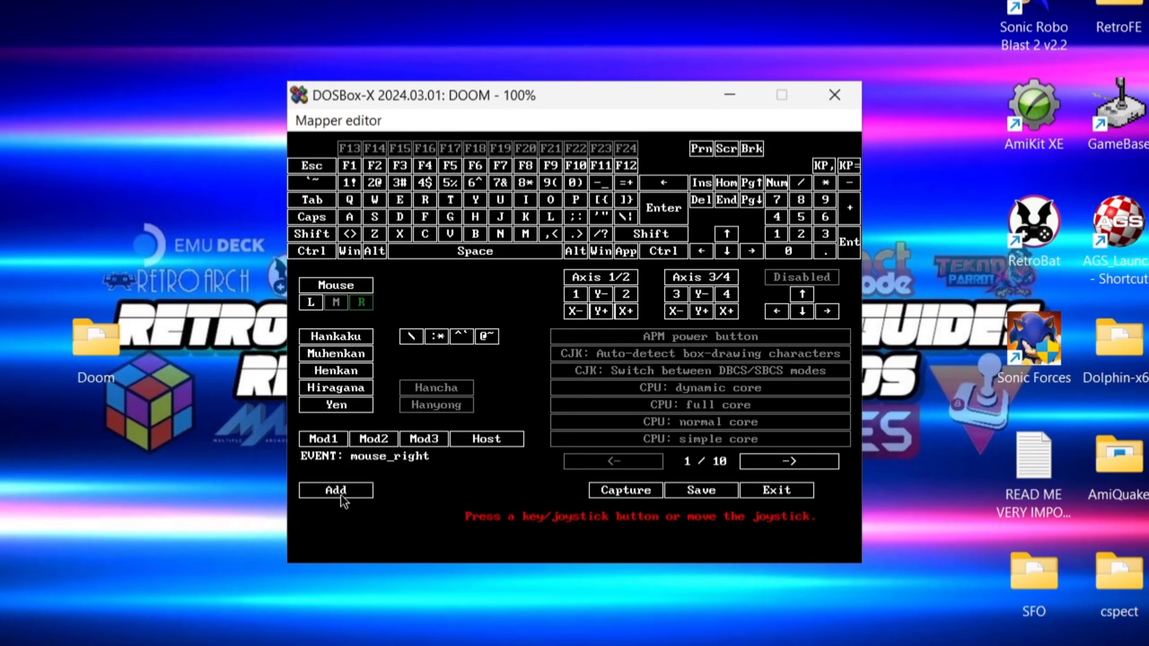
pyautogui.click(336, 490)
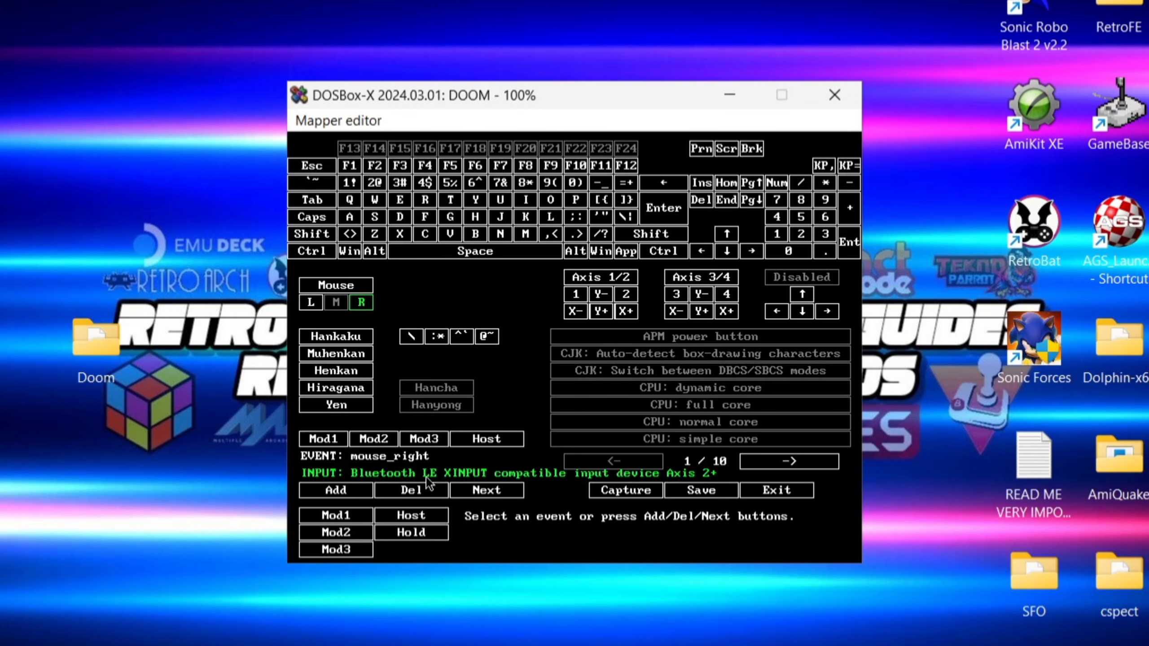
# Select the Space key event and add a controller button binding to it.
pyautogui.click(475, 252)
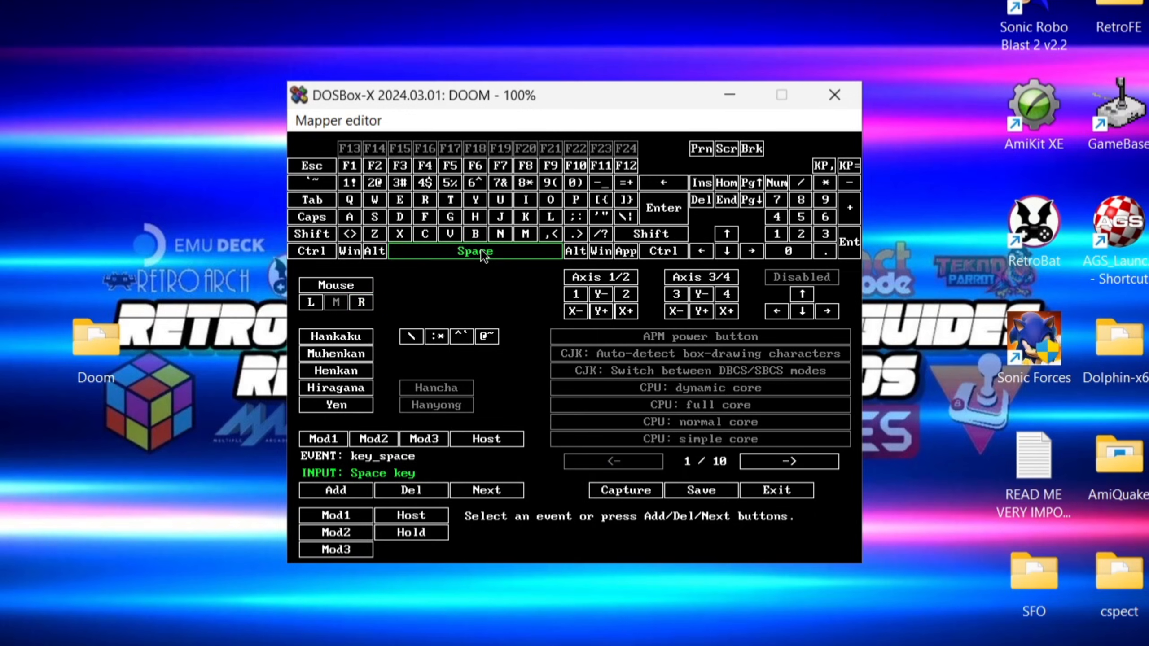
pyautogui.click(336, 490)
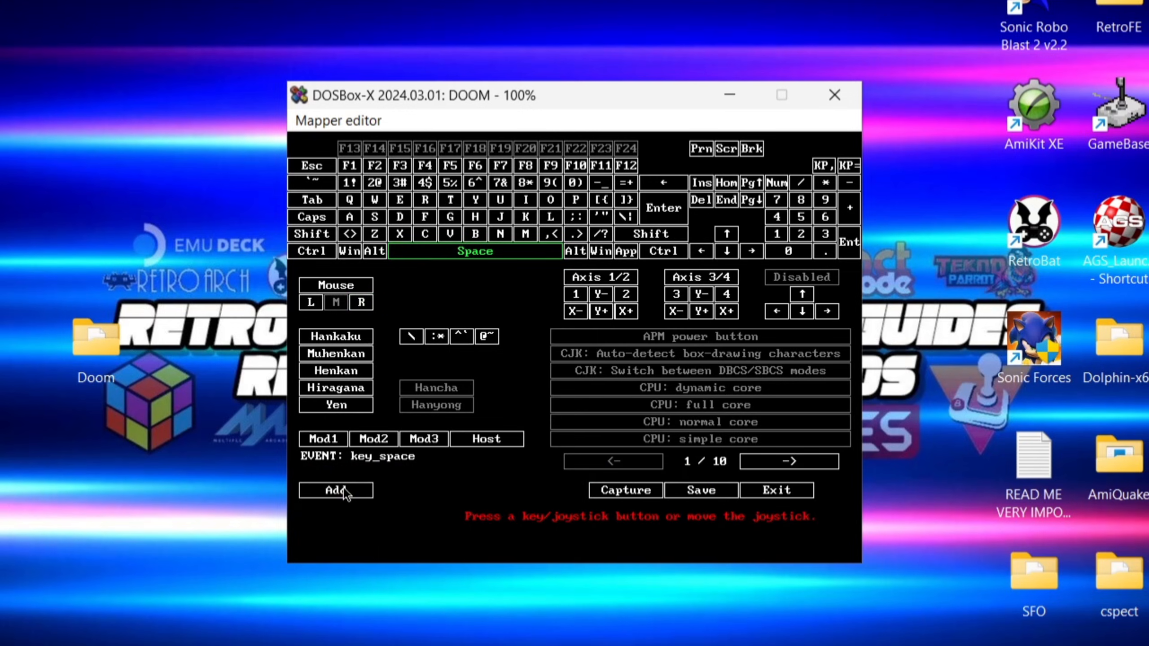
pyautogui.click(335, 490)
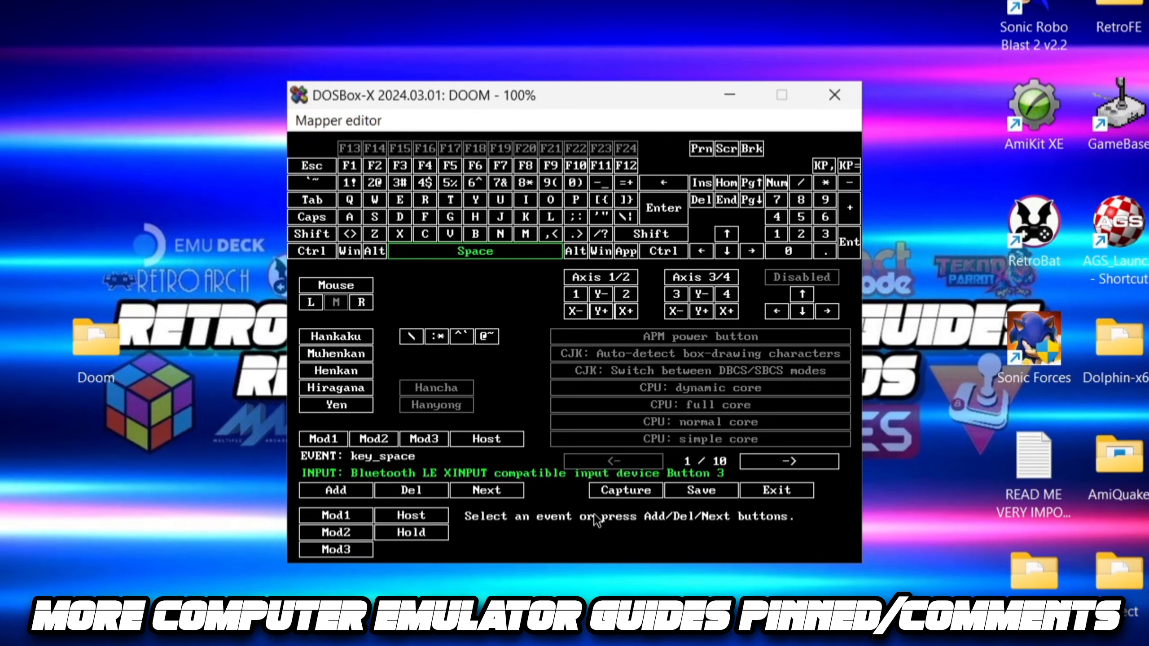
pyautogui.moveTo(597, 434)
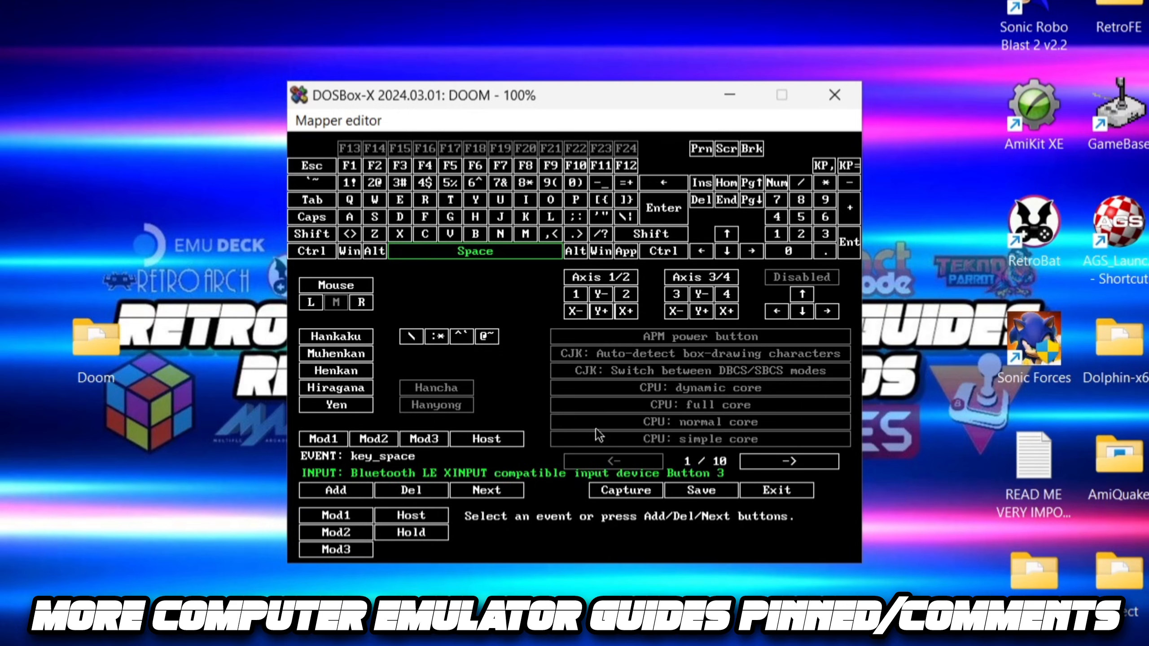
pyautogui.moveTo(719, 351)
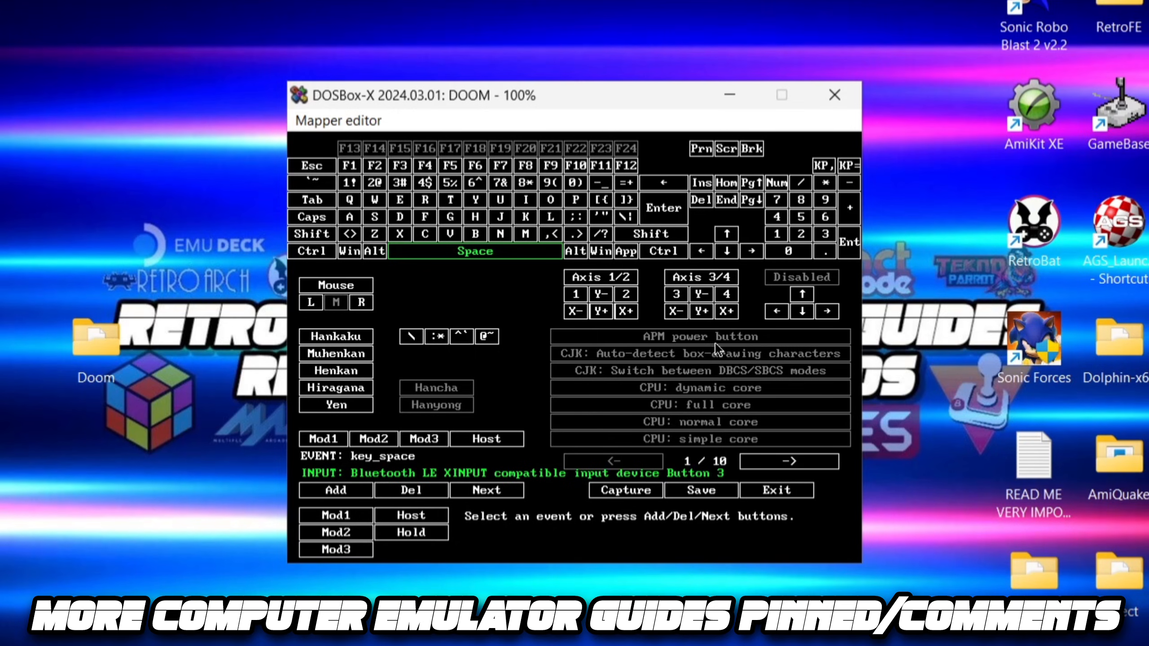
pyautogui.moveTo(726, 310)
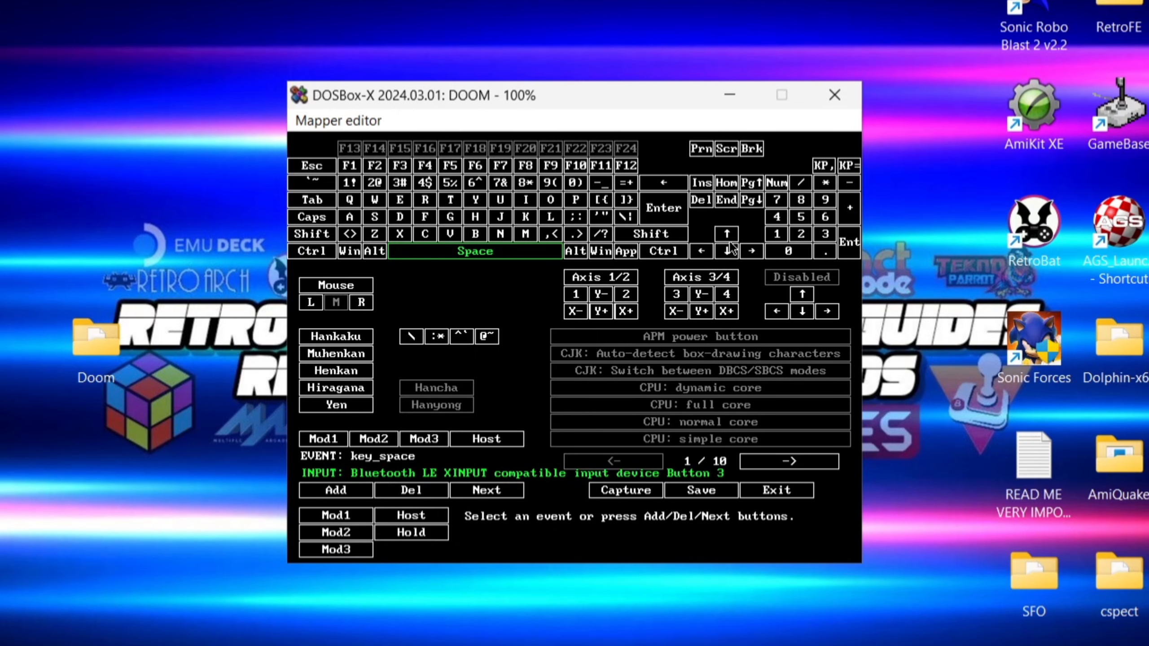
pyautogui.moveTo(737, 251)
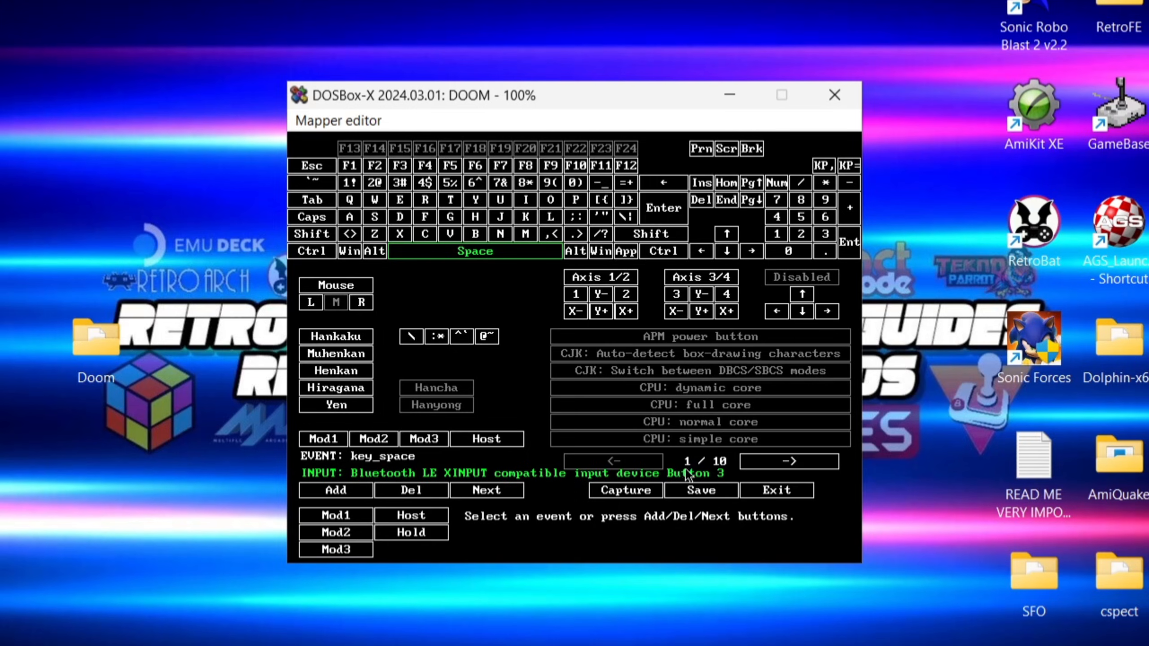
pyautogui.moveTo(705, 501)
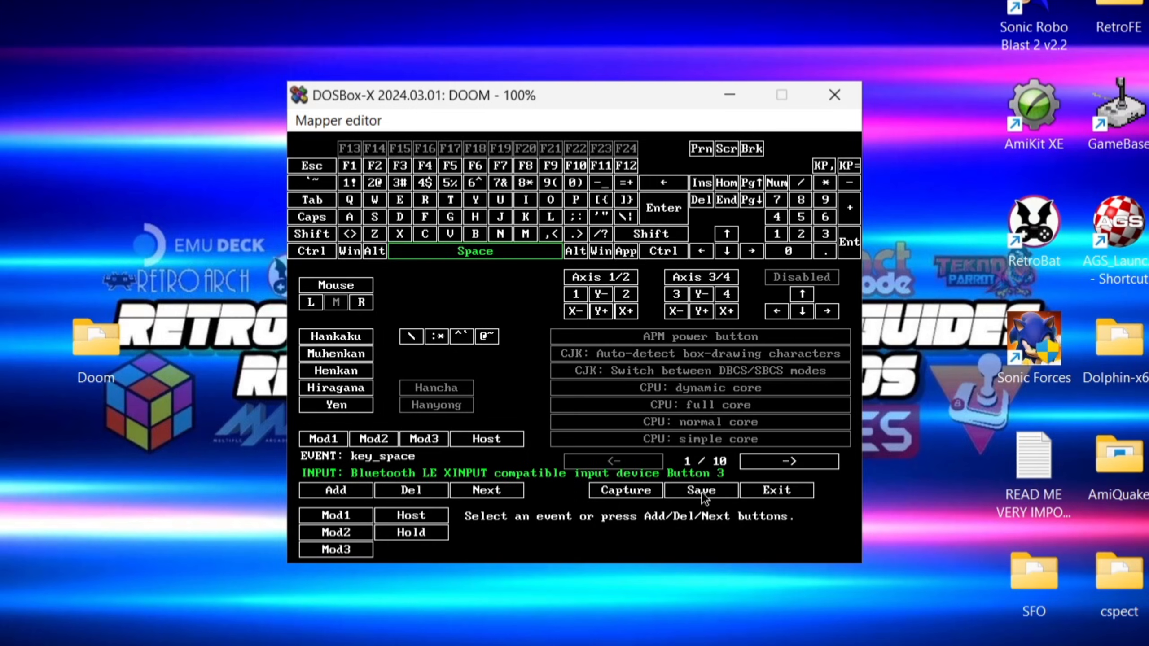
# Save the controller mapping to mapper-dosbox-x.map.
pyautogui.click(700, 491)
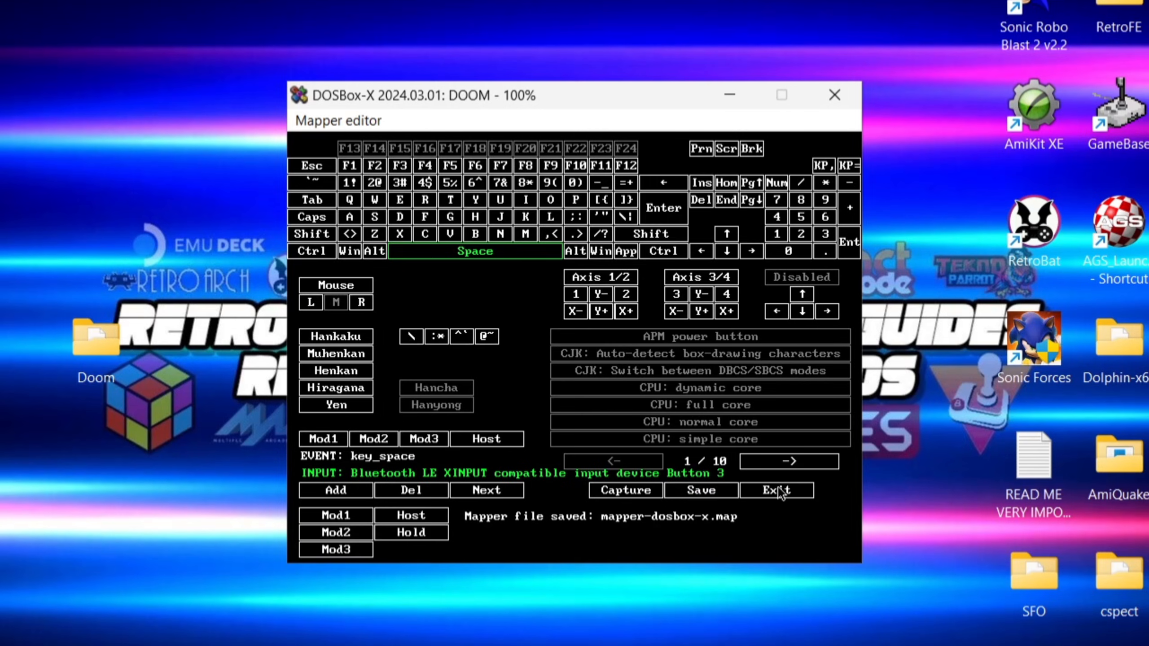
# Exit the Mapper editor and resume DOOM gameplay via its main menu.
pyautogui.click(776, 491)
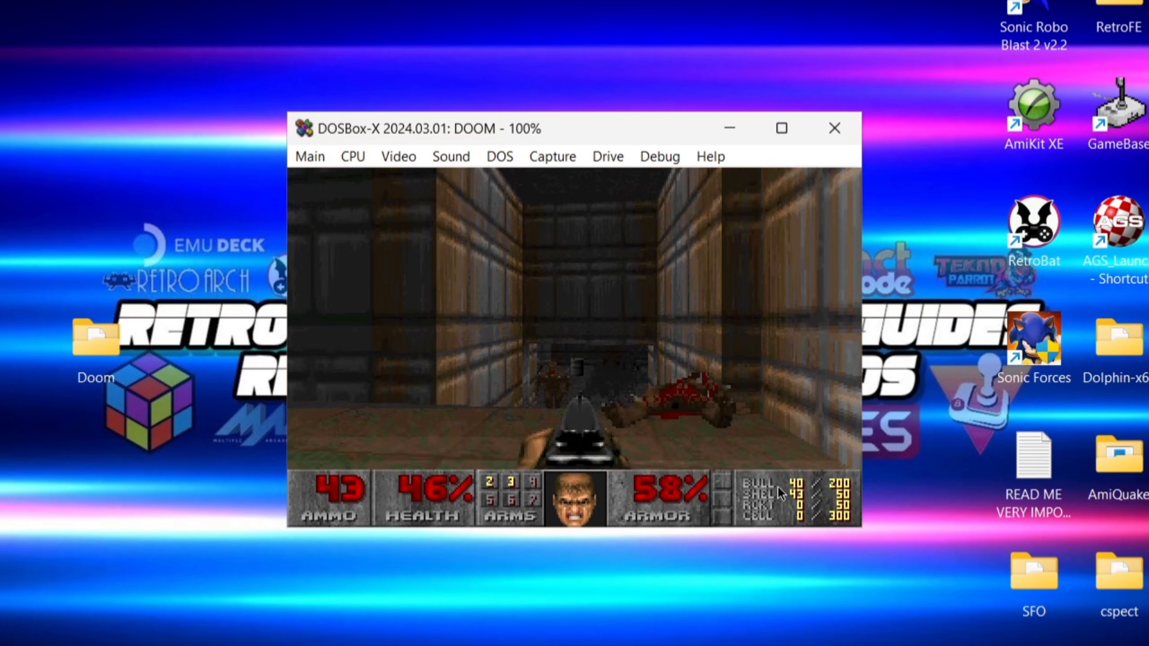
pyautogui.press('Escape')
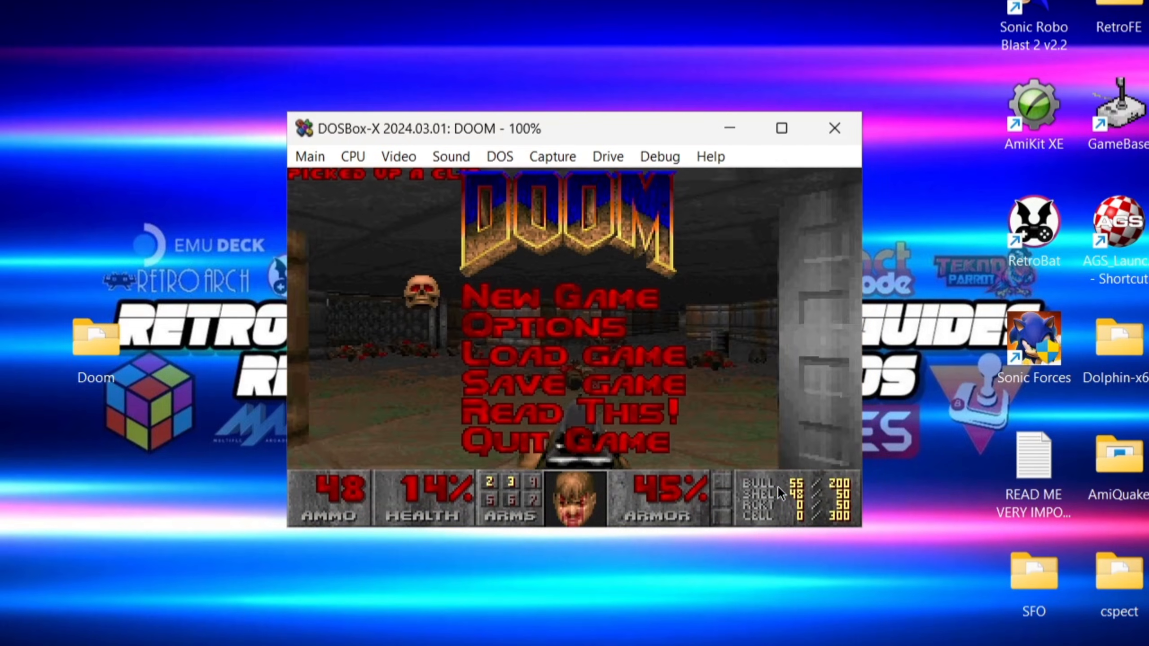
pyautogui.click(563, 298)
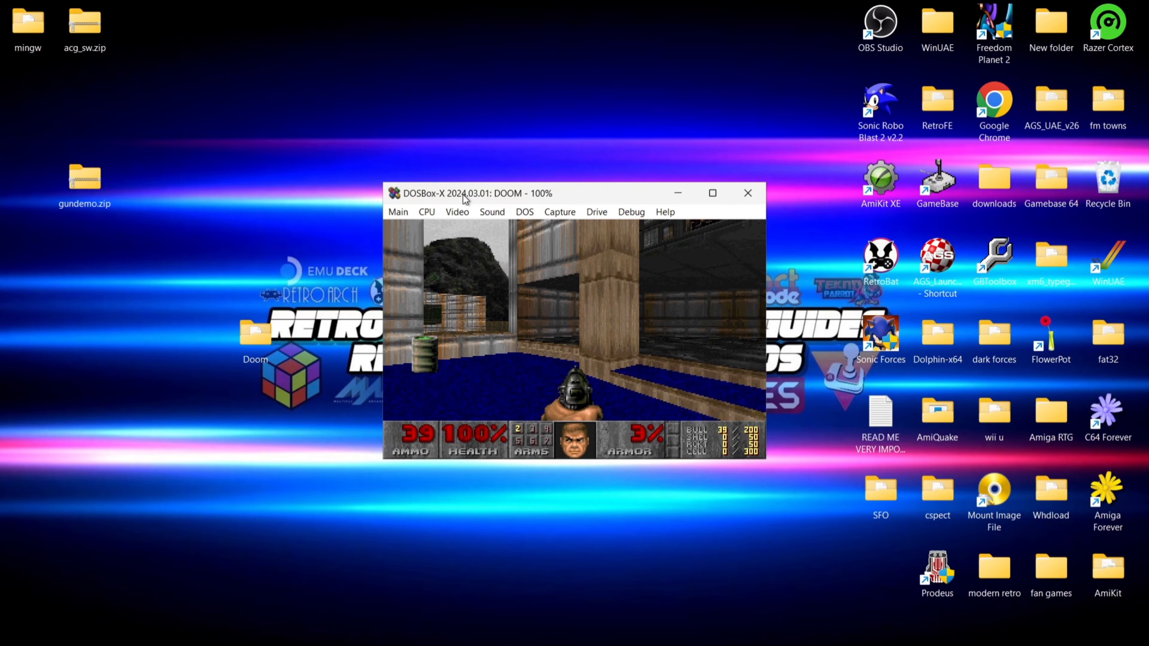
pyautogui.moveTo(427, 218)
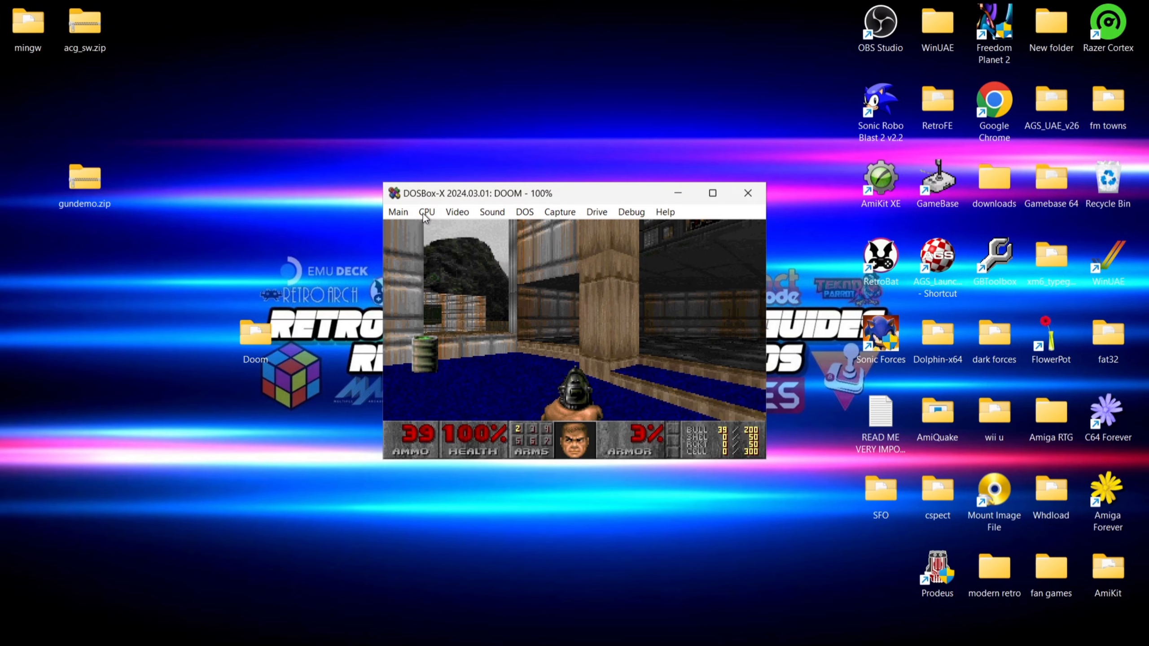
# Set the emulated CPU speed to the AMD Athlon 600MHz (~306000 cycles) preset.
pyautogui.click(427, 212)
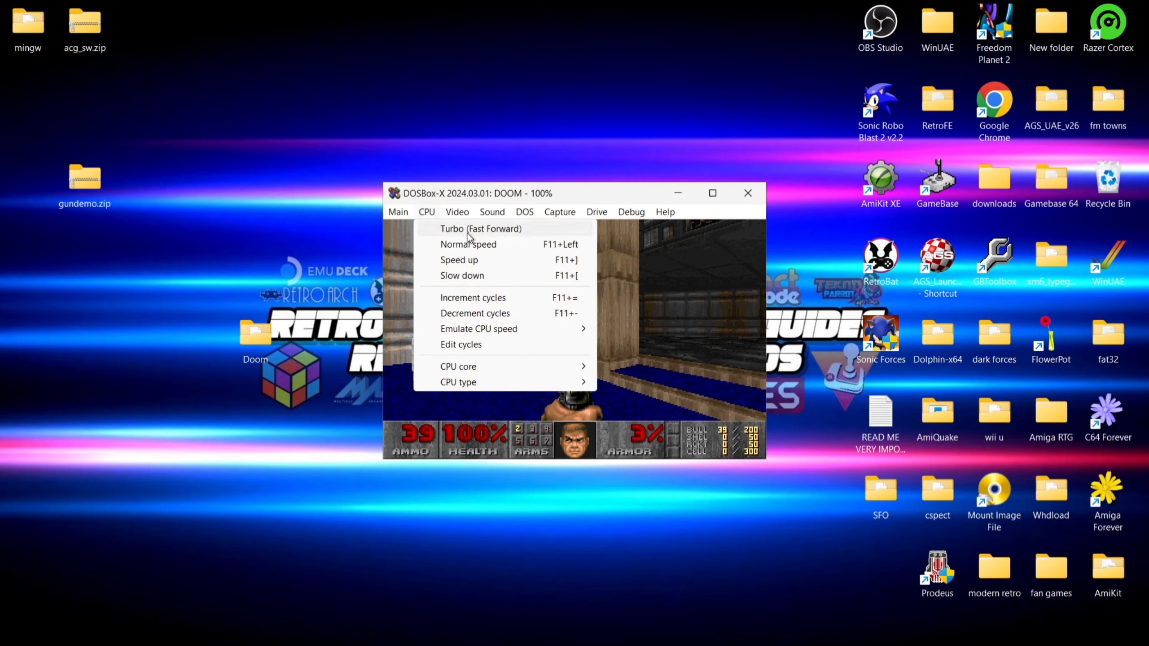
pyautogui.click(479, 329)
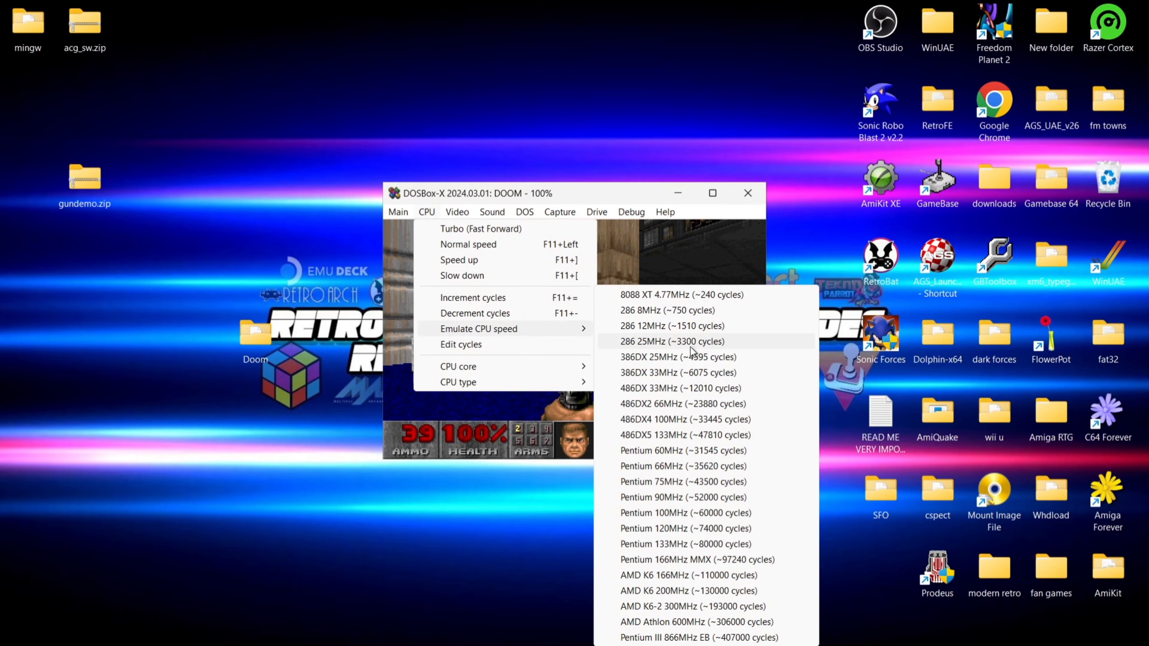
pyautogui.moveTo(698, 474)
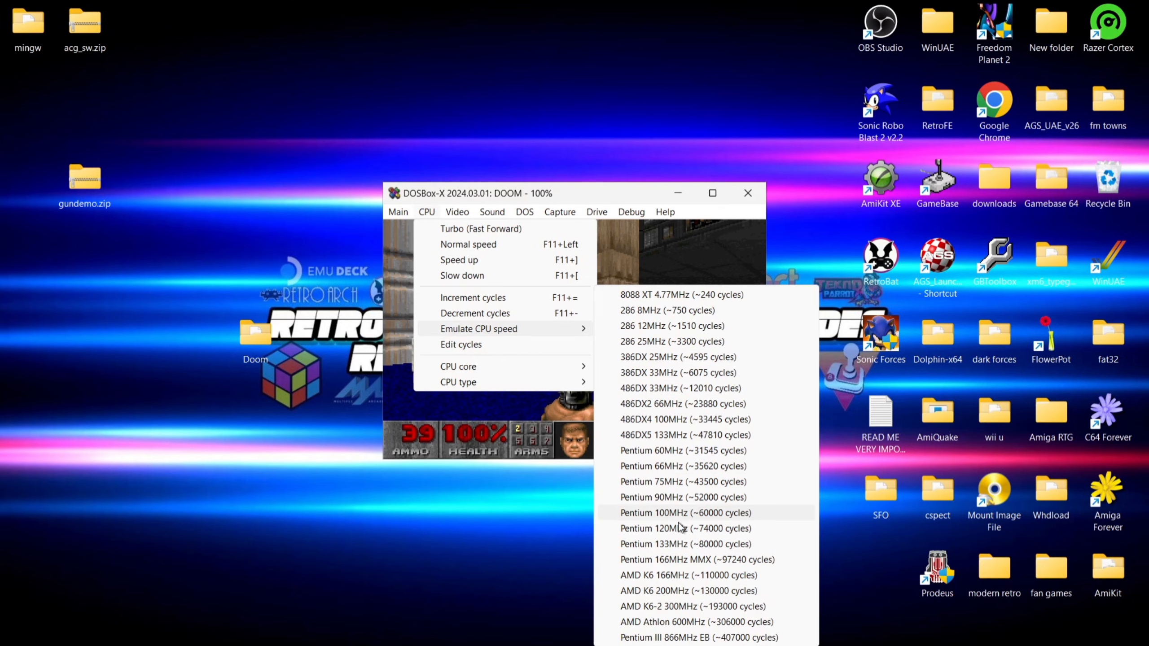
pyautogui.moveTo(685, 641)
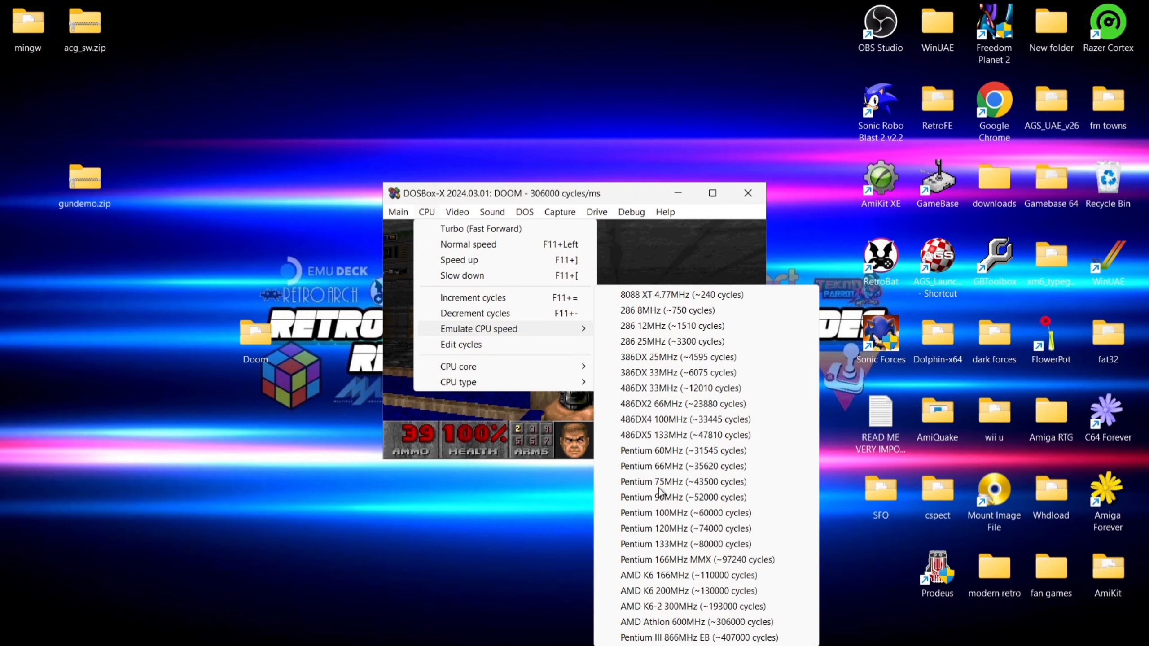
pyautogui.moveTo(682, 510)
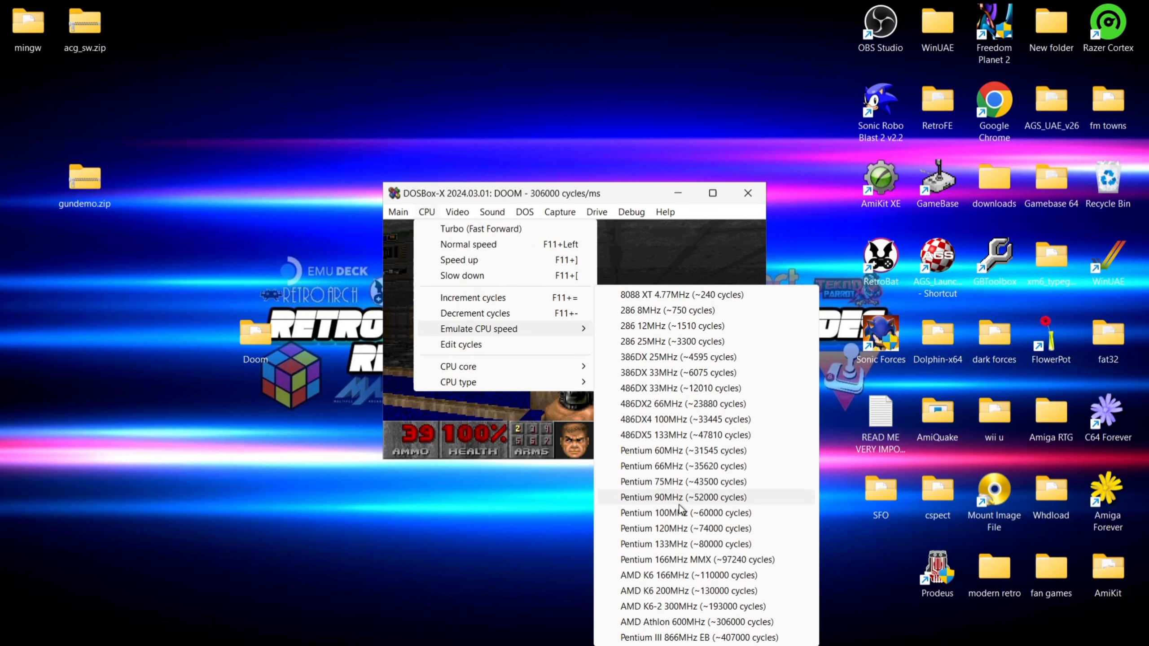
pyautogui.moveTo(673, 527)
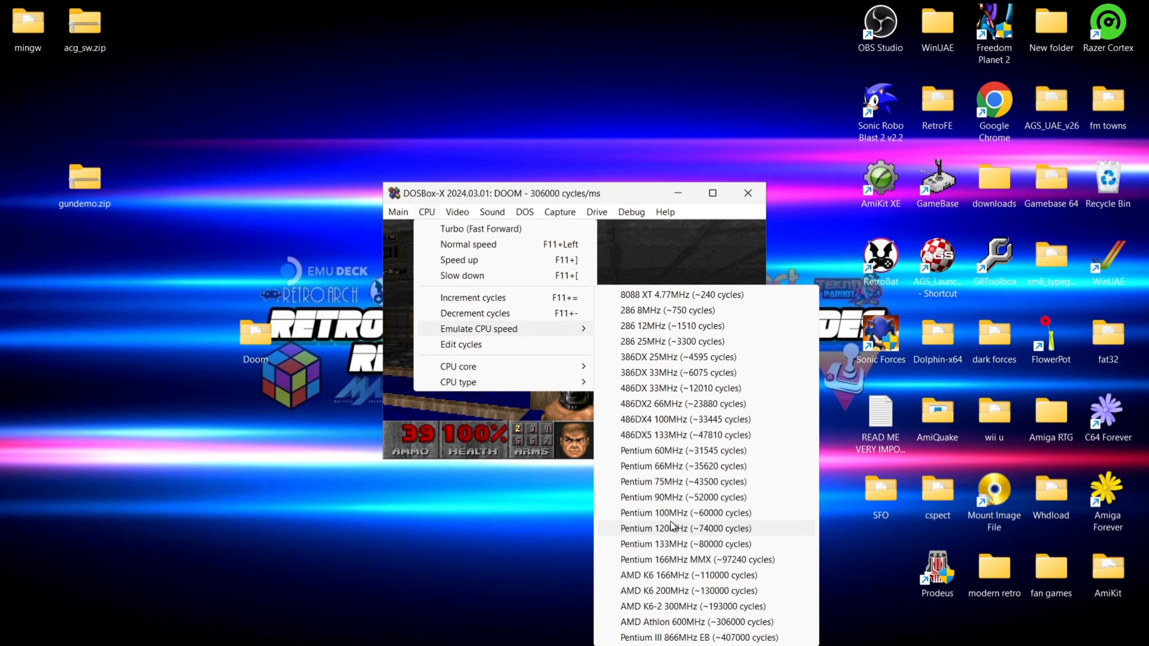
pyautogui.click(457, 212)
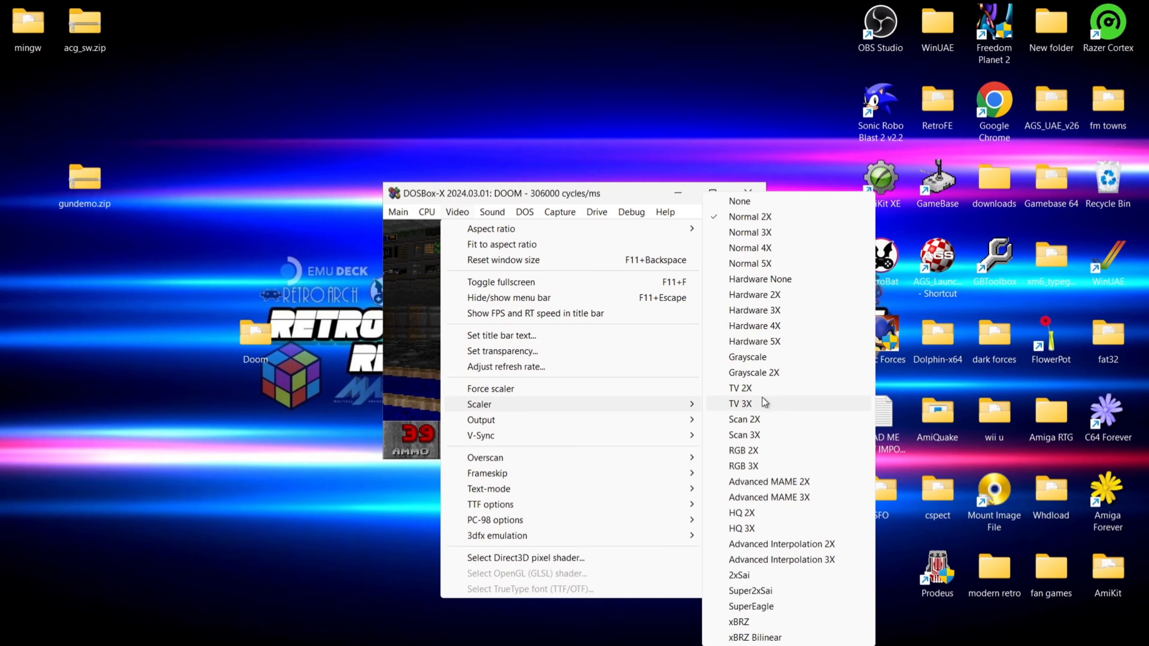
pyautogui.moveTo(768, 402)
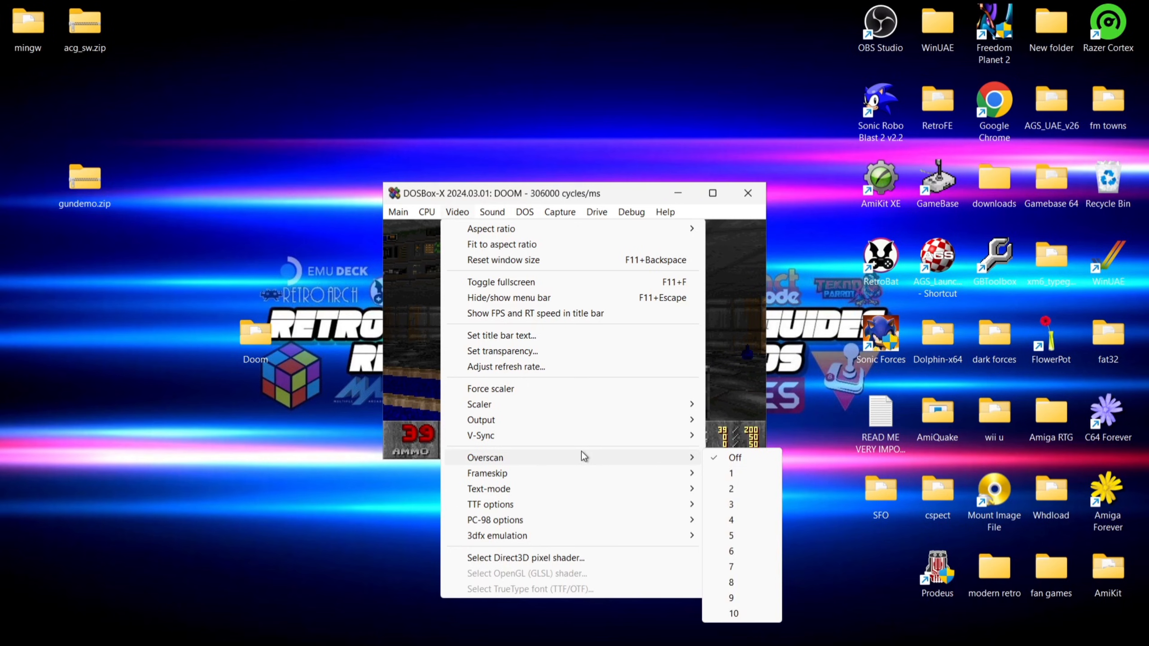
pyautogui.moveTo(768, 487)
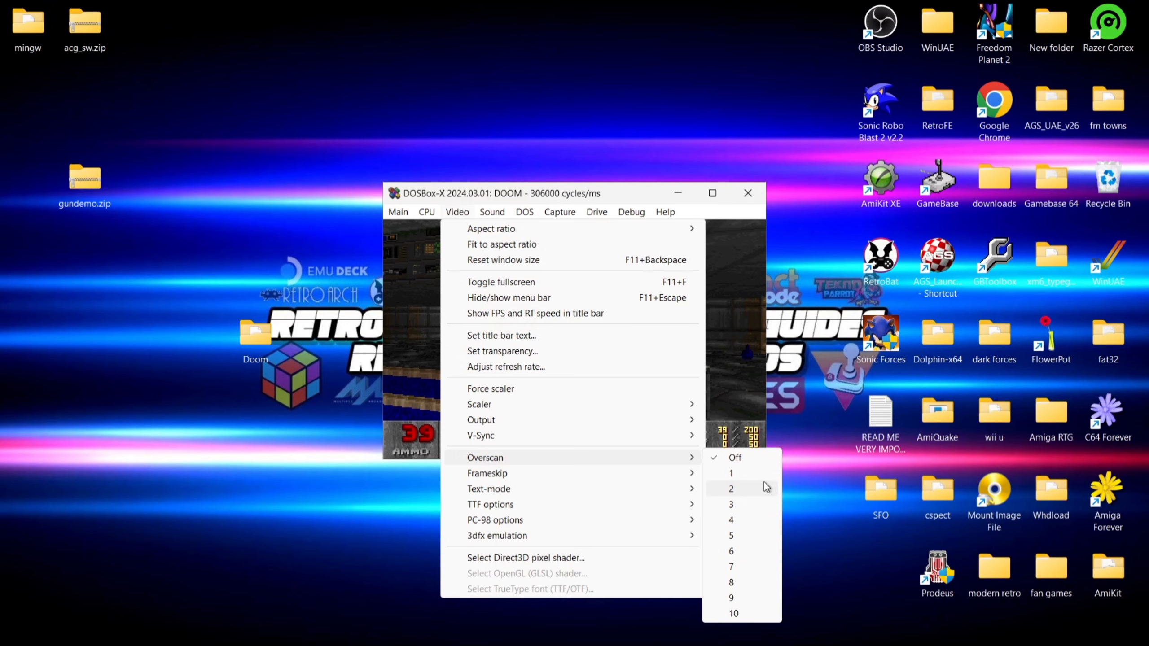
pyautogui.moveTo(637, 472)
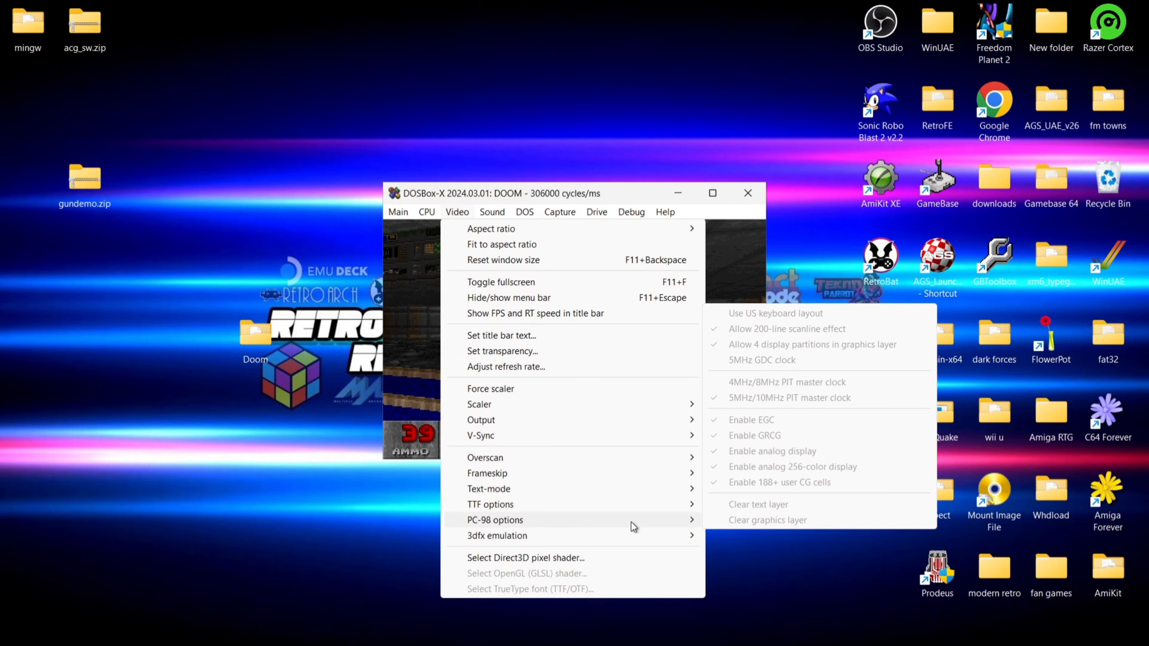
pyautogui.moveTo(660, 530)
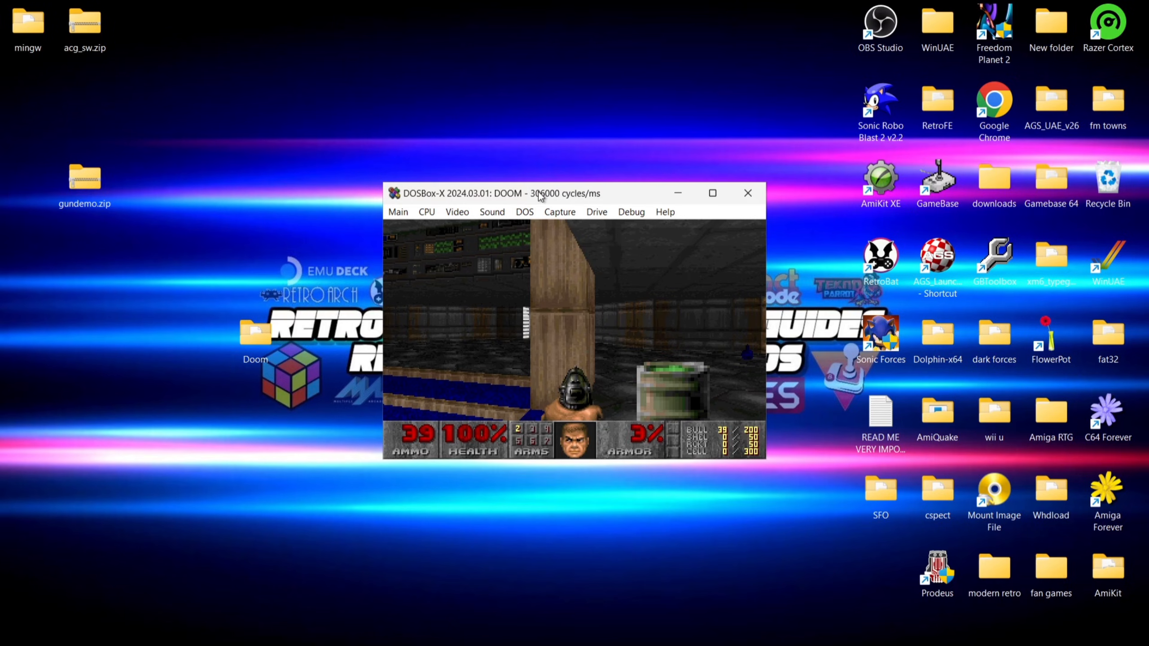
# Save an emulator state with the remark 'doom' and return to the game.
pyautogui.click(560, 212)
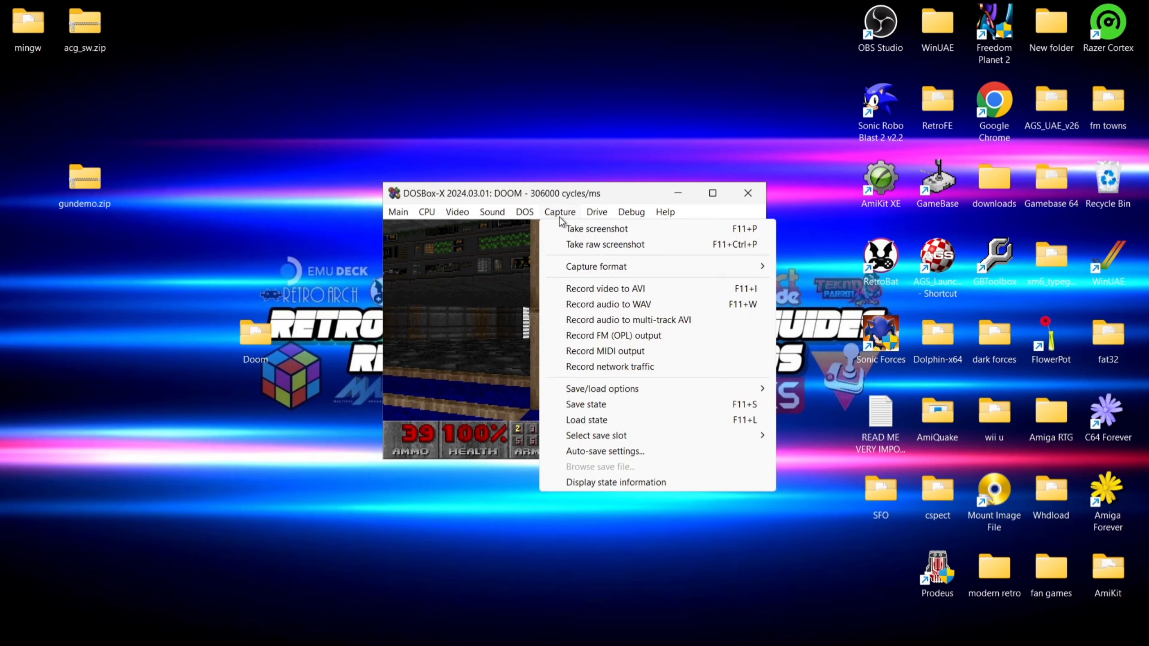
pyautogui.moveTo(614, 406)
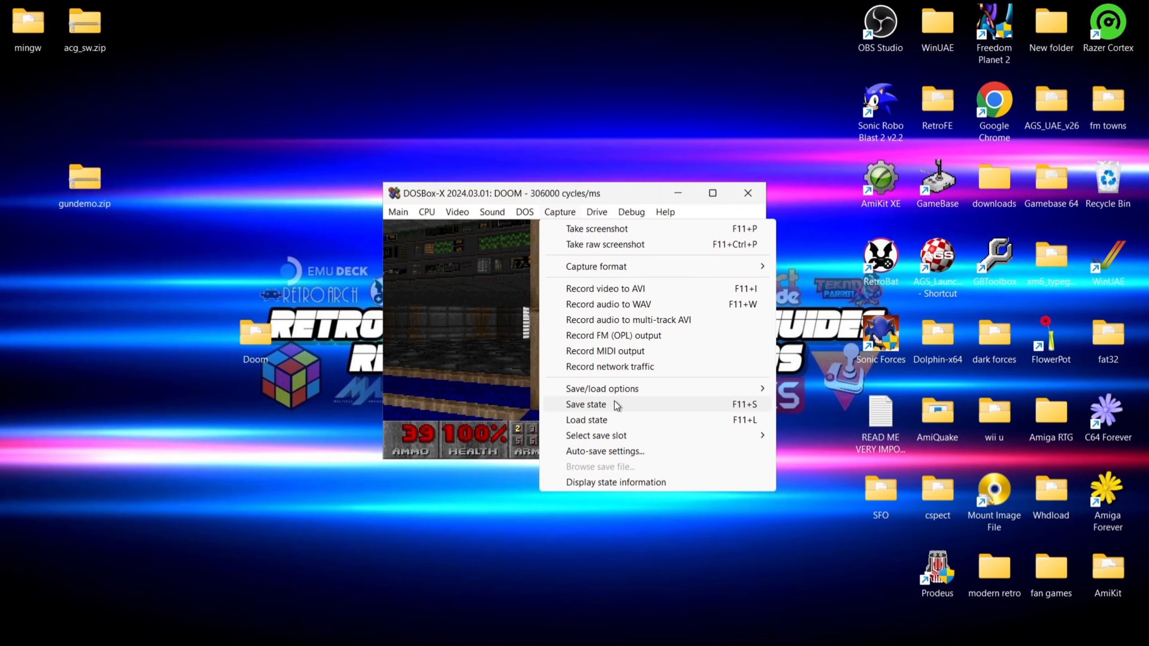
pyautogui.click(586, 404)
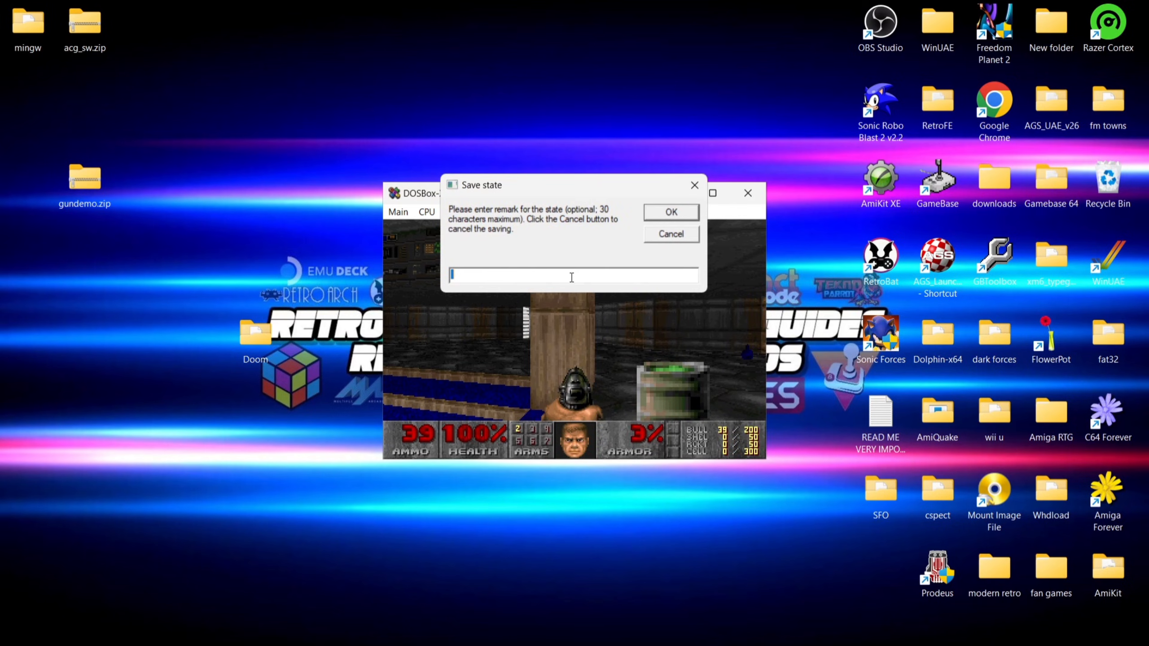
pyautogui.write('doom')
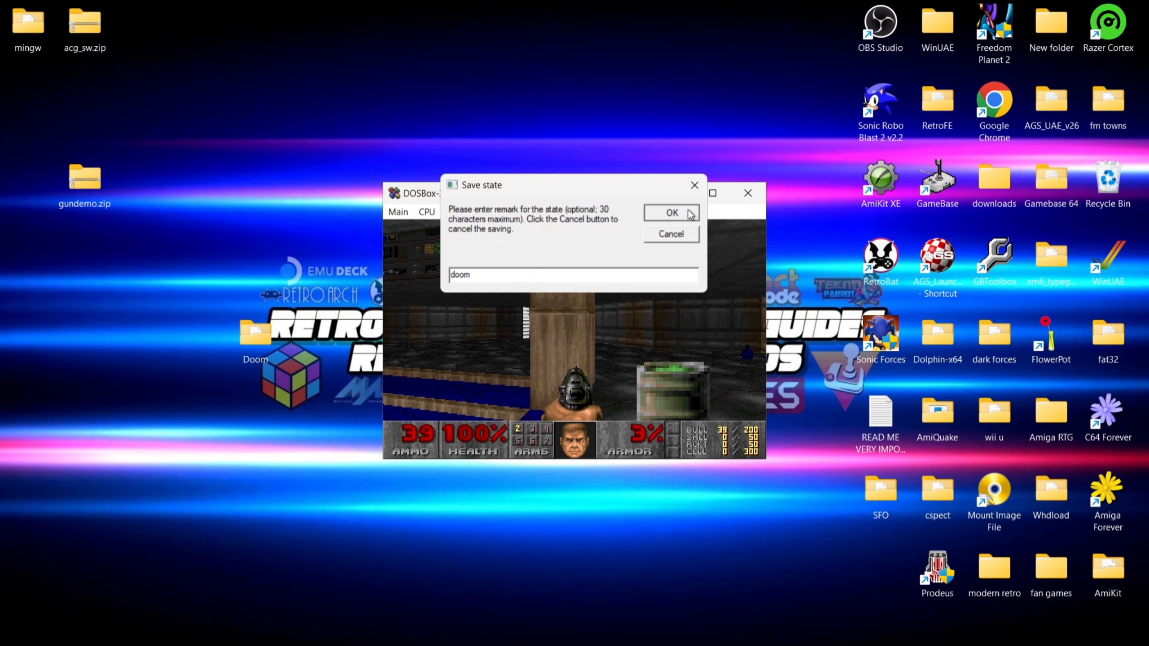
pyautogui.click(672, 212)
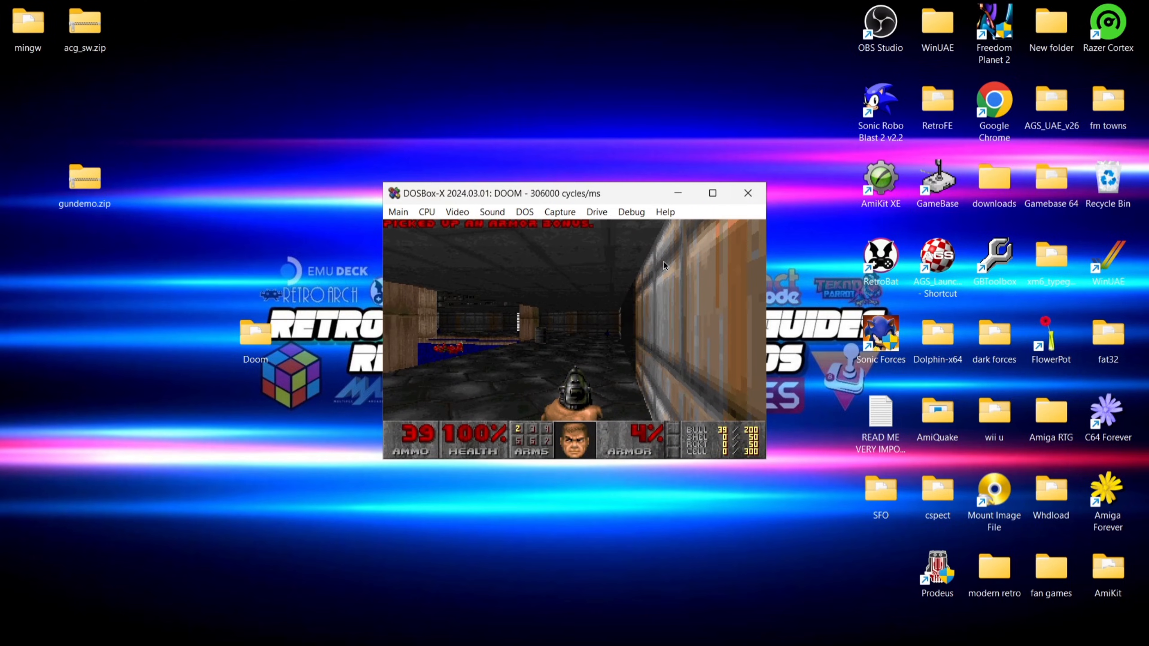
pyautogui.click(560, 212)
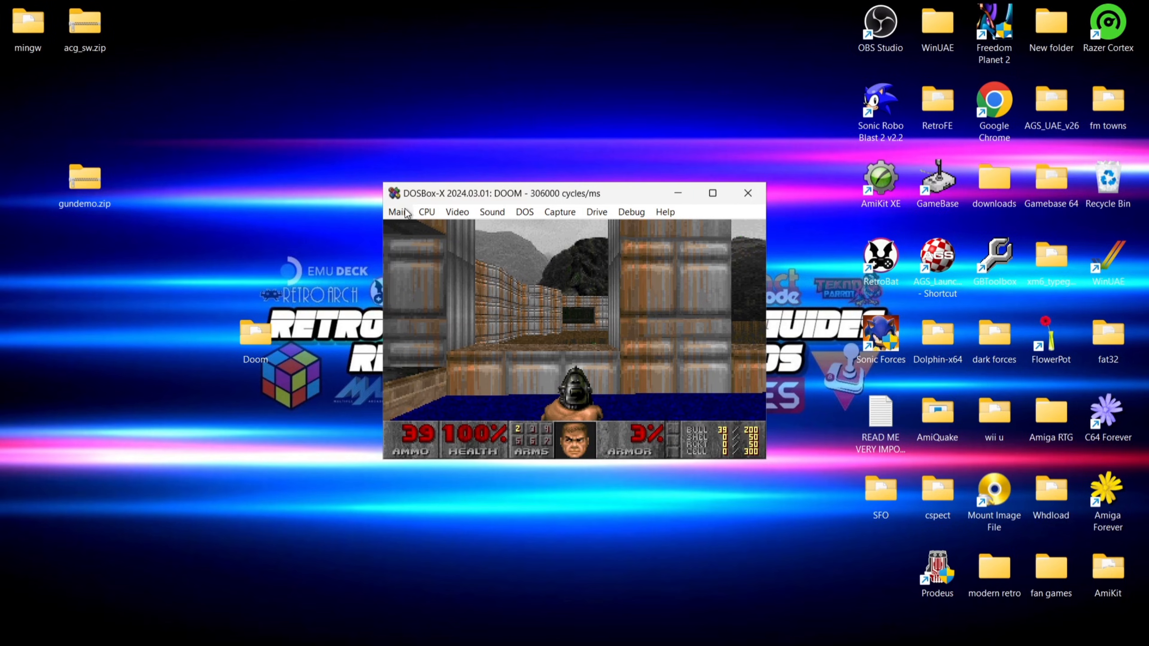
# Reset the guest system from the Main menu to return to the DOS prompt.
pyautogui.click(398, 212)
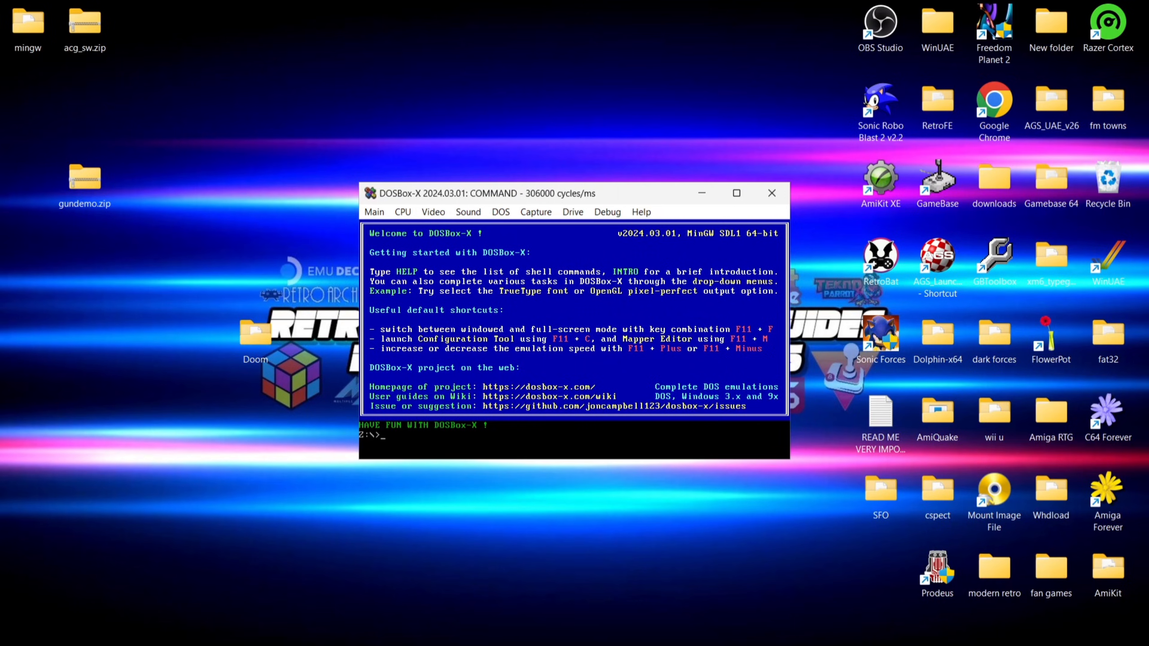
pyautogui.click(772, 193)
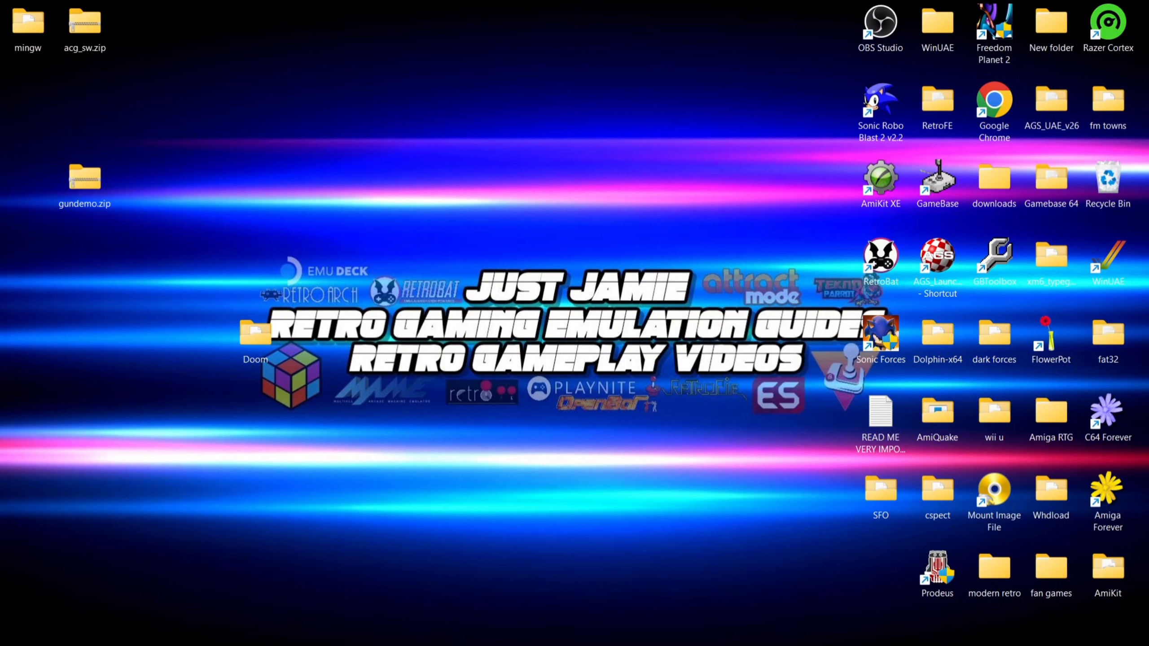